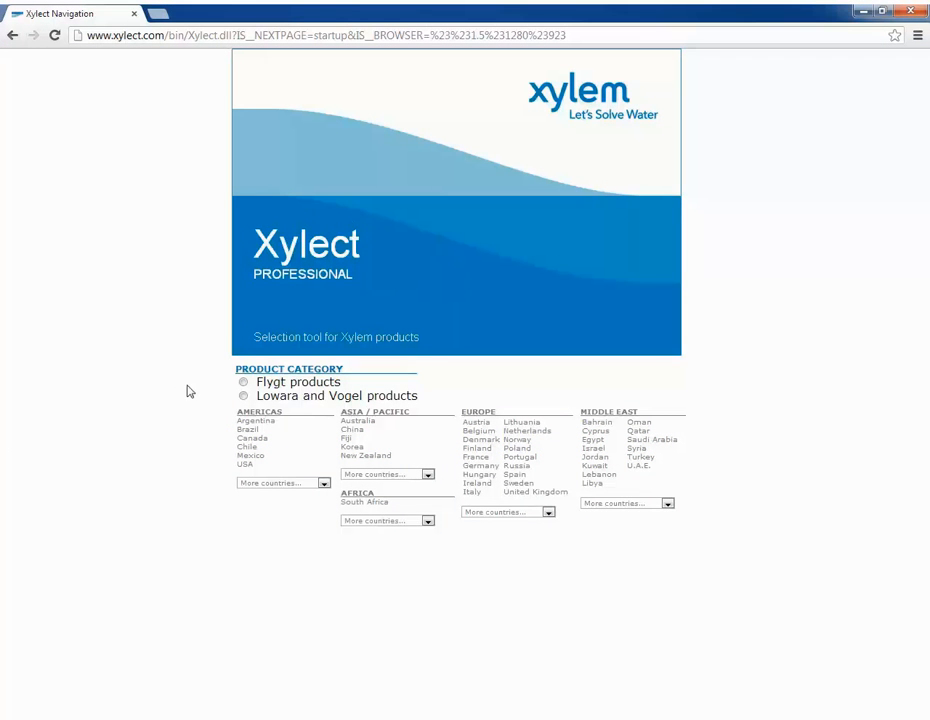
- Choose Lowara and Vogel products and enter Xylect for the United Kingdom
left_click(244, 396)
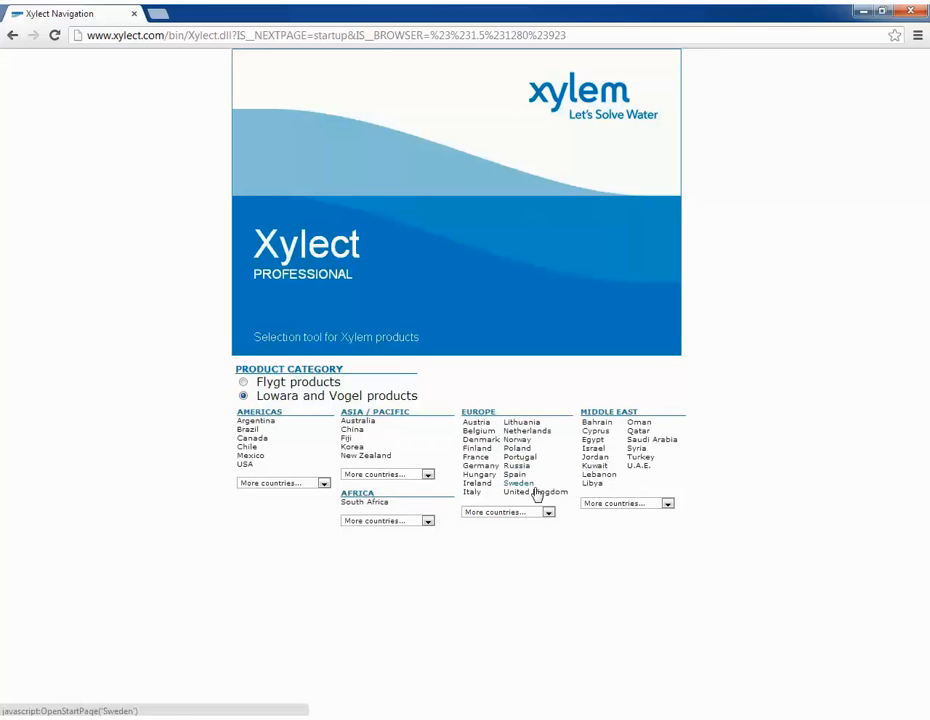
left_click(536, 492)
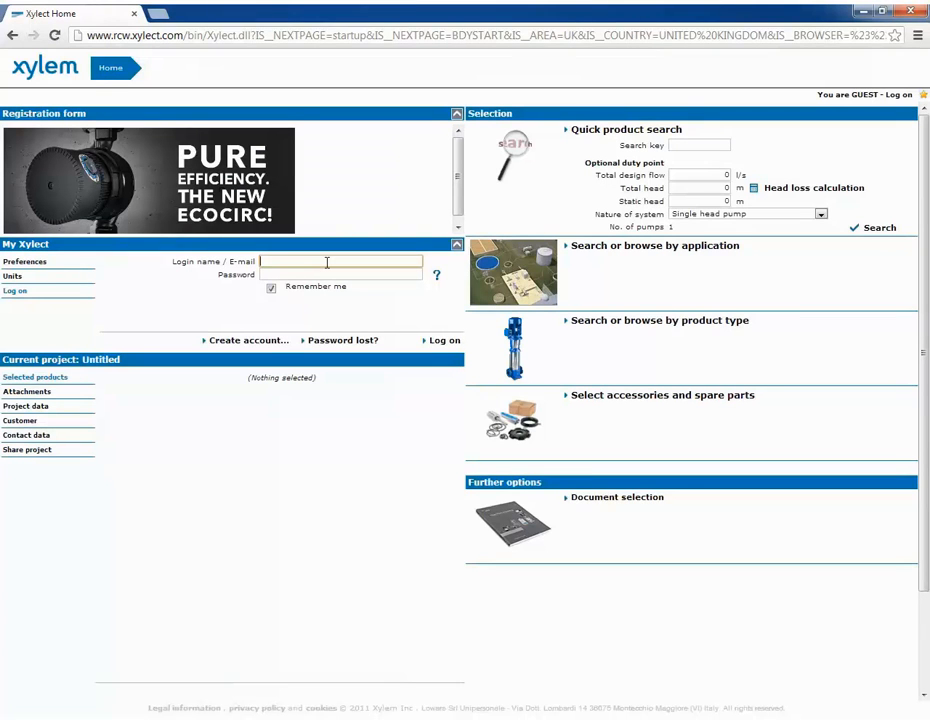
- Log on to My Xylect with the 'tutorial' account credentials
type("tutorialxylem")
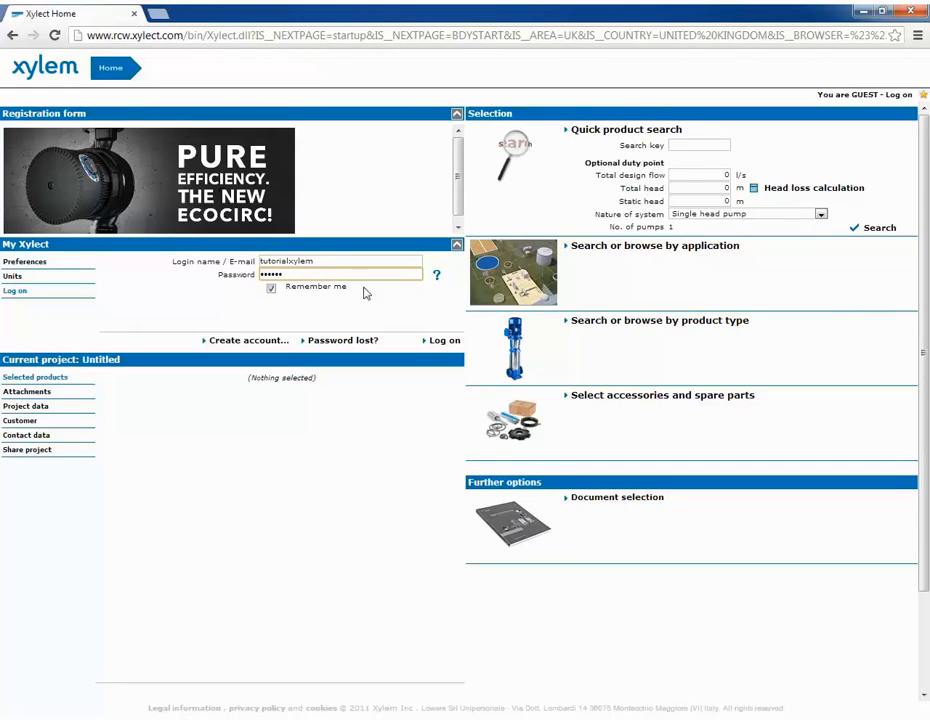
left_click(444, 340)
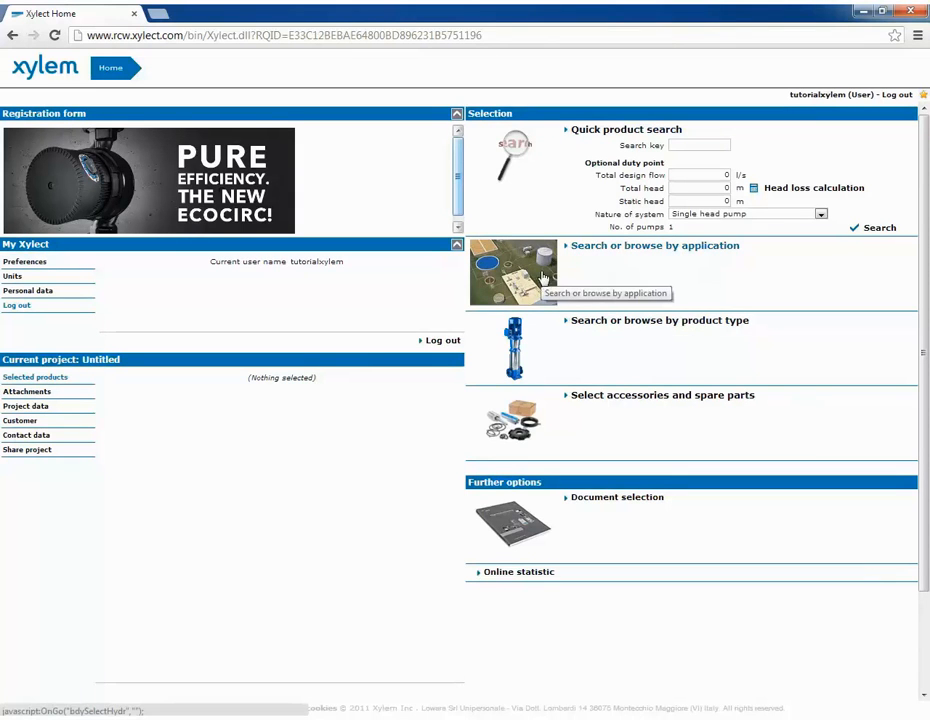
mouse_move(520, 210)
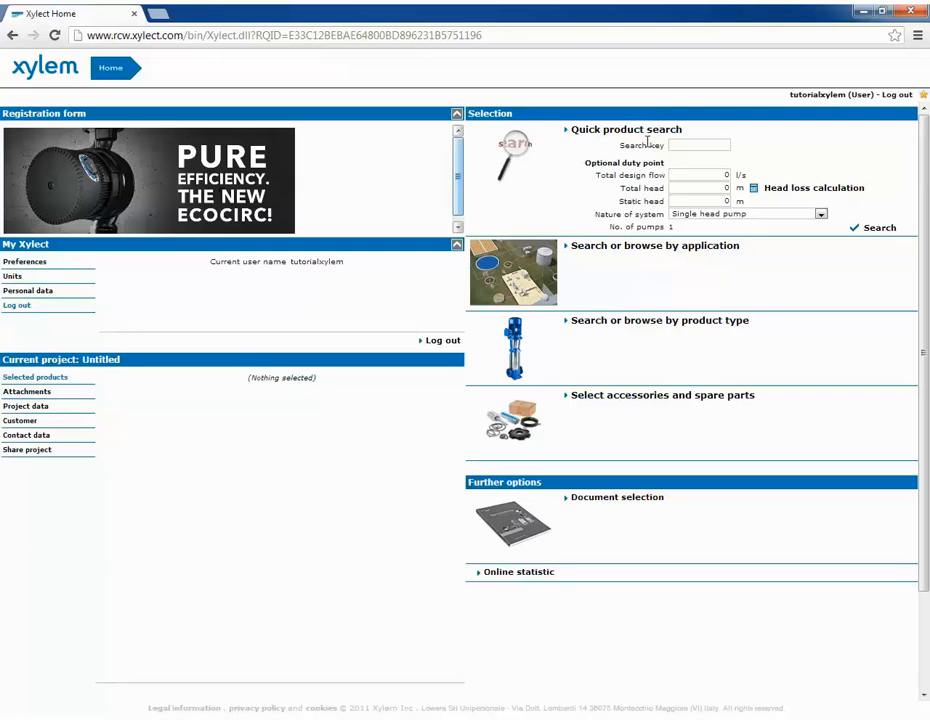
- Run a quick product search for key 'e-SV' with a 40 m total head
left_click(698, 144)
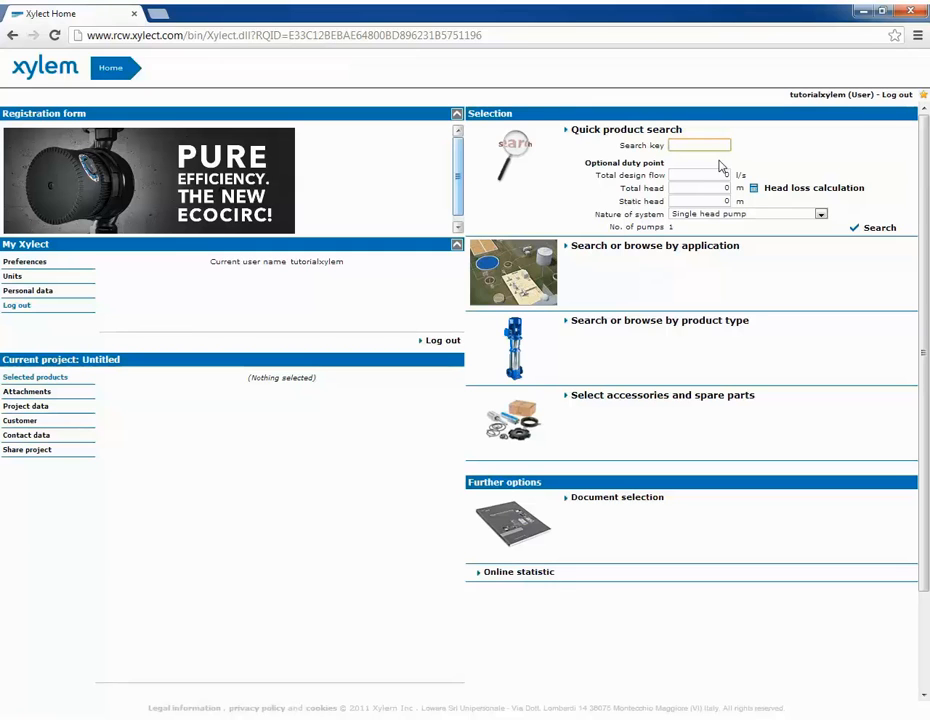
type("4")
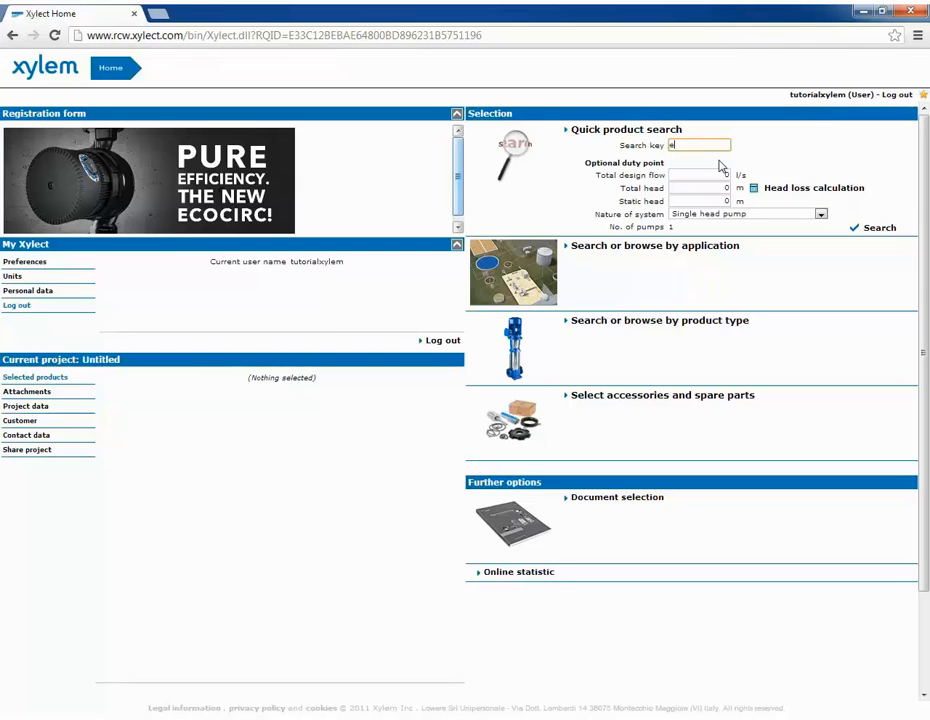
type("-sv")
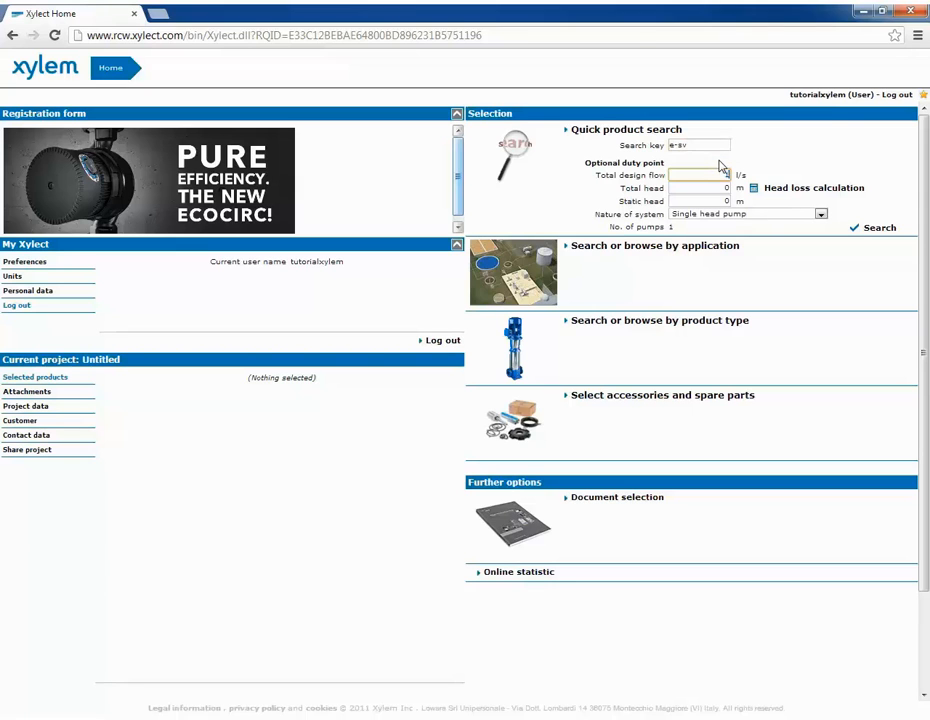
type("40")
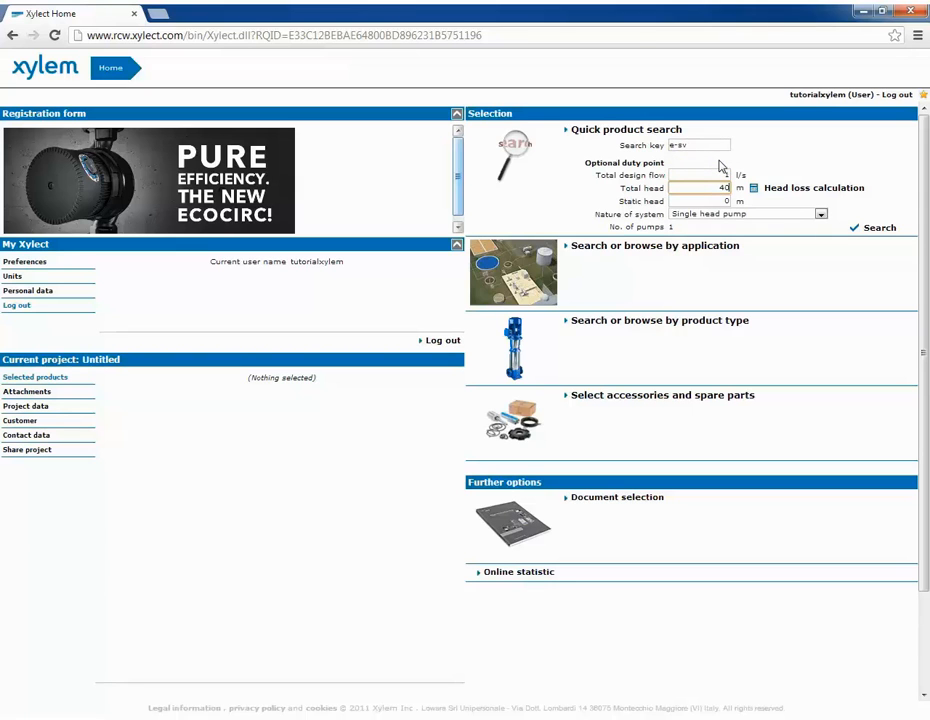
left_click(880, 228)
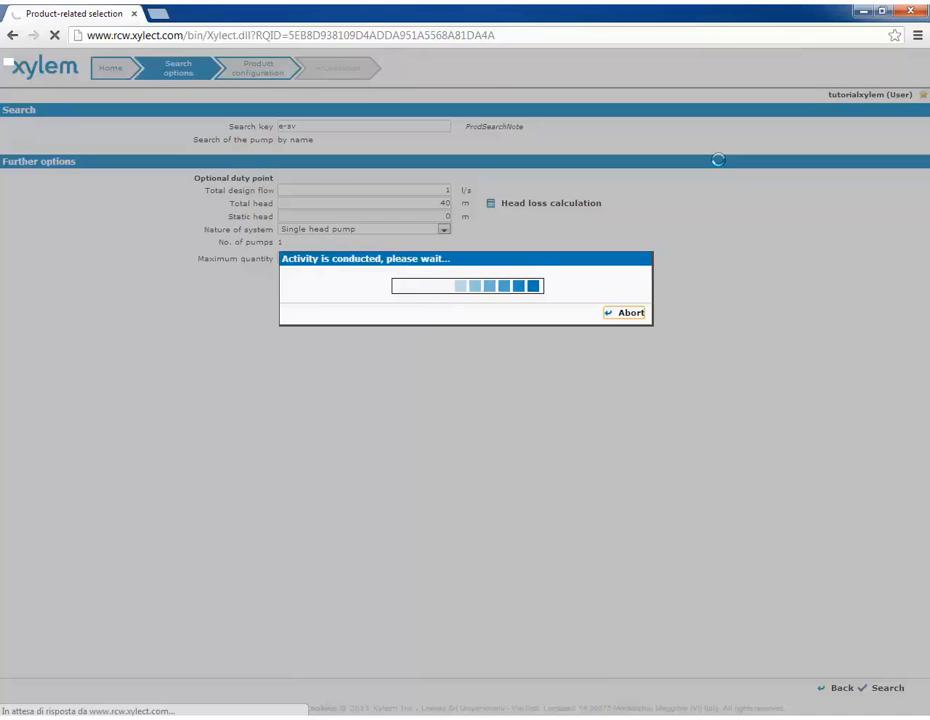
left_click(884, 688)
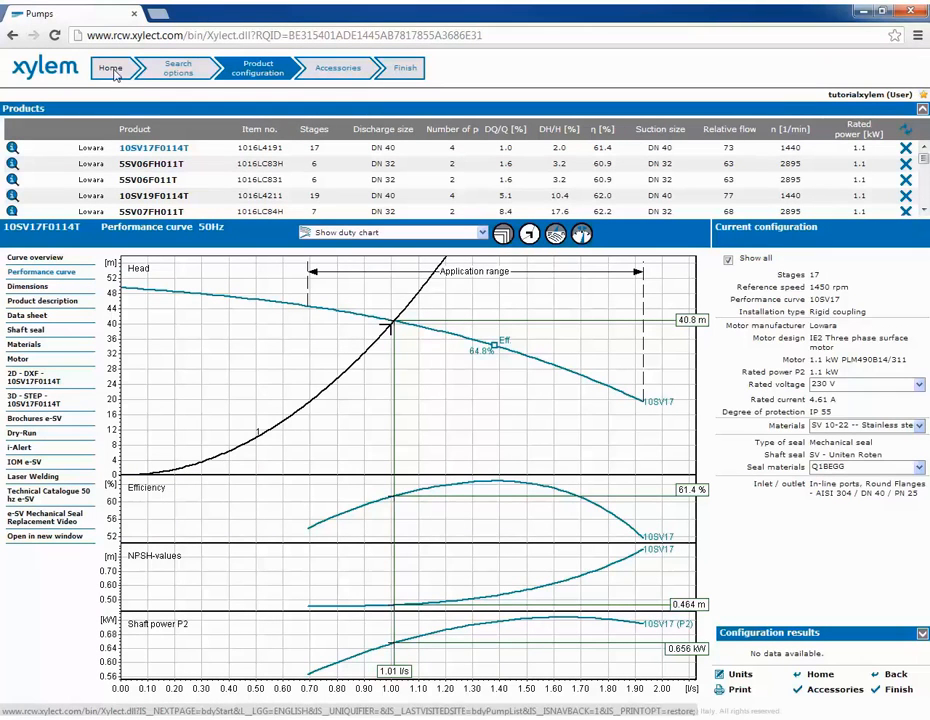
- Search Commercial Building > Heating applications for the e-SV series with duty conditions
left_click(110, 68)
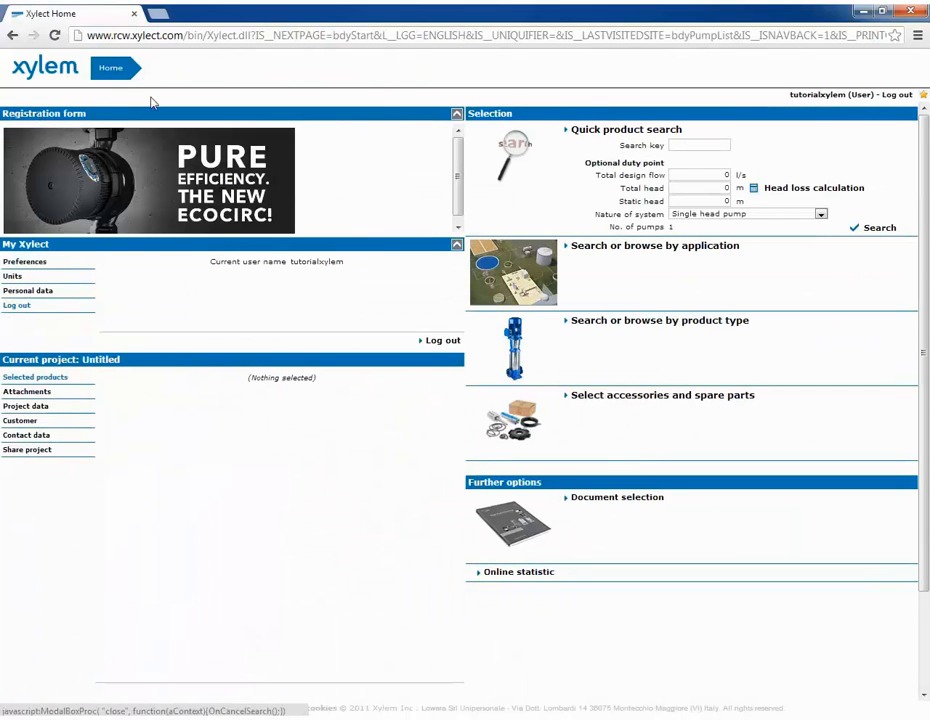
mouse_move(388, 284)
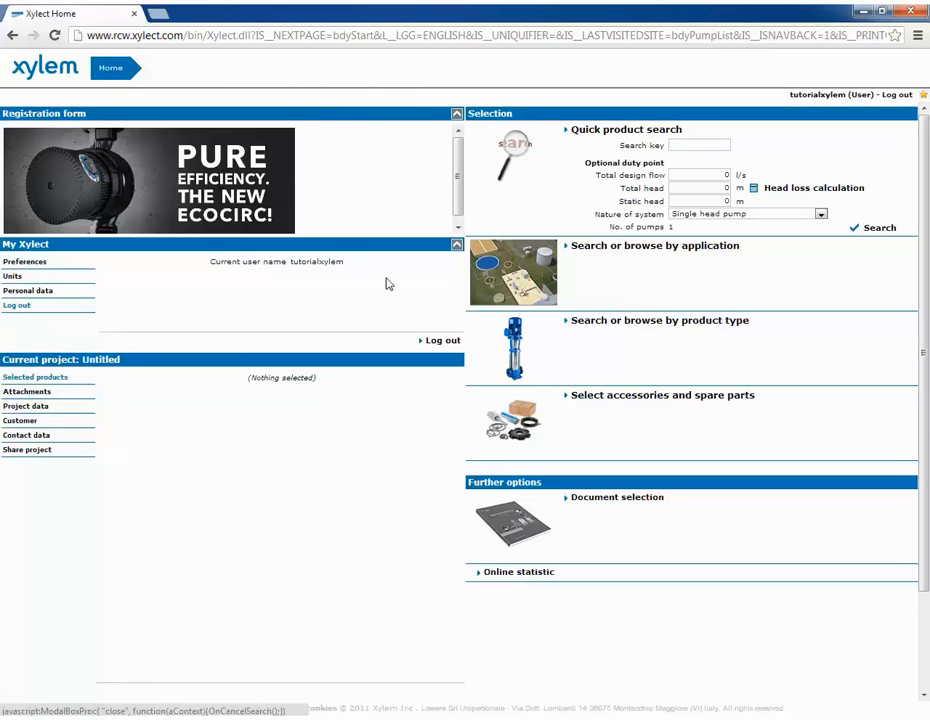
mouse_move(596, 252)
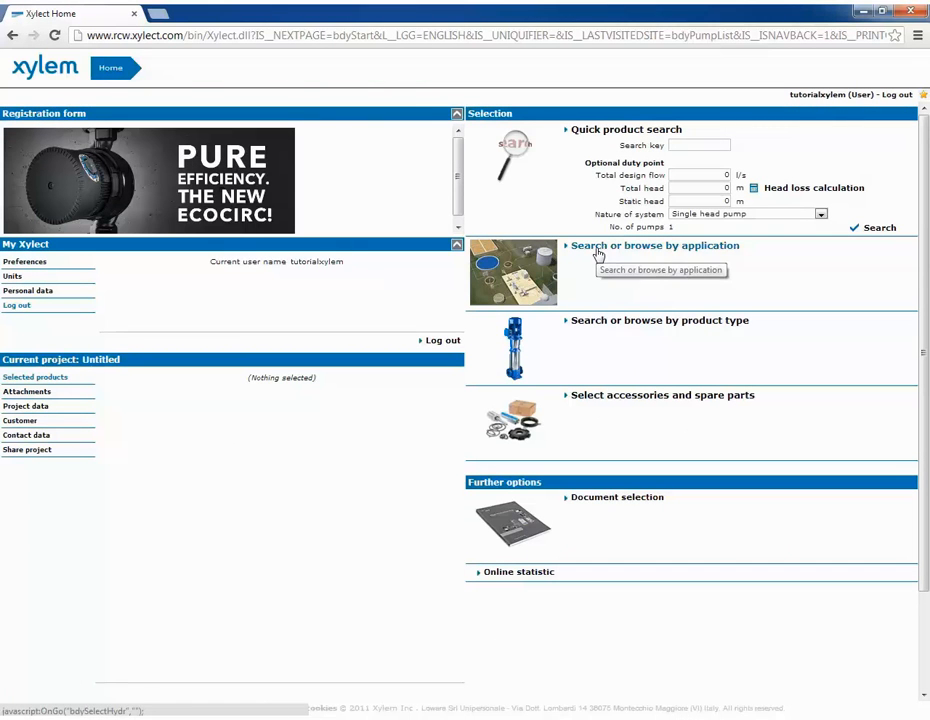
left_click(656, 244)
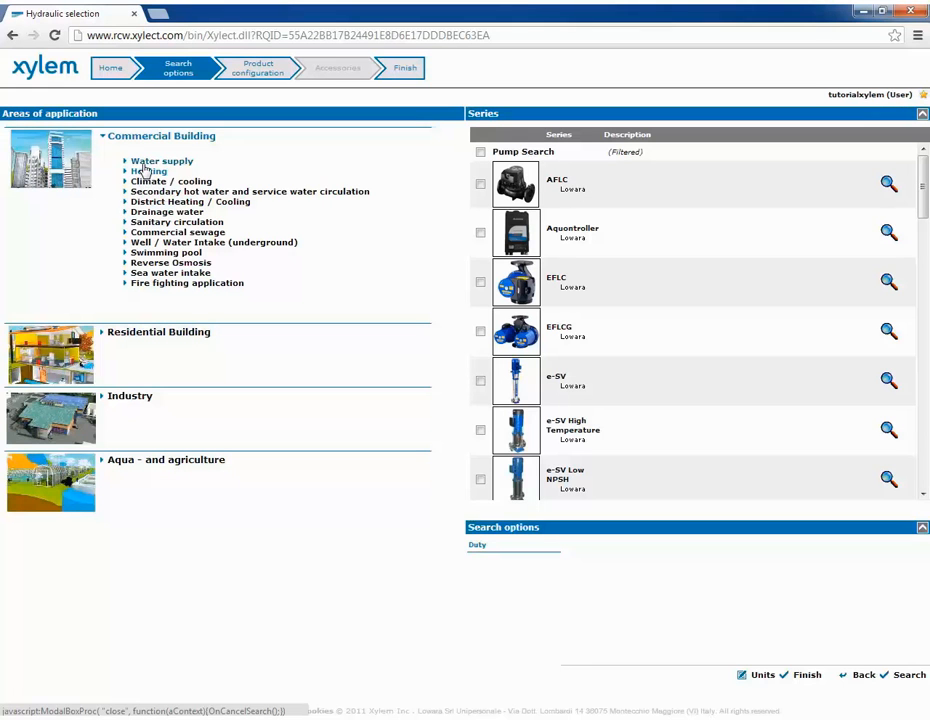
mouse_move(148, 172)
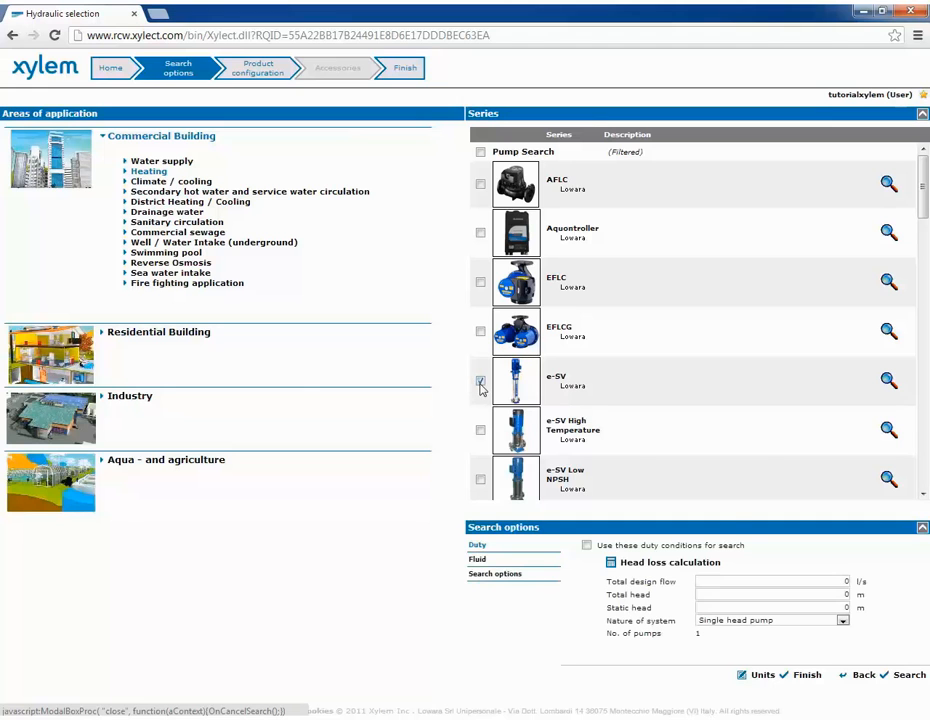
left_click(480, 382)
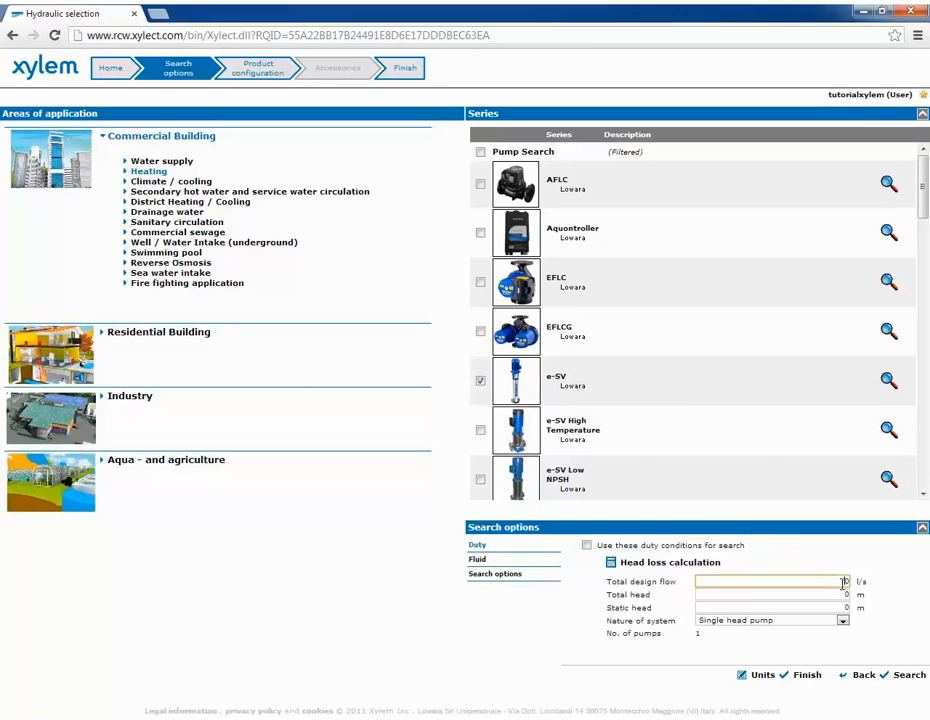
left_click(588, 544)
type("40")
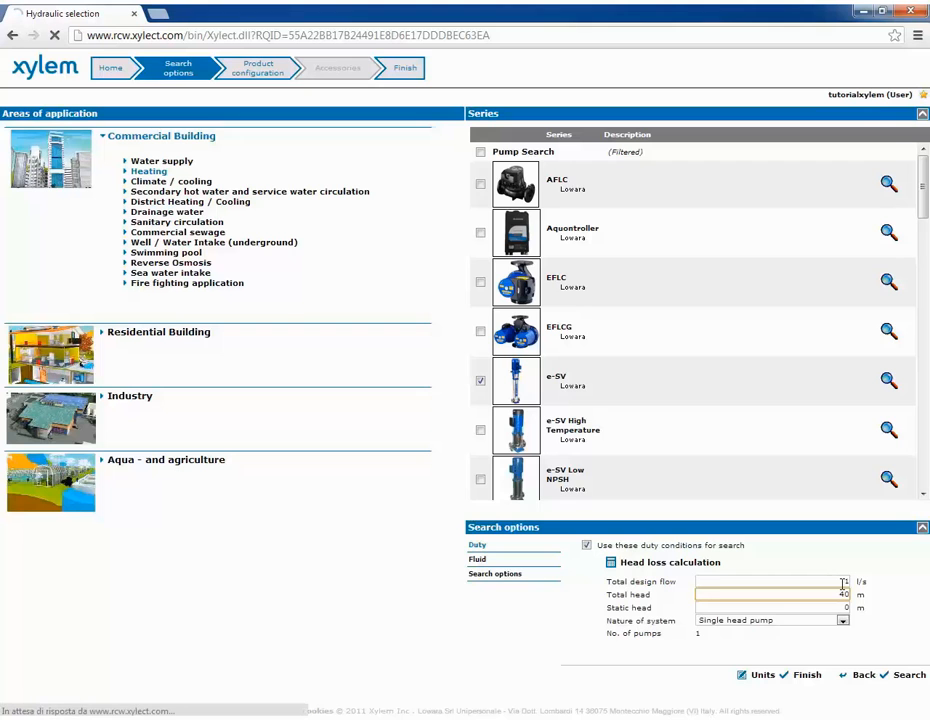
left_click(908, 674)
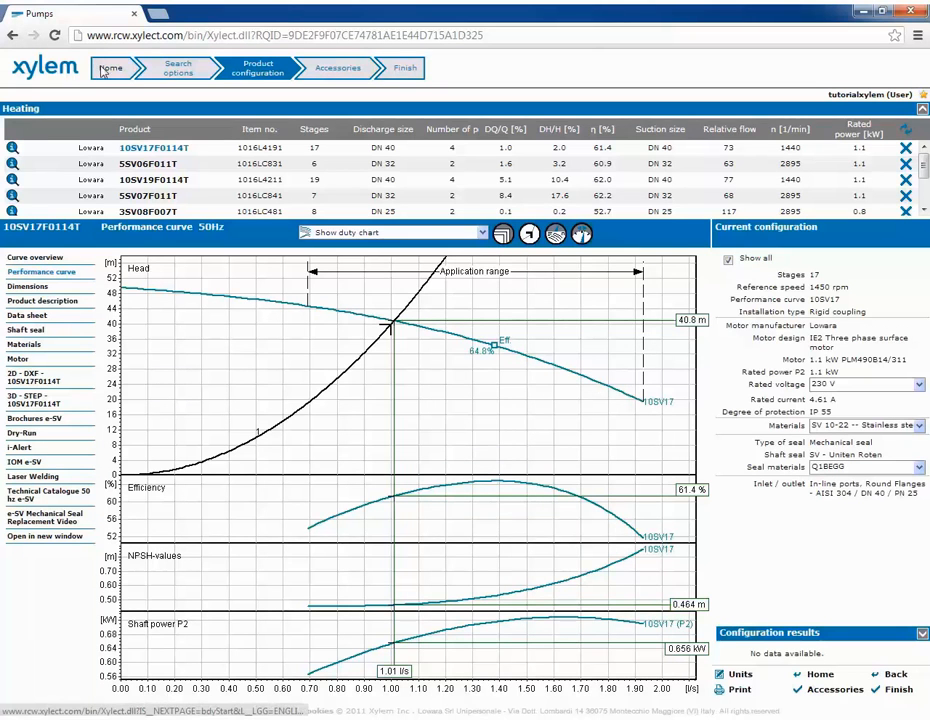
- Browse by product type to vertical surface pumps and include the e-SV series
left_click(110, 68)
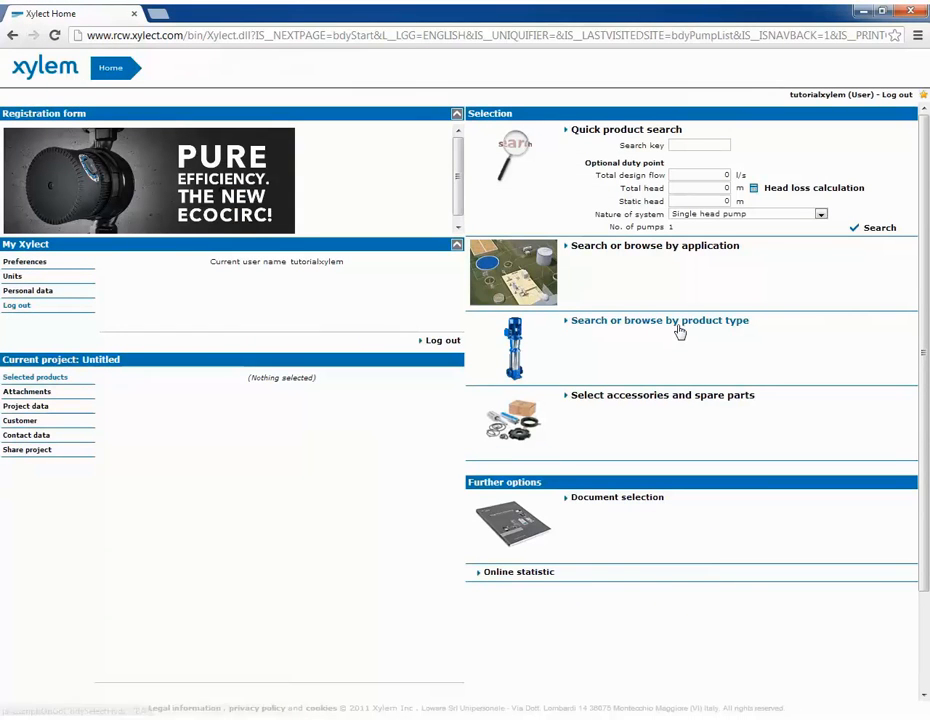
left_click(660, 320)
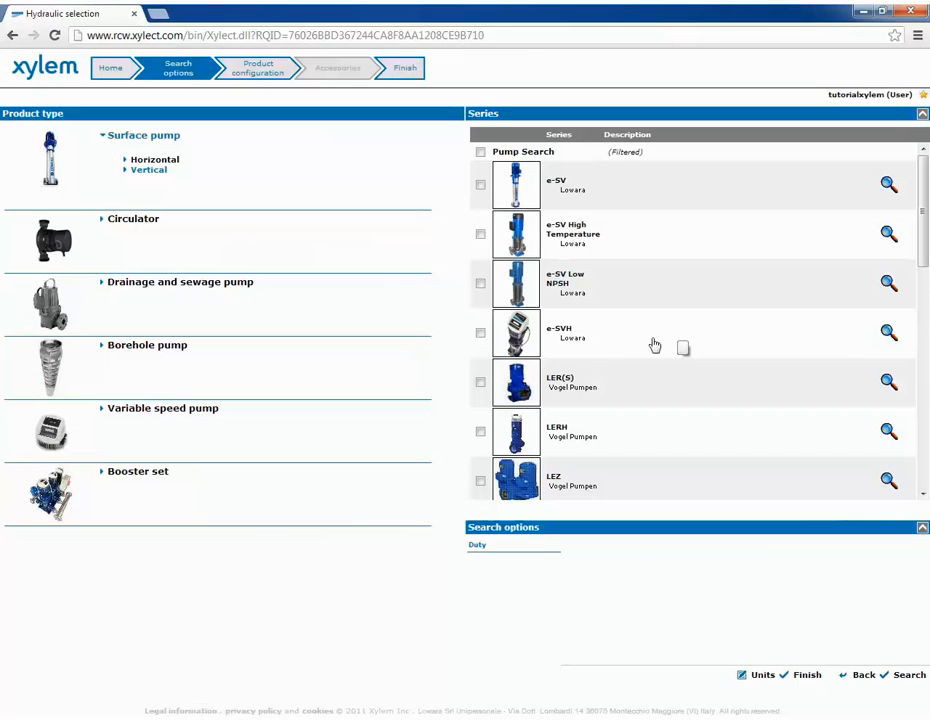
mouse_move(378, 324)
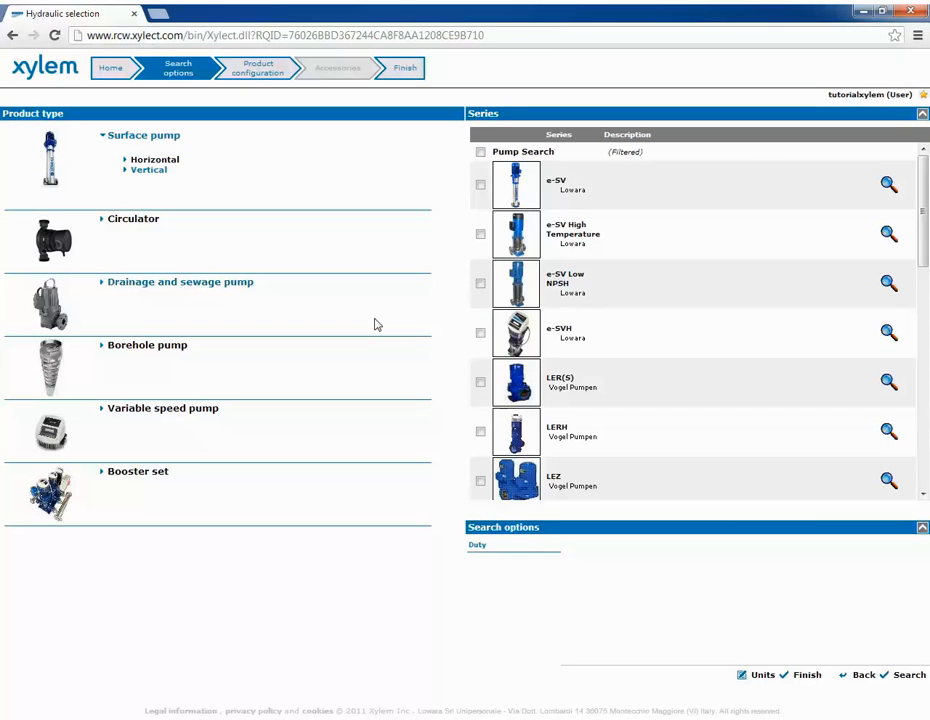
mouse_move(364, 264)
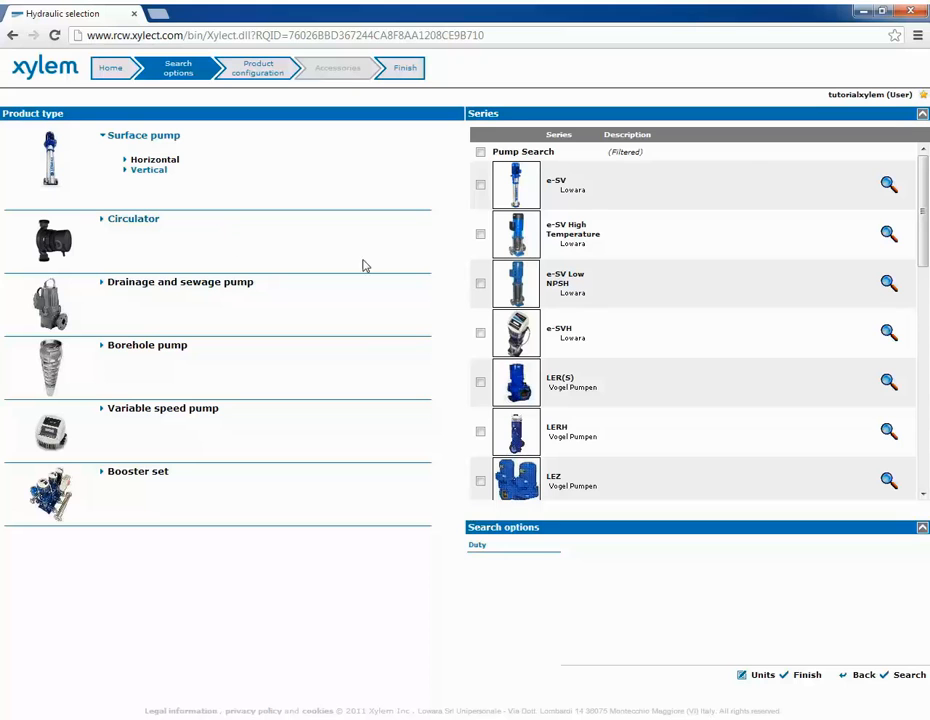
left_click(480, 184)
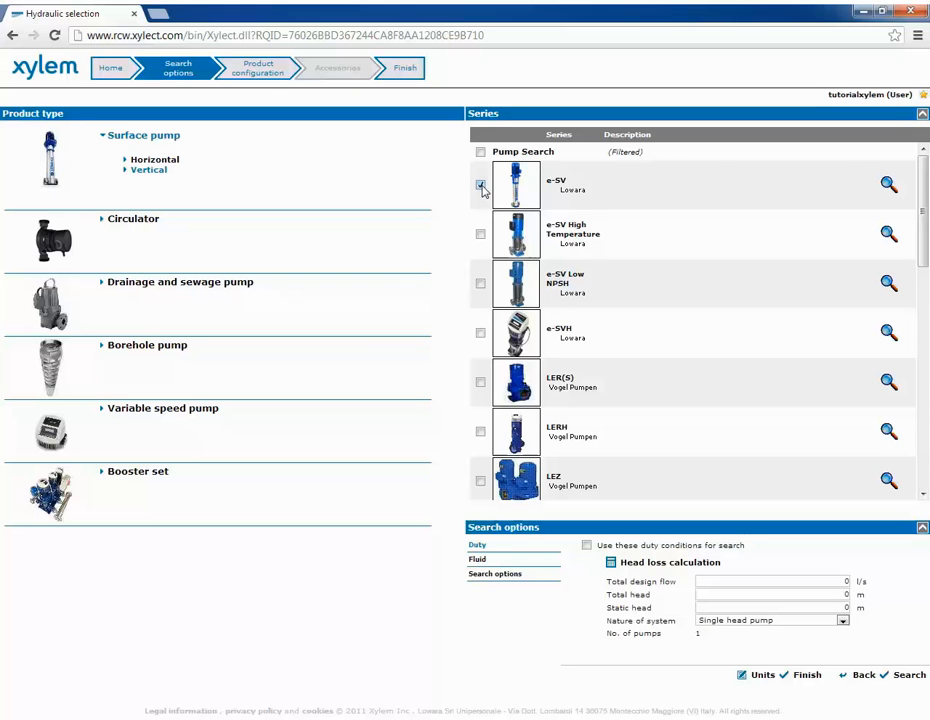
left_click(480, 186)
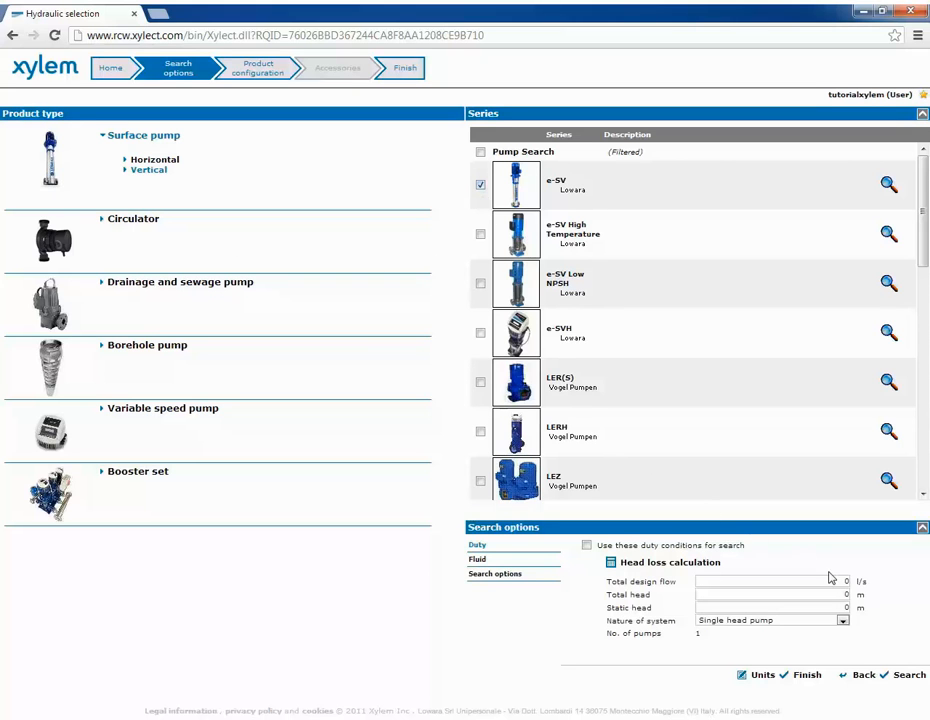
- Enable duty conditions with a 40 m total head and run the search
left_click(764, 580)
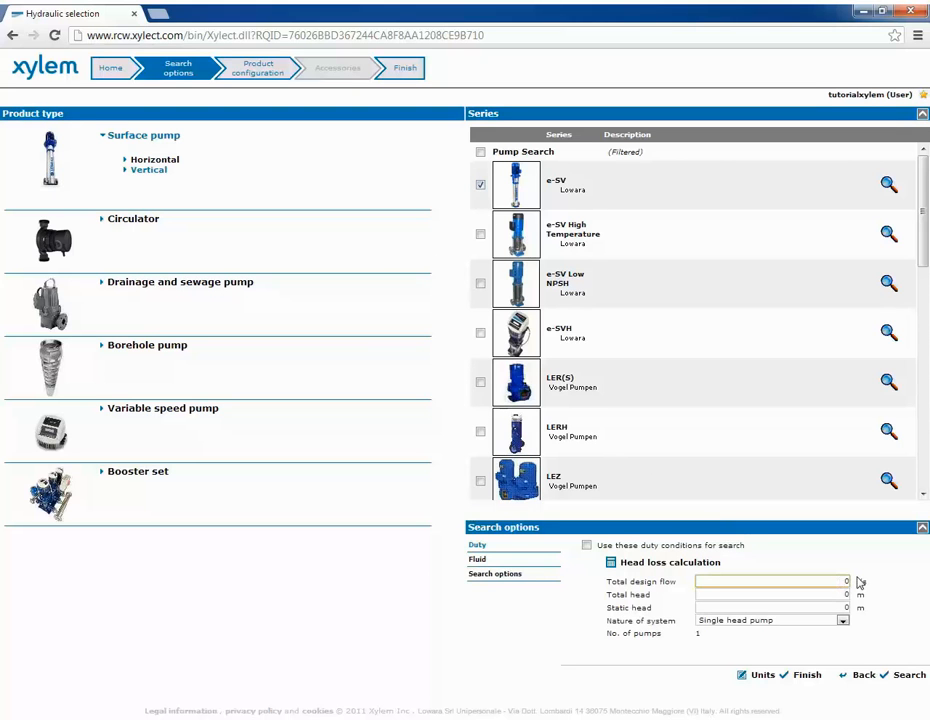
left_click(588, 544)
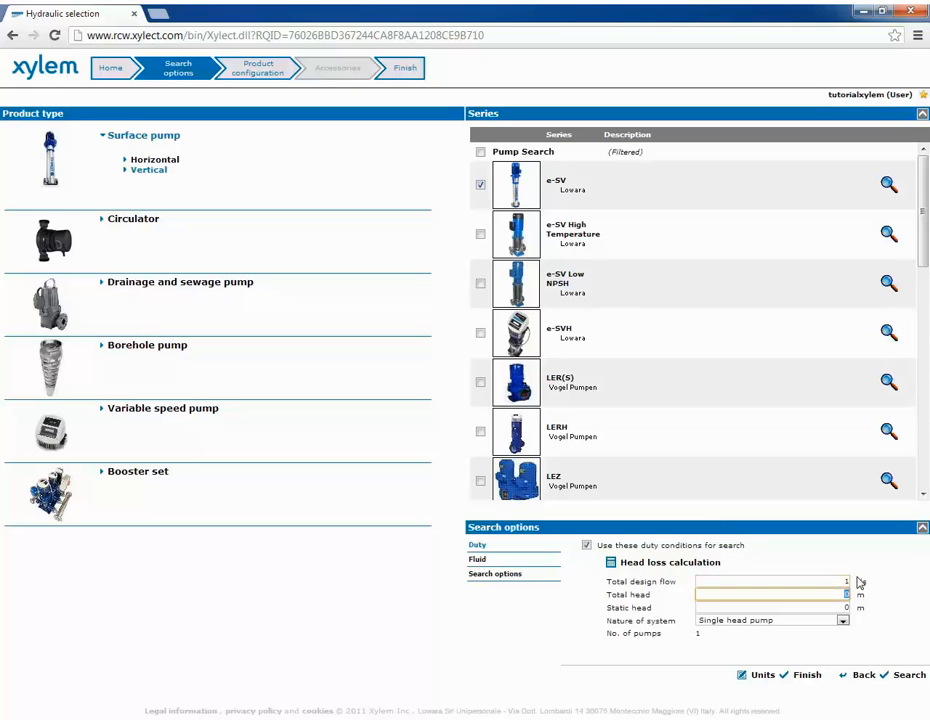
type("40")
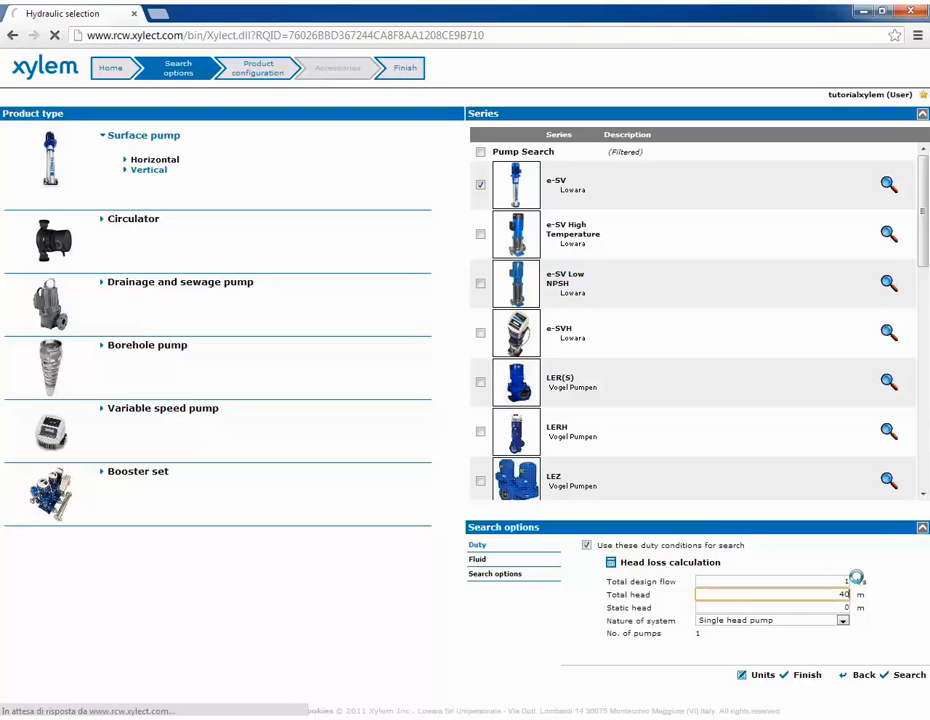
left_click(908, 674)
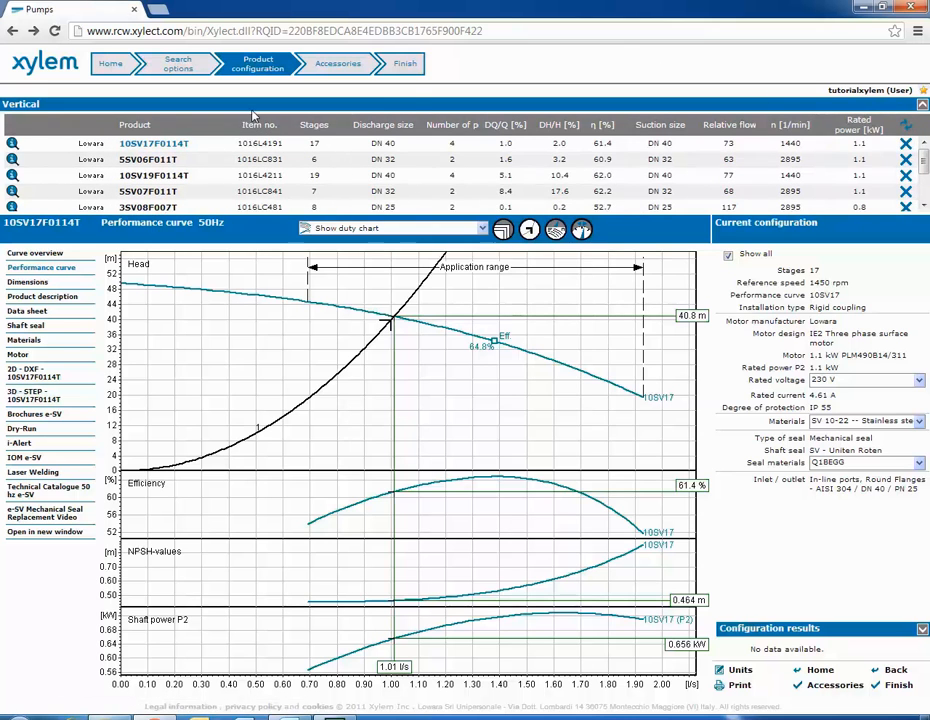
left_click(12, 160)
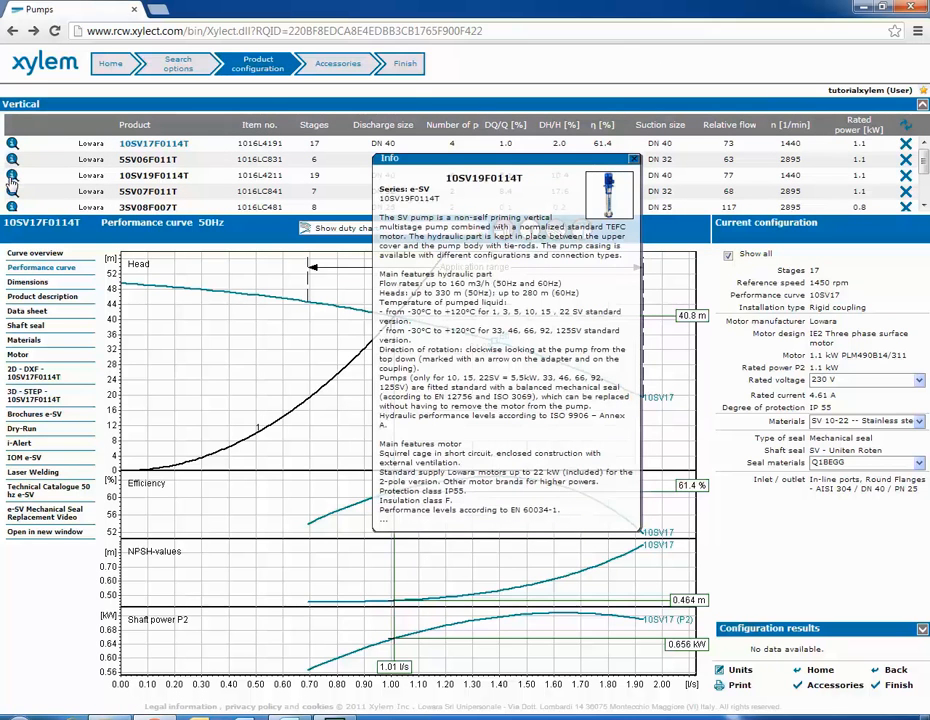
left_click(12, 206)
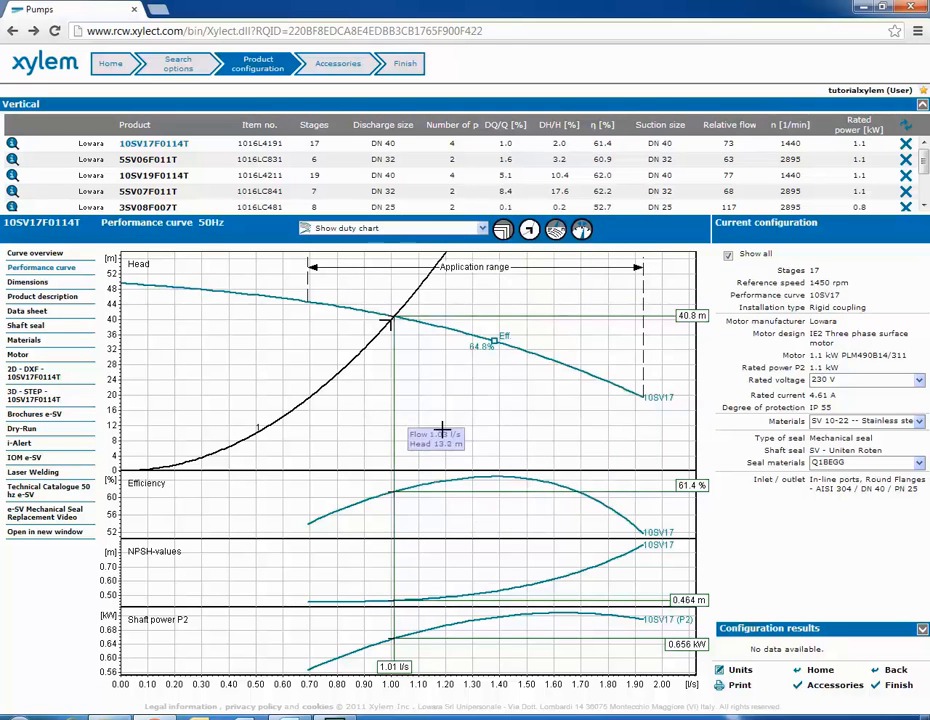
mouse_move(496, 430)
type("28")
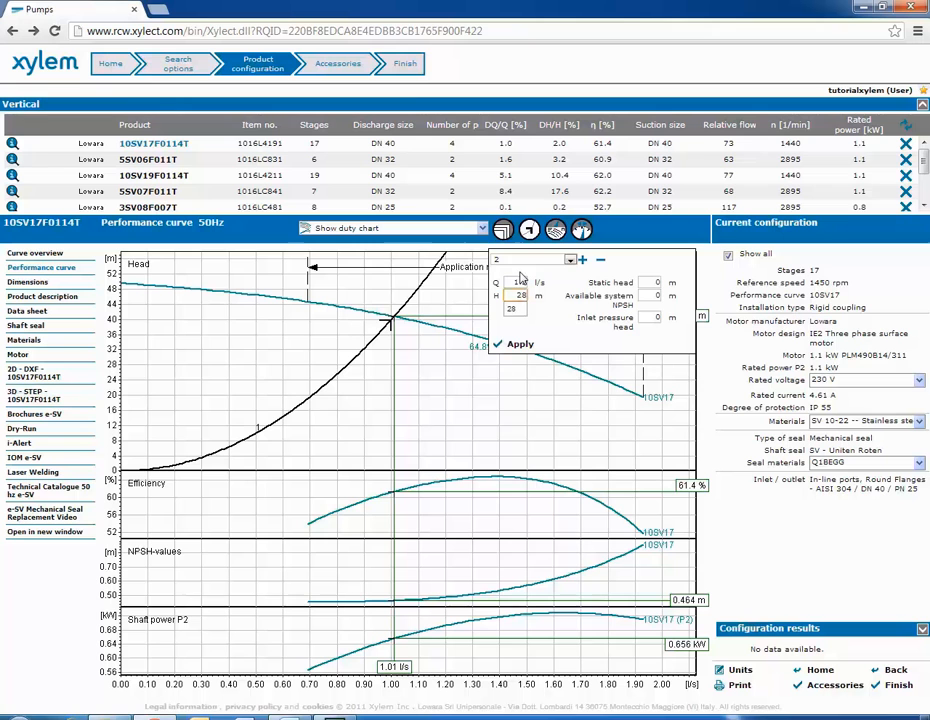
- Apply new flow and head duty point values on the 10SV17F011T curve, then adjust and reapply
left_click(520, 344)
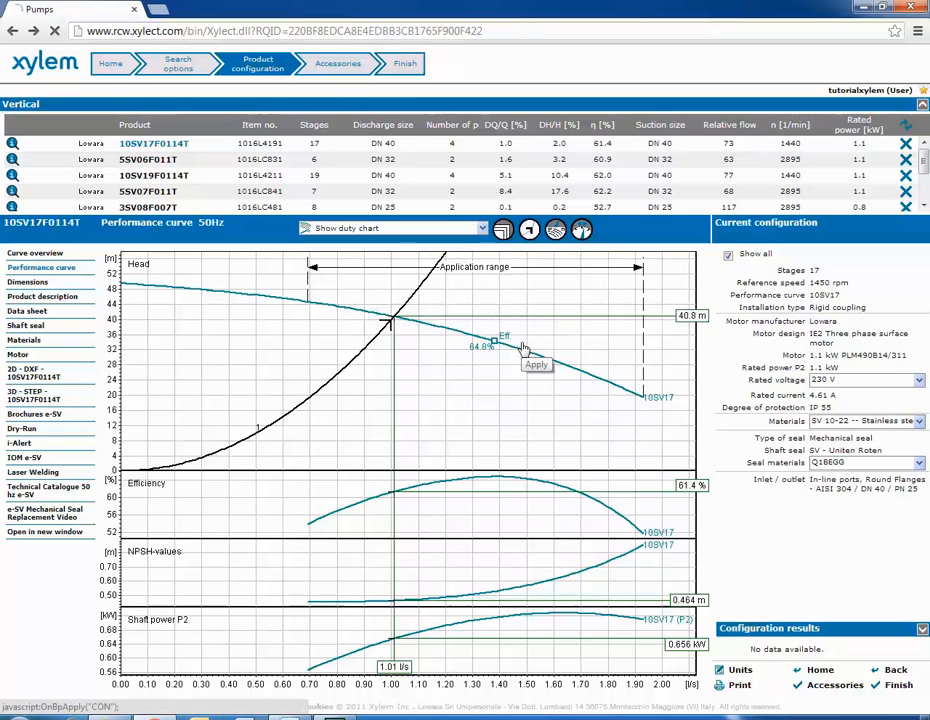
left_click(536, 364)
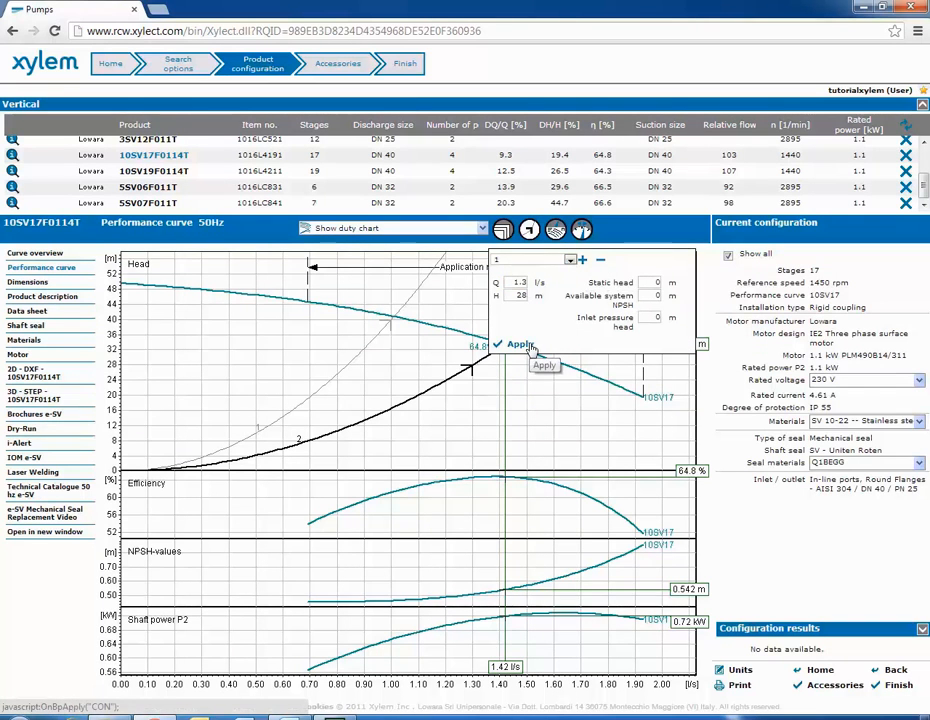
left_click(520, 344)
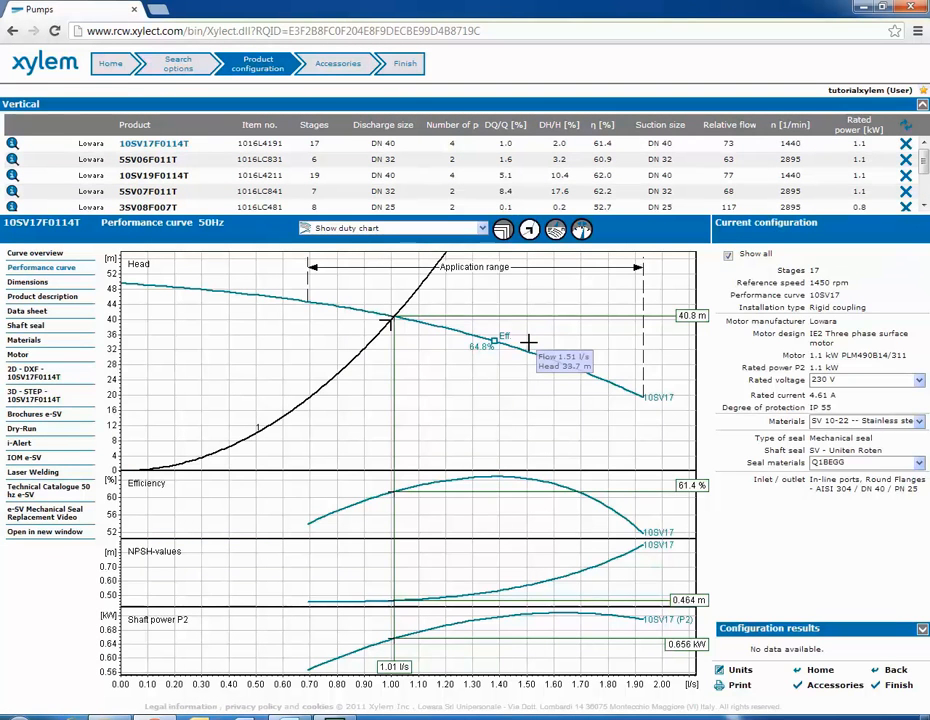
left_click(556, 230)
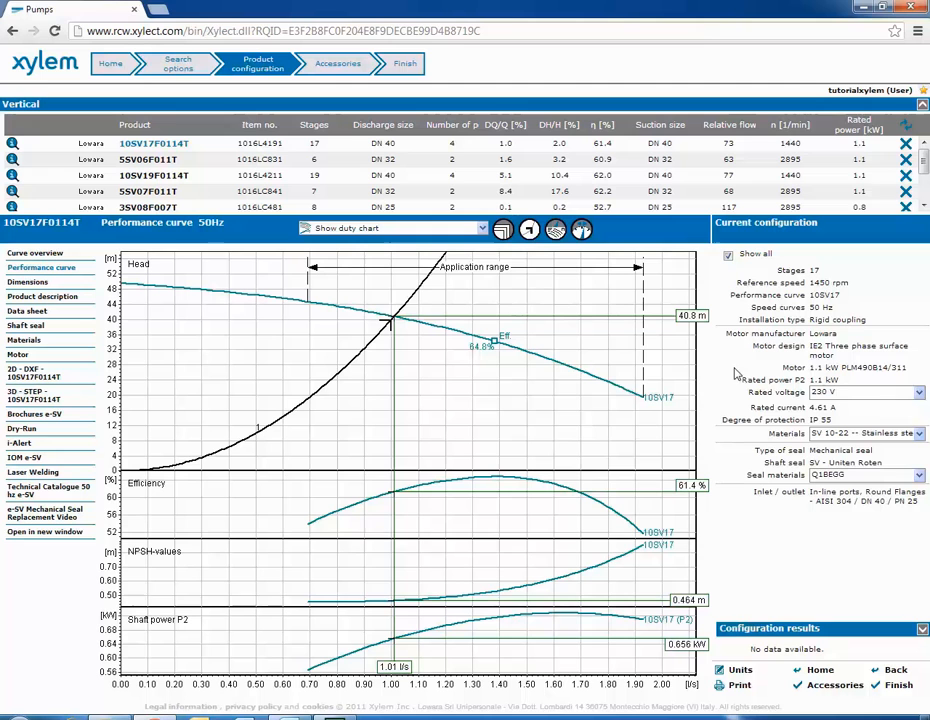
mouse_move(744, 440)
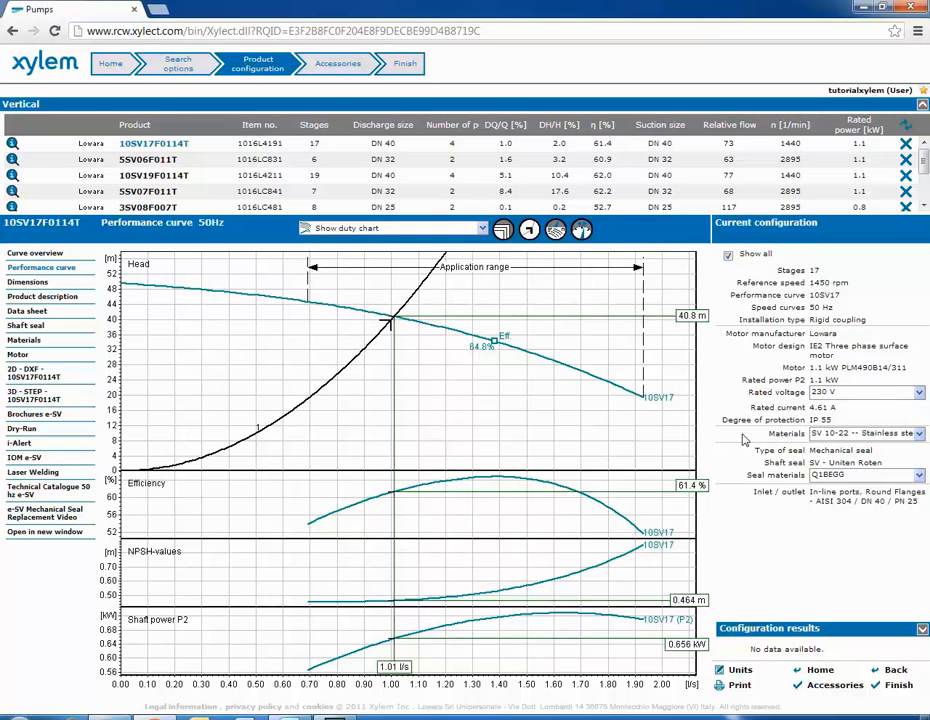
mouse_move(742, 436)
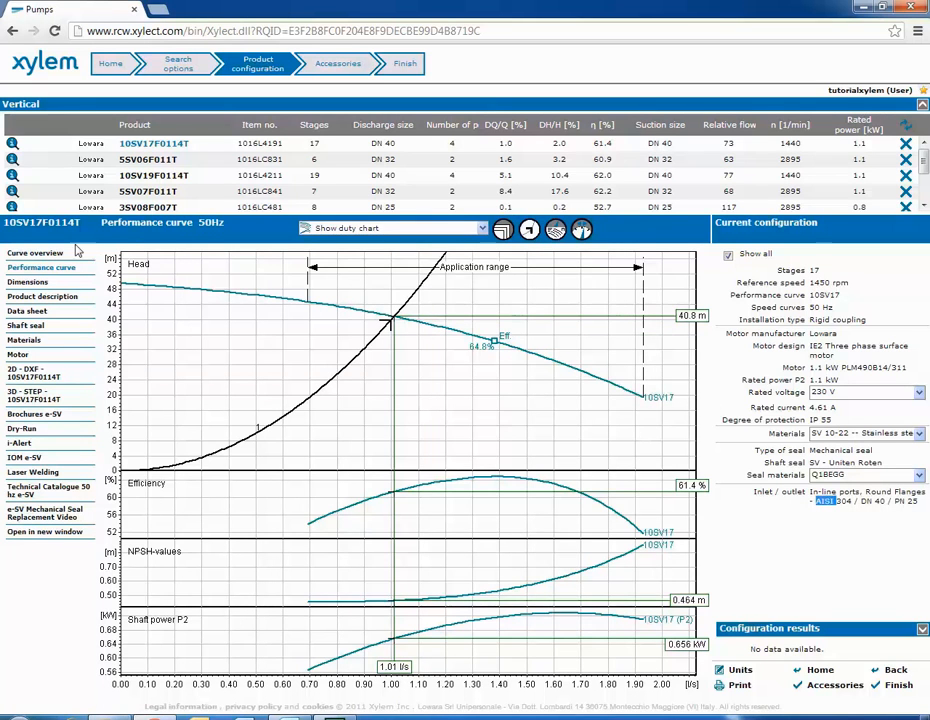
- Show the curve overview of the 10SV17F011T pump range
left_click(36, 252)
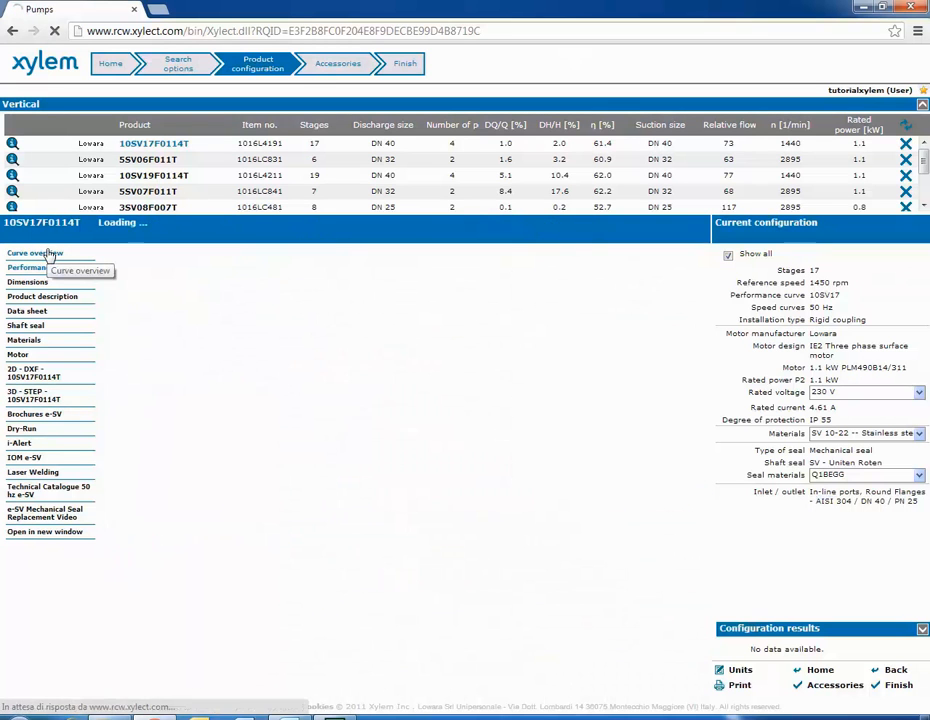
- Review the curve overview, then show the pump's dimension drawing and table
left_click(36, 252)
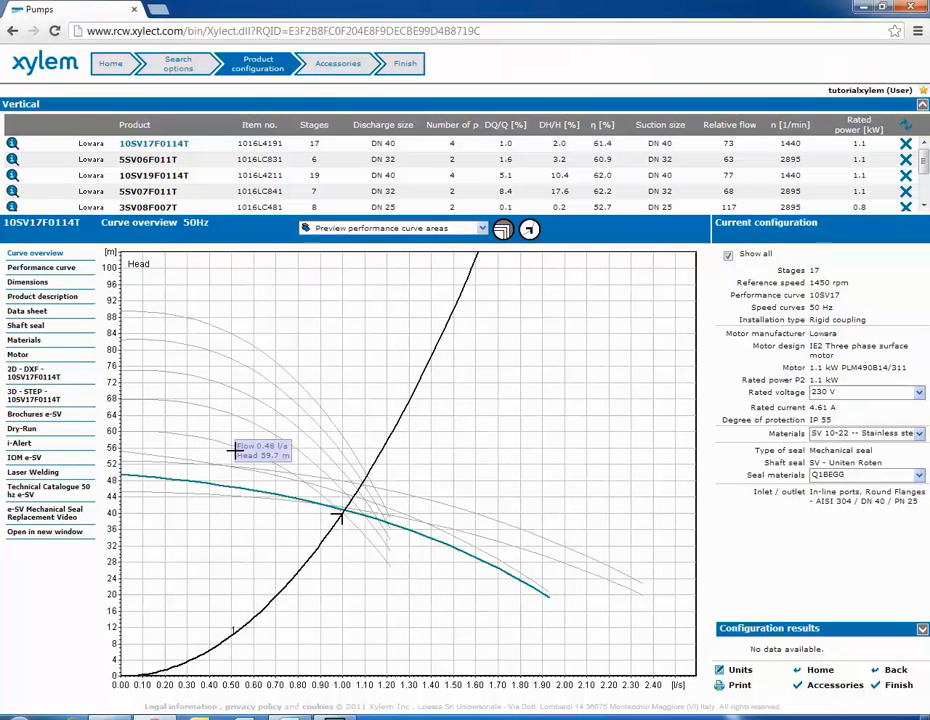
mouse_move(344, 518)
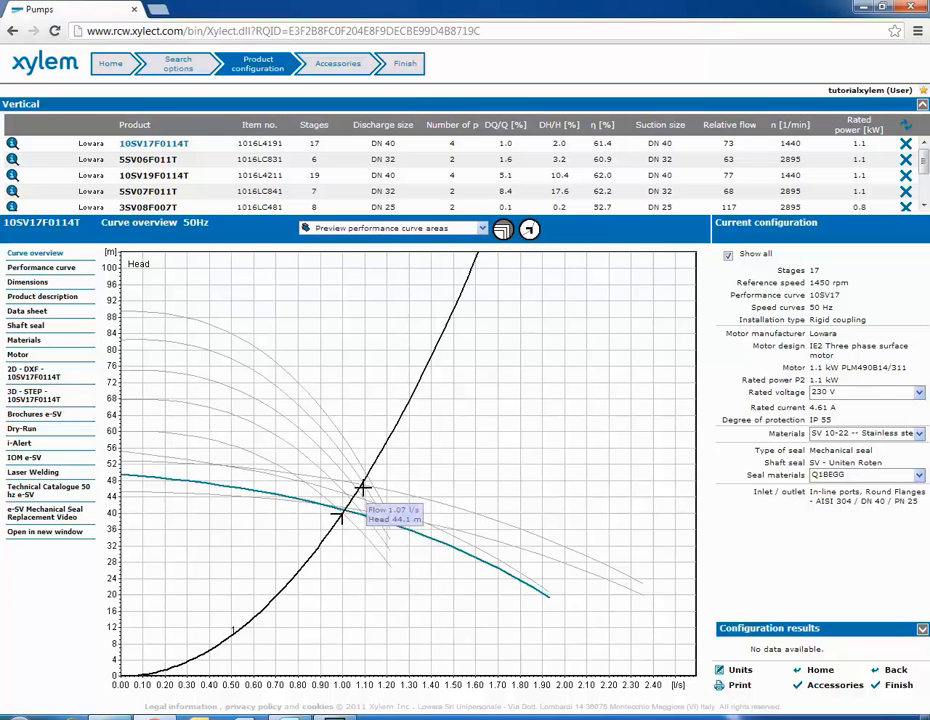
mouse_move(342, 518)
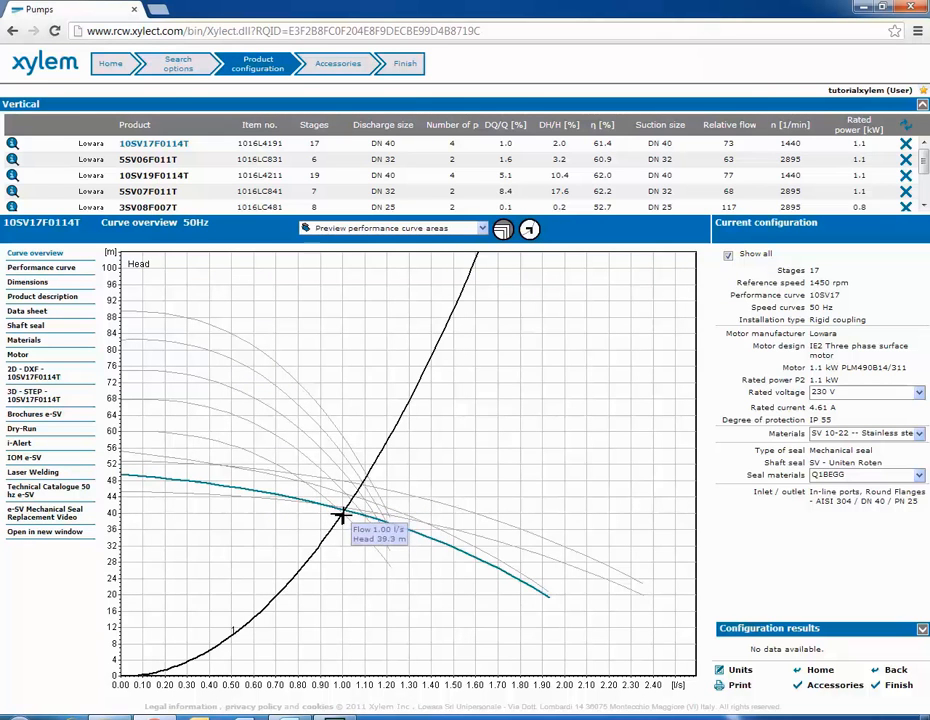
mouse_move(320, 472)
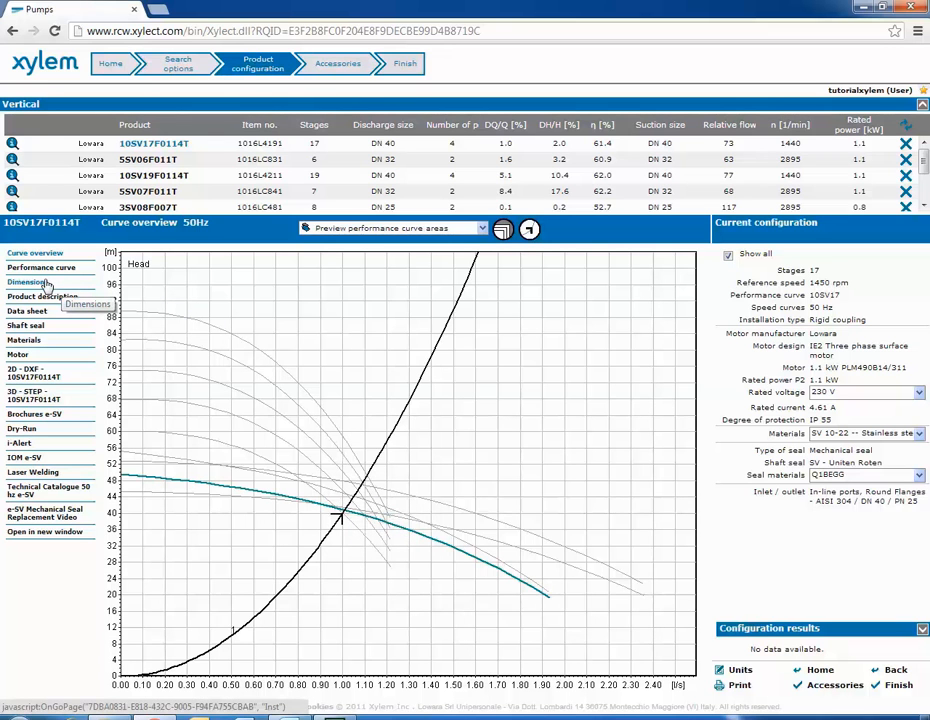
left_click(28, 280)
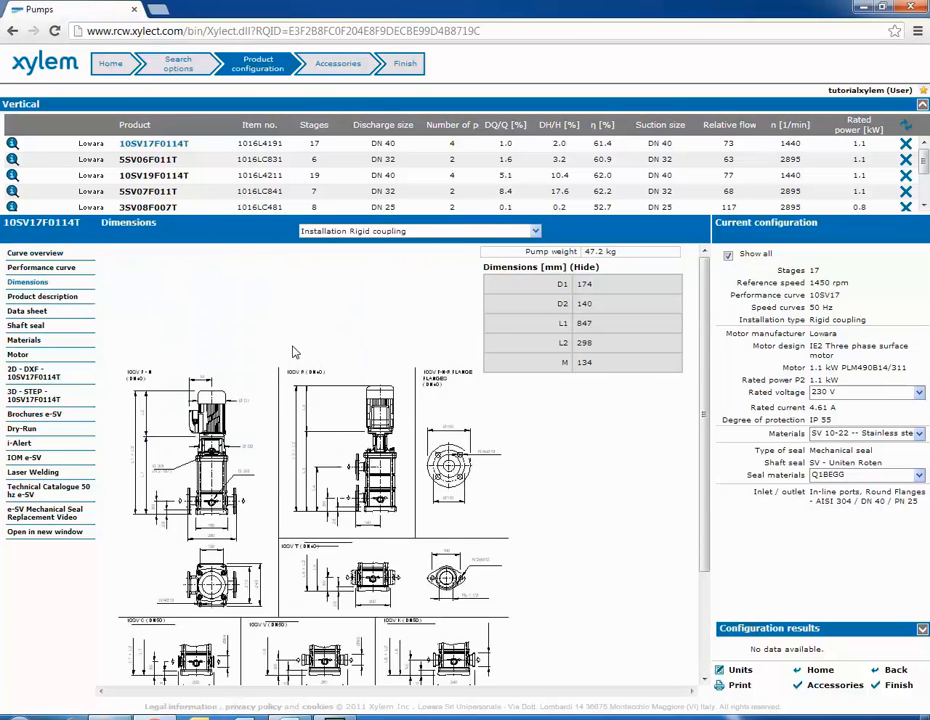
- Read the product description, then show the materials table for each pump part
left_click(44, 296)
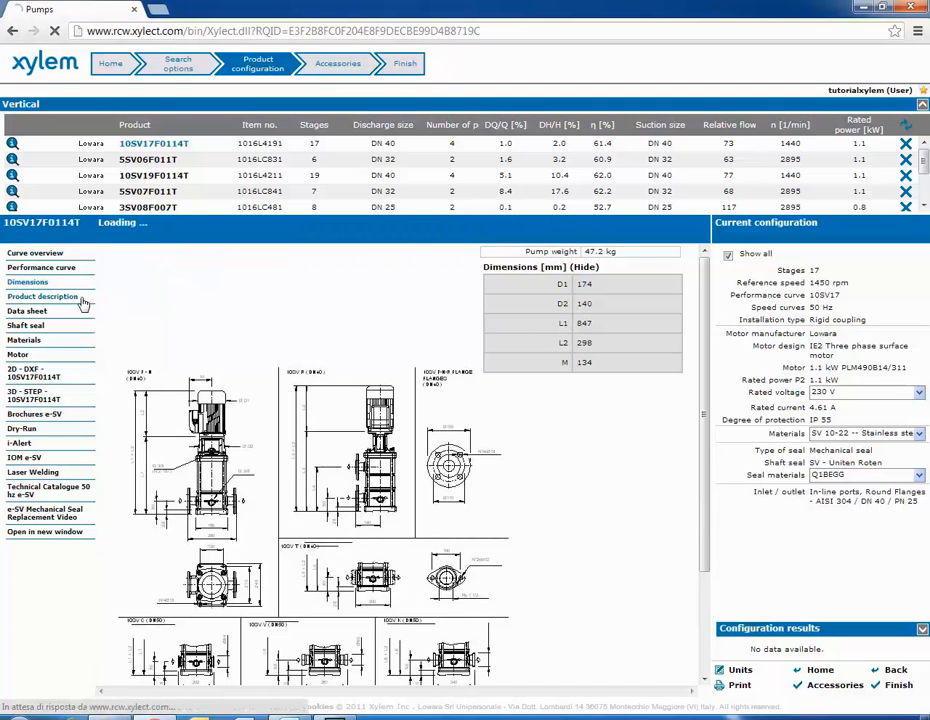
left_click(42, 296)
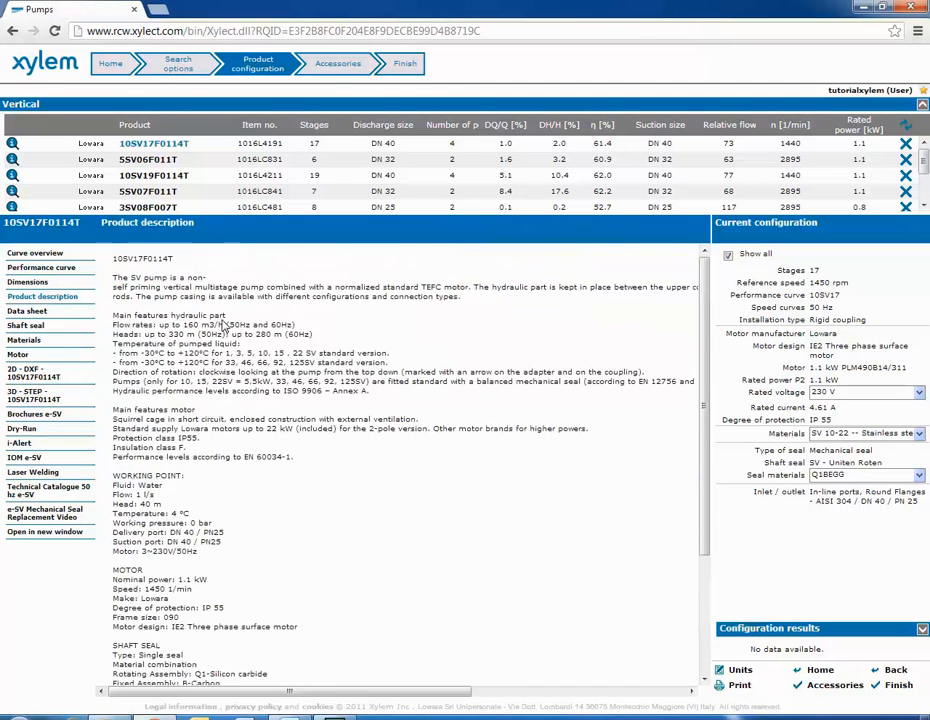
left_click(24, 340)
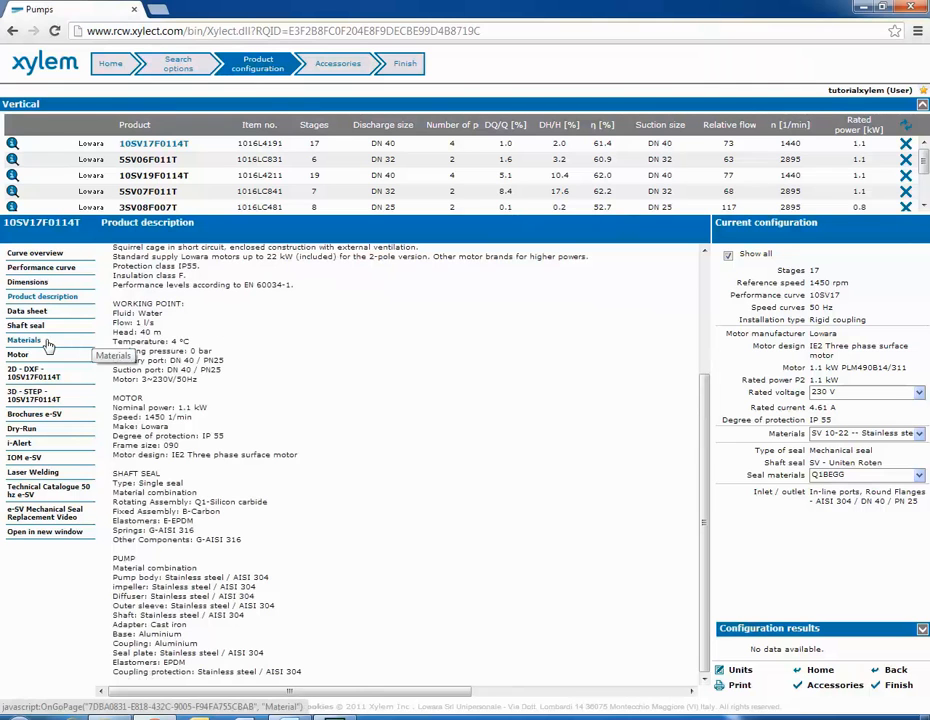
left_click(24, 340)
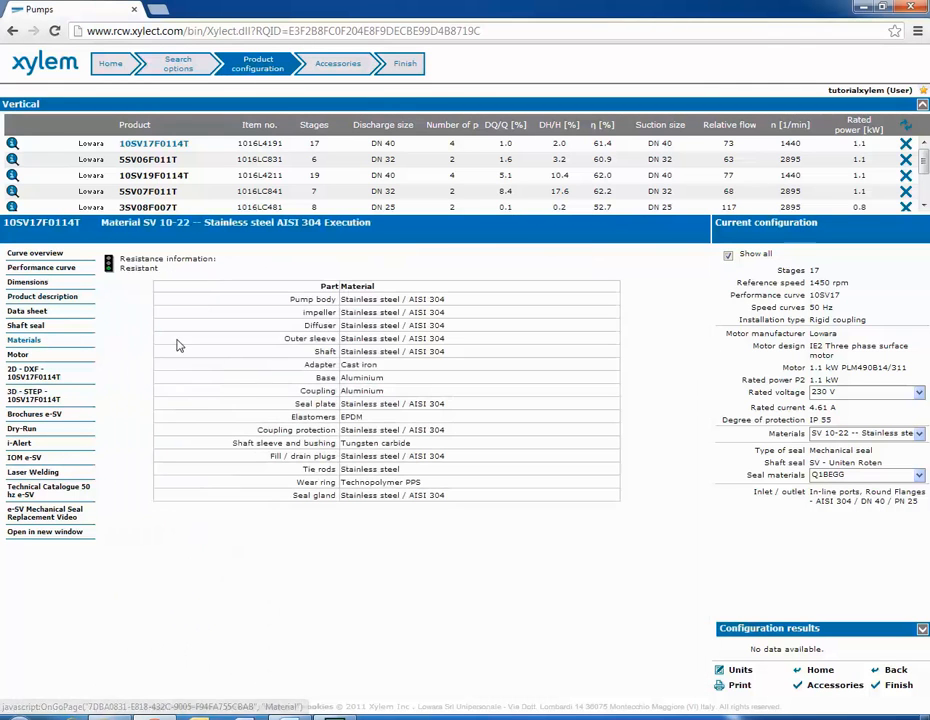
mouse_move(284, 352)
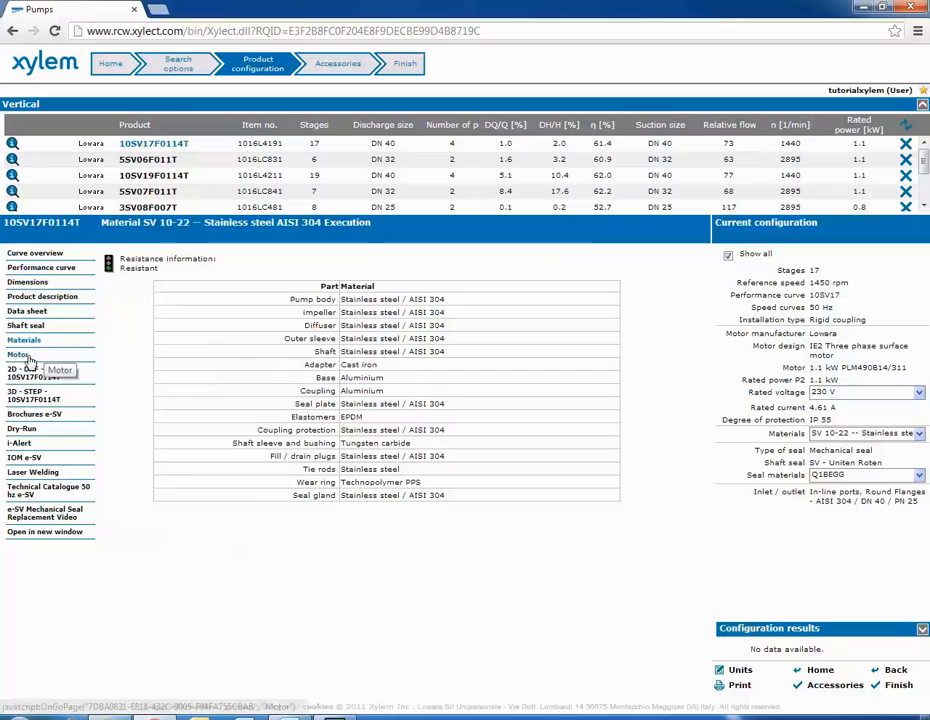
- View the motor's electrical data, then load the printable data sheet preview
left_click(16, 356)
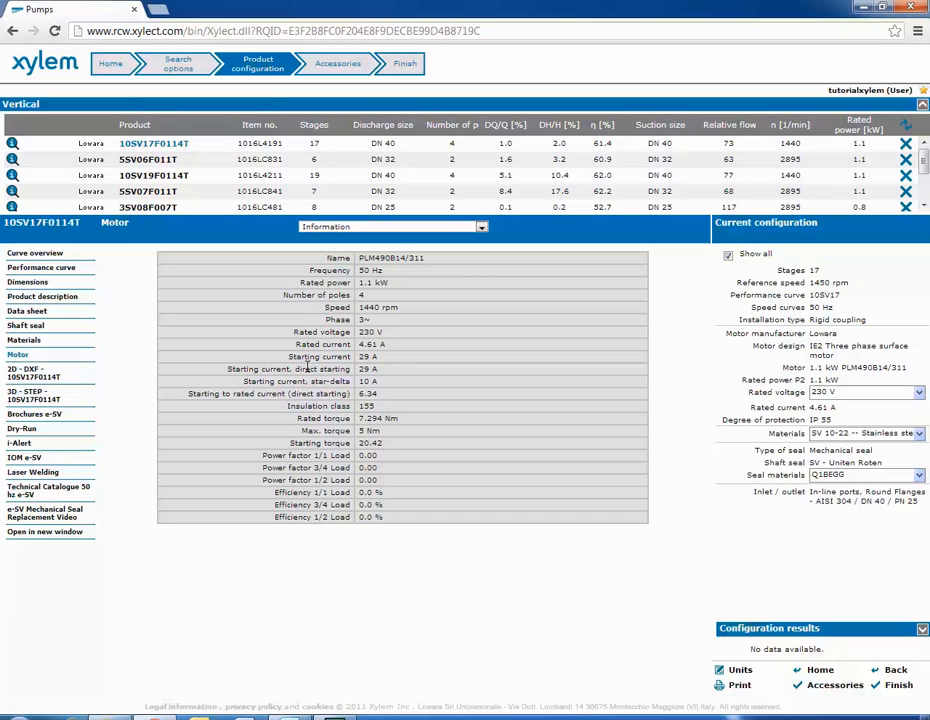
left_click(26, 312)
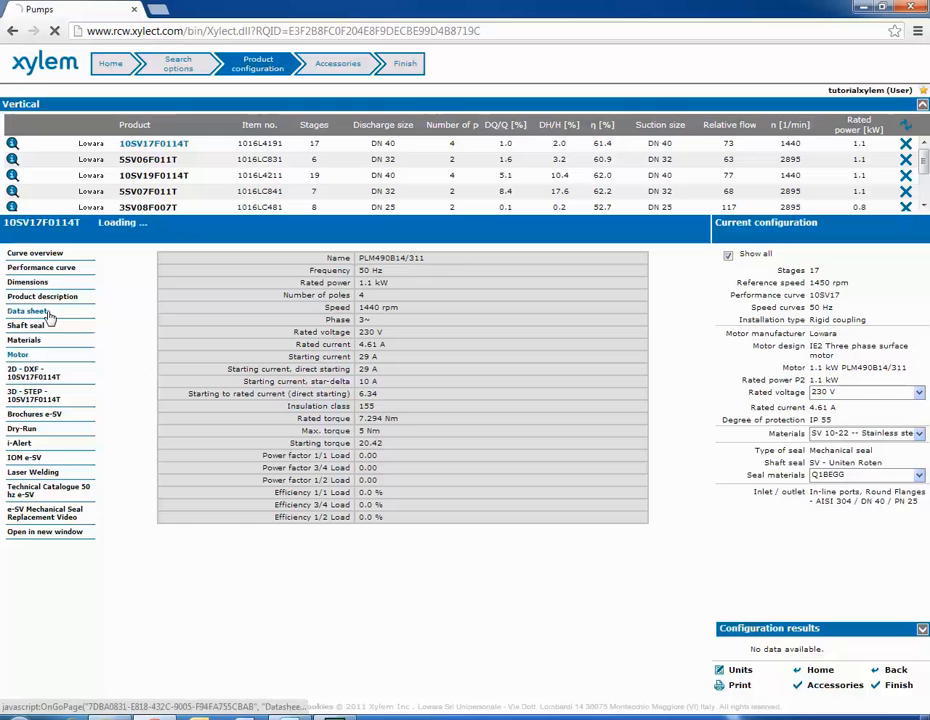
mouse_move(28, 312)
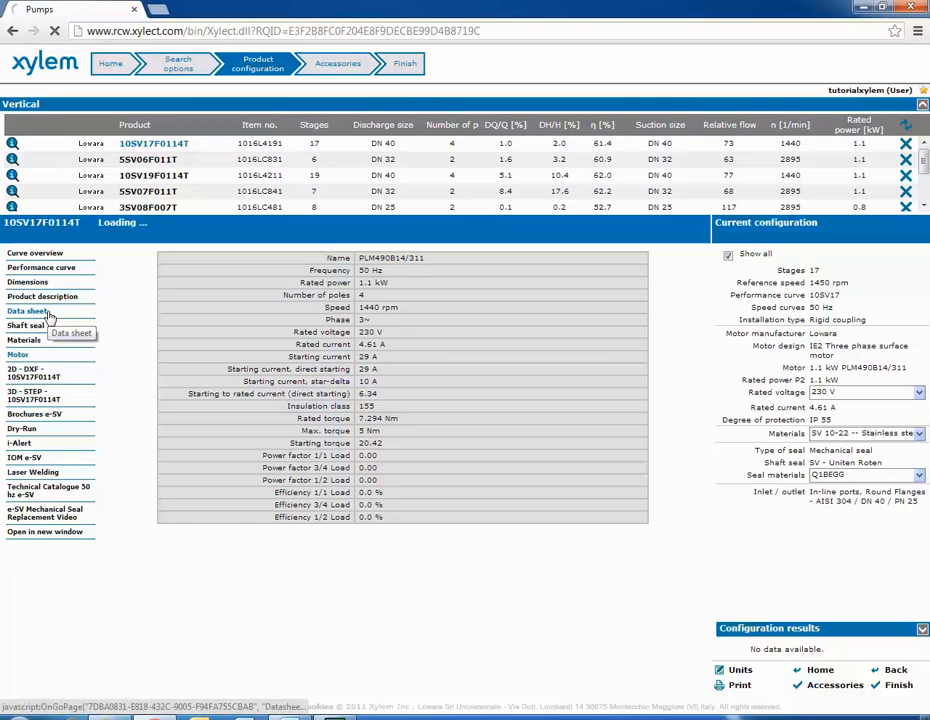
left_click(28, 312)
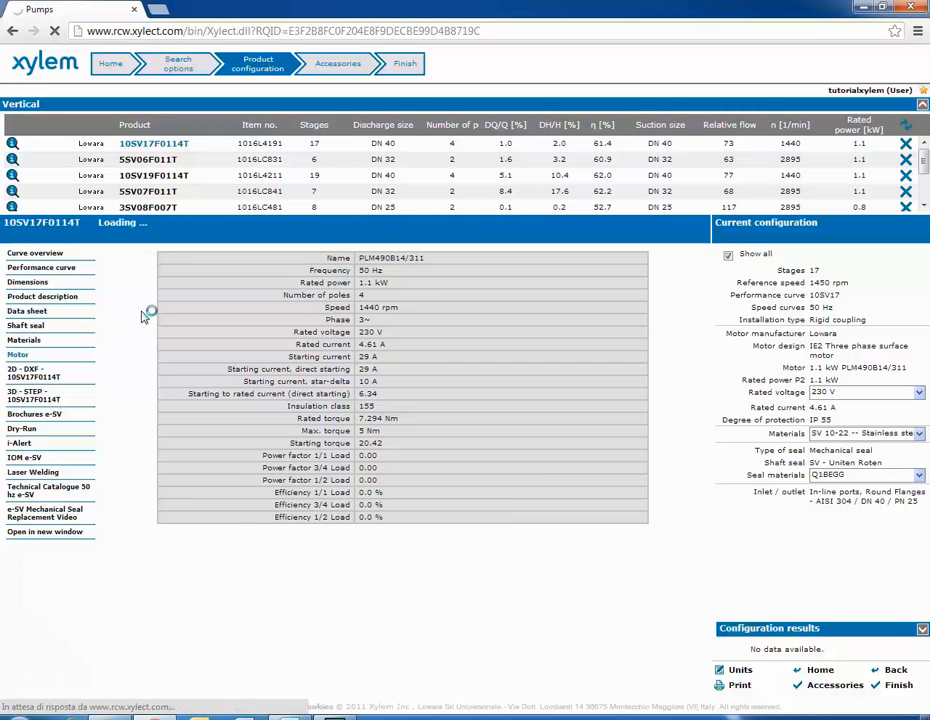
left_click(28, 310)
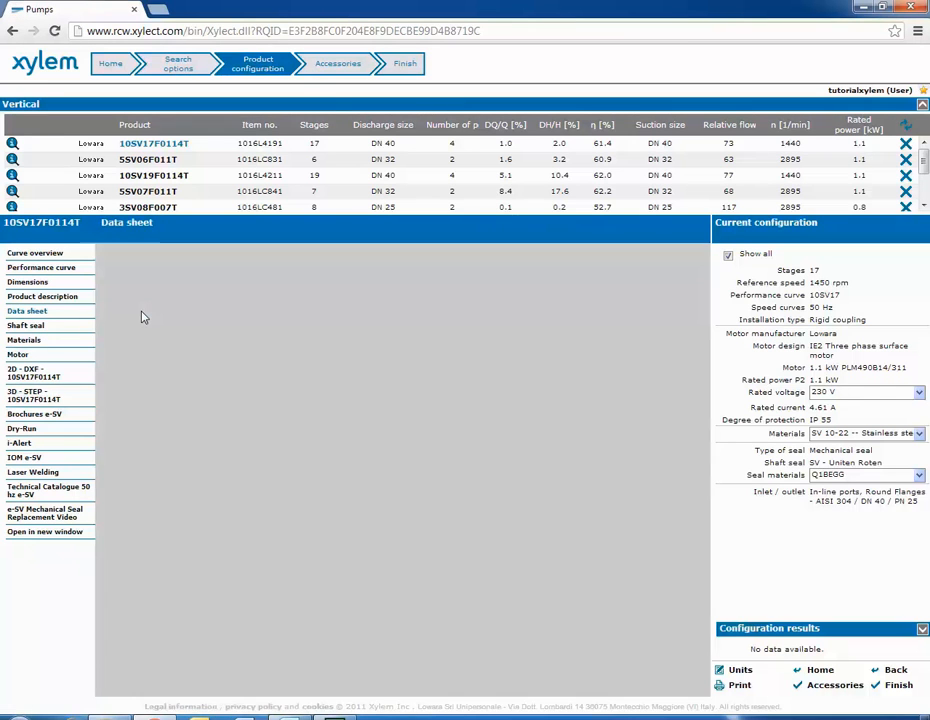
mouse_move(256, 332)
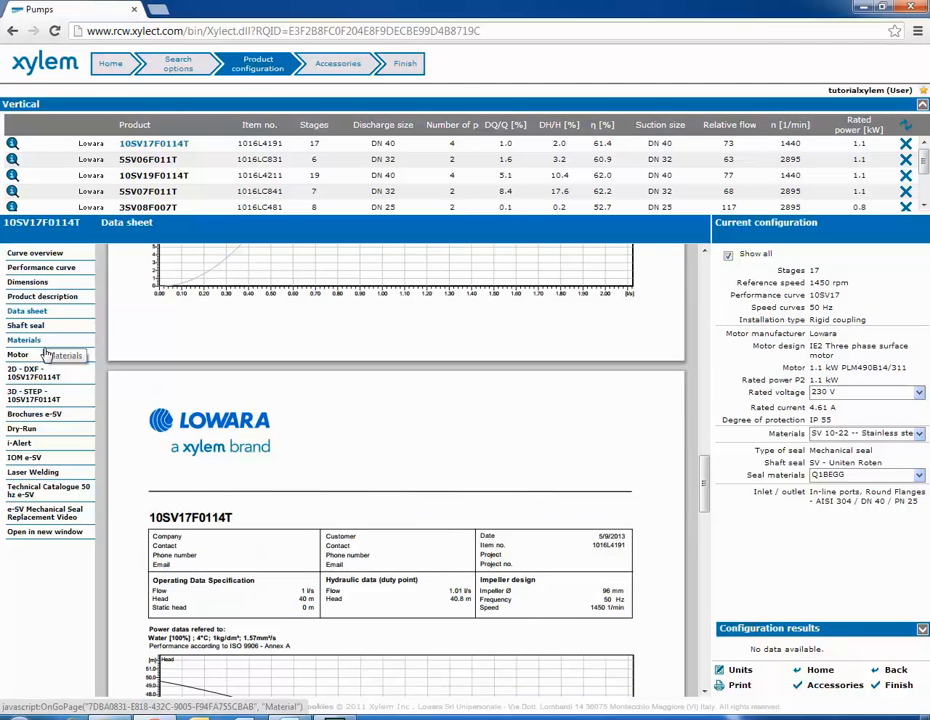
- Check the pump's 2D DXF and 3D STEP CAD download pages
left_click(36, 374)
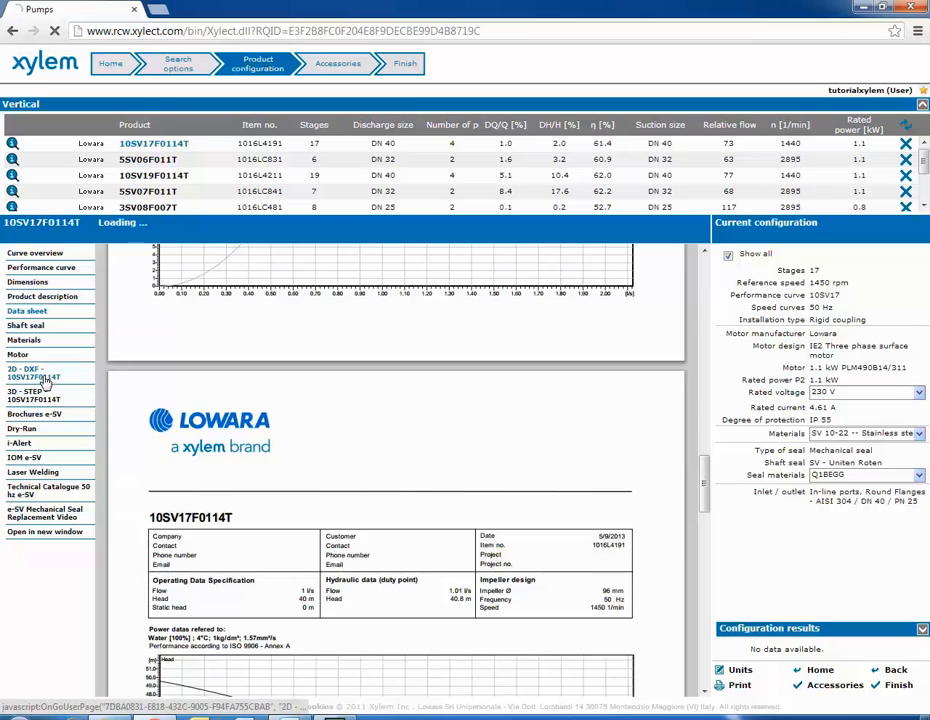
left_click(36, 372)
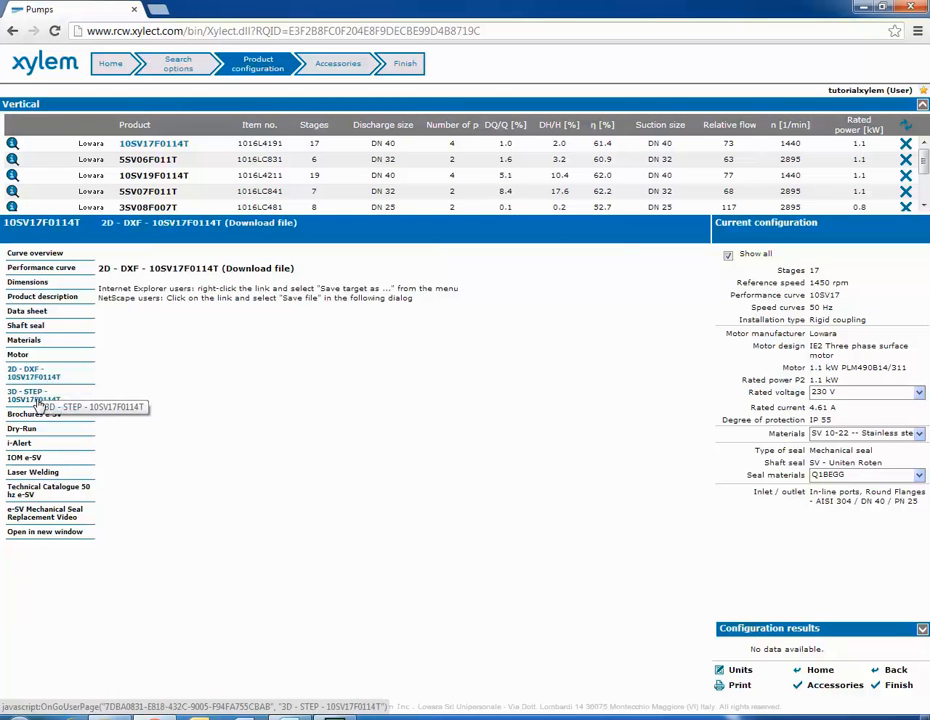
left_click(40, 396)
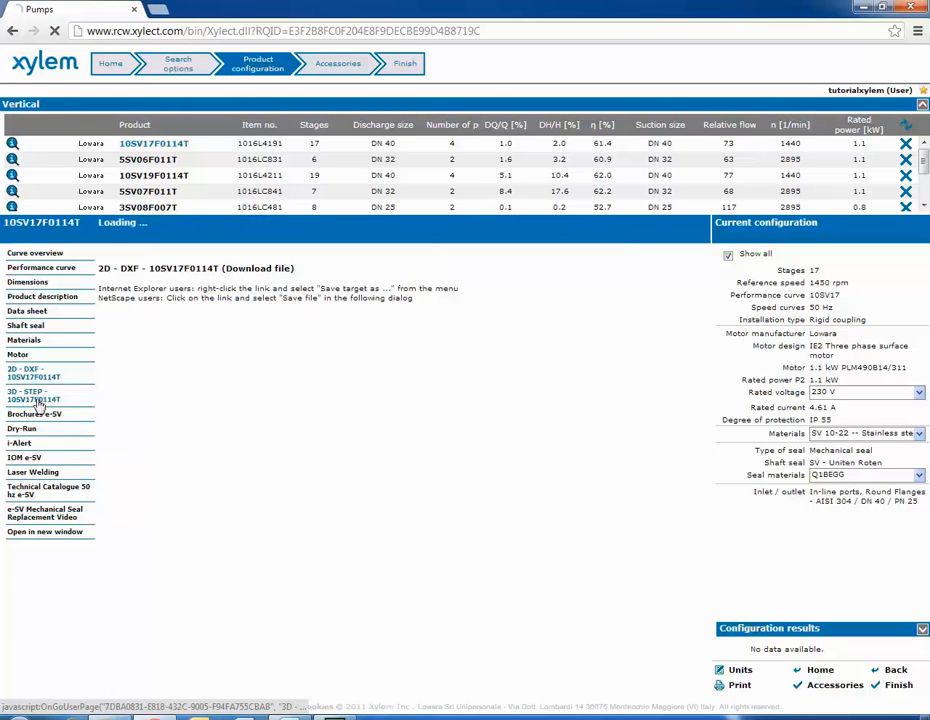
left_click(34, 396)
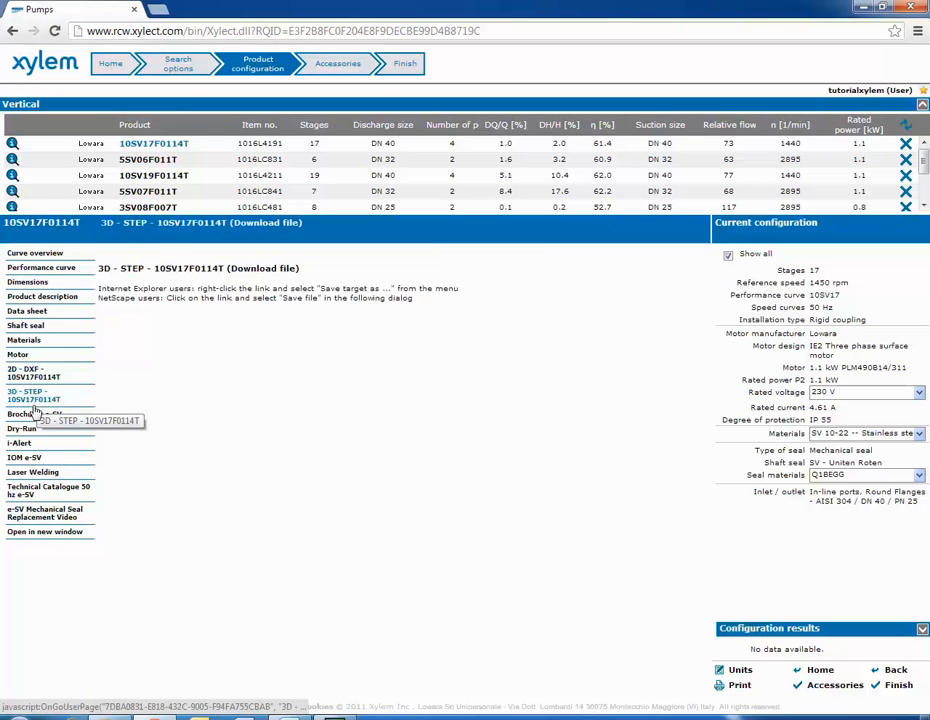
- Preview the e-SV Series brochure in the product documents
left_click(32, 414)
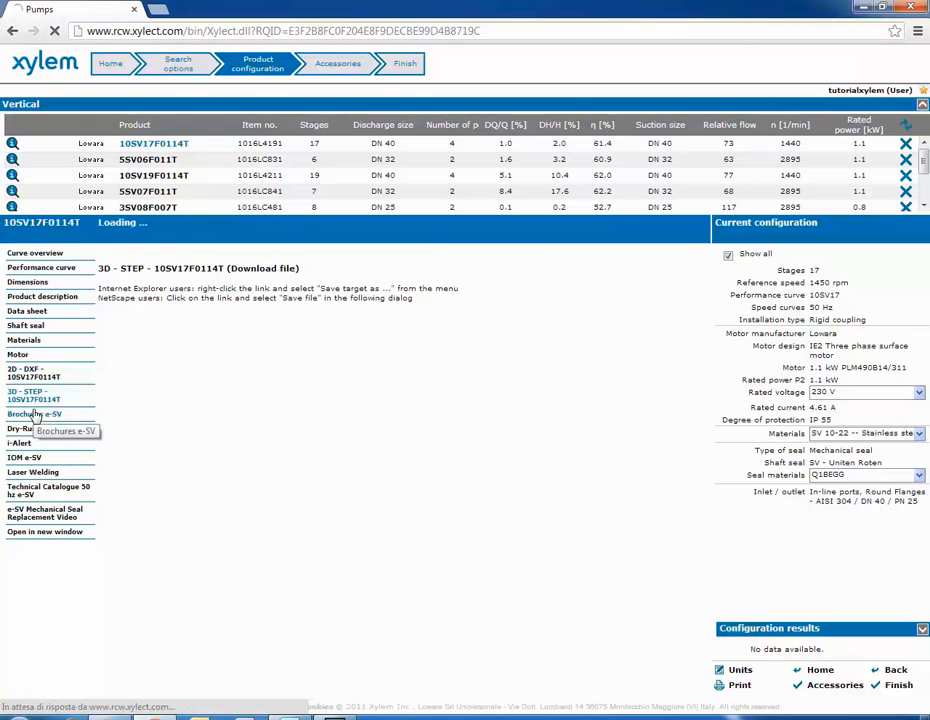
left_click(36, 414)
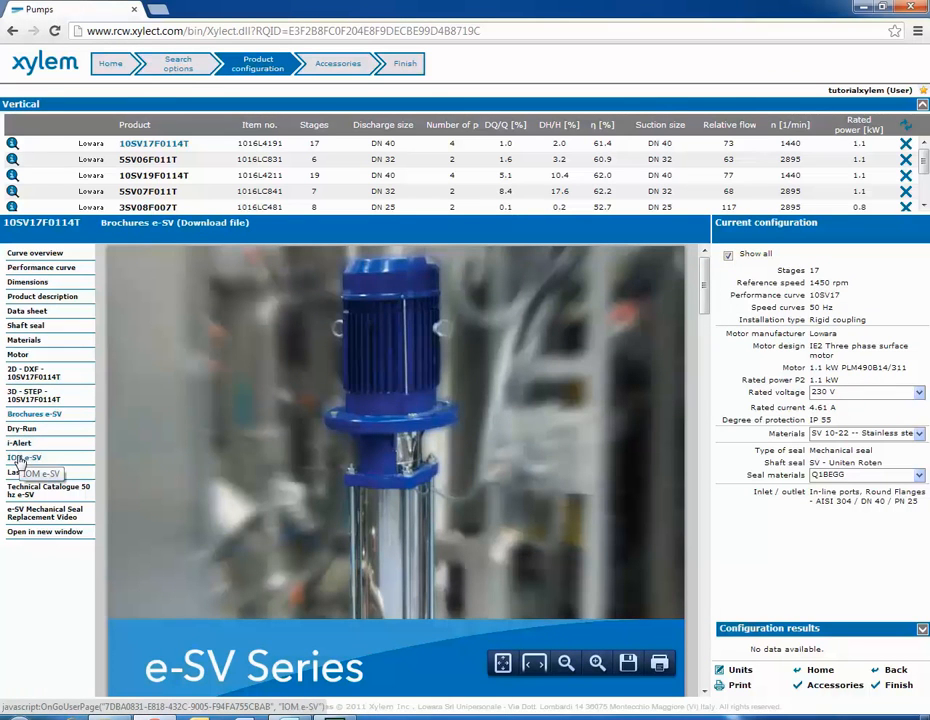
mouse_move(36, 472)
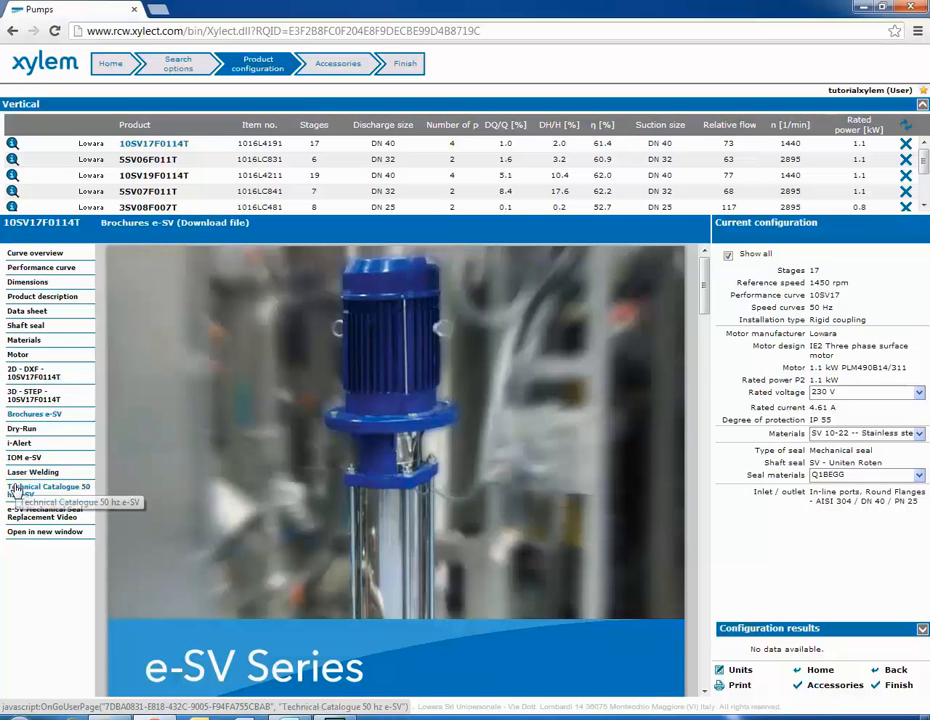
- Look through the 50 Hz e-SV technical catalogue, then play the mechanical seal replacement video
left_click(48, 490)
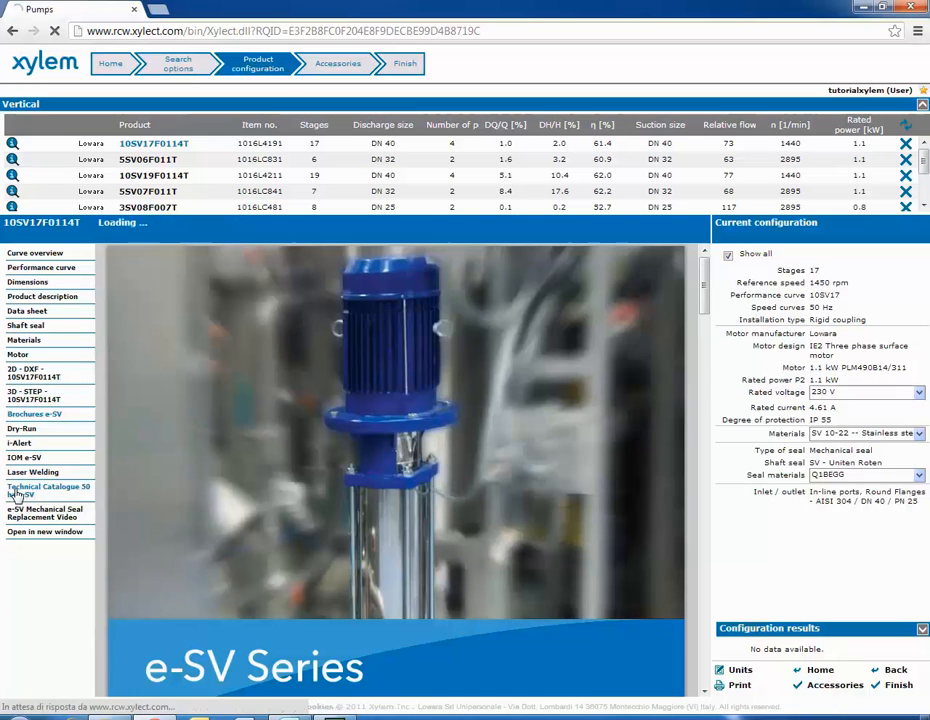
left_click(48, 490)
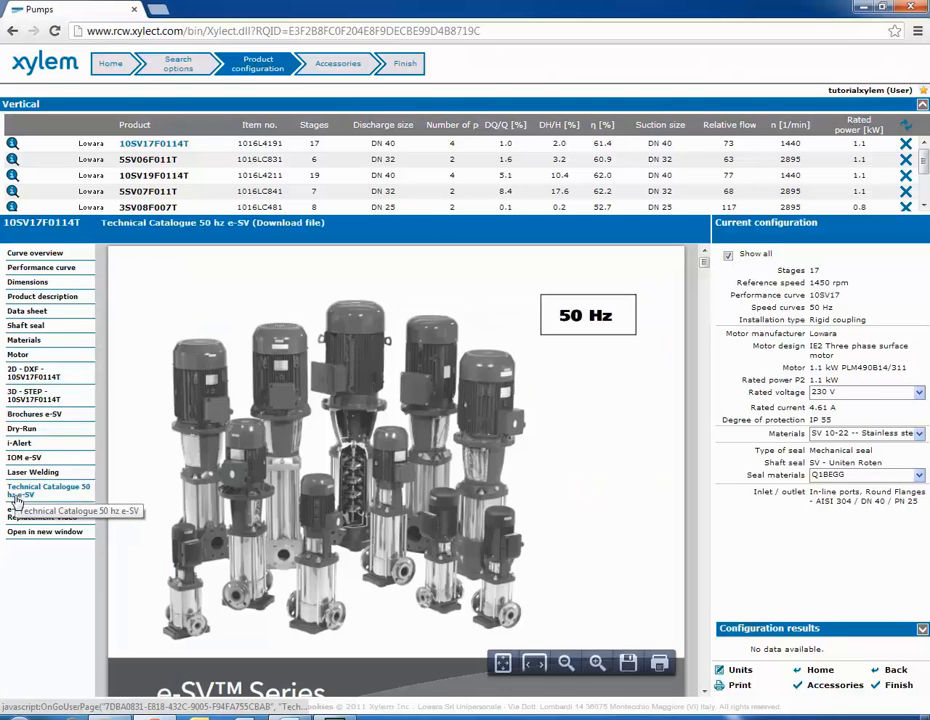
left_click(44, 512)
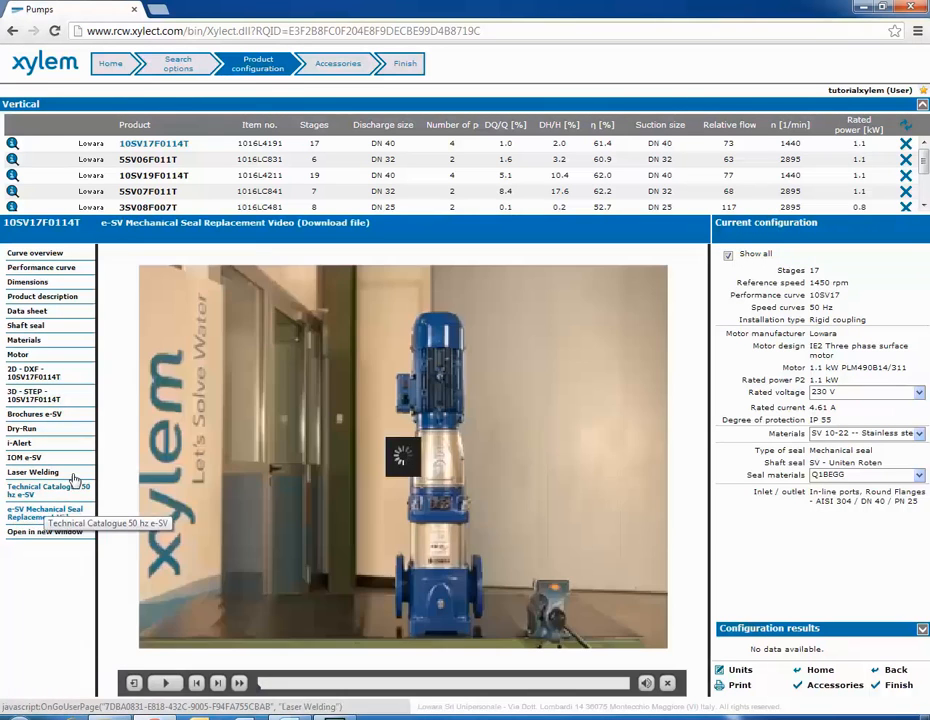
left_click(164, 684)
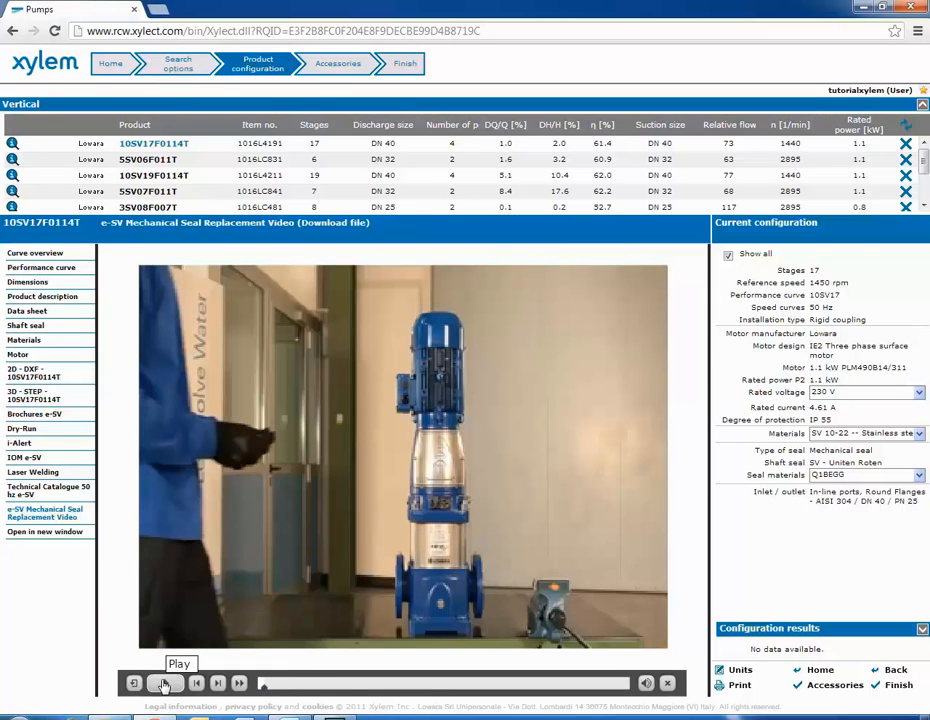
- Move to the Accessories step and list the threaded counterflange kits for the 10SV17F011T pump
left_click(164, 684)
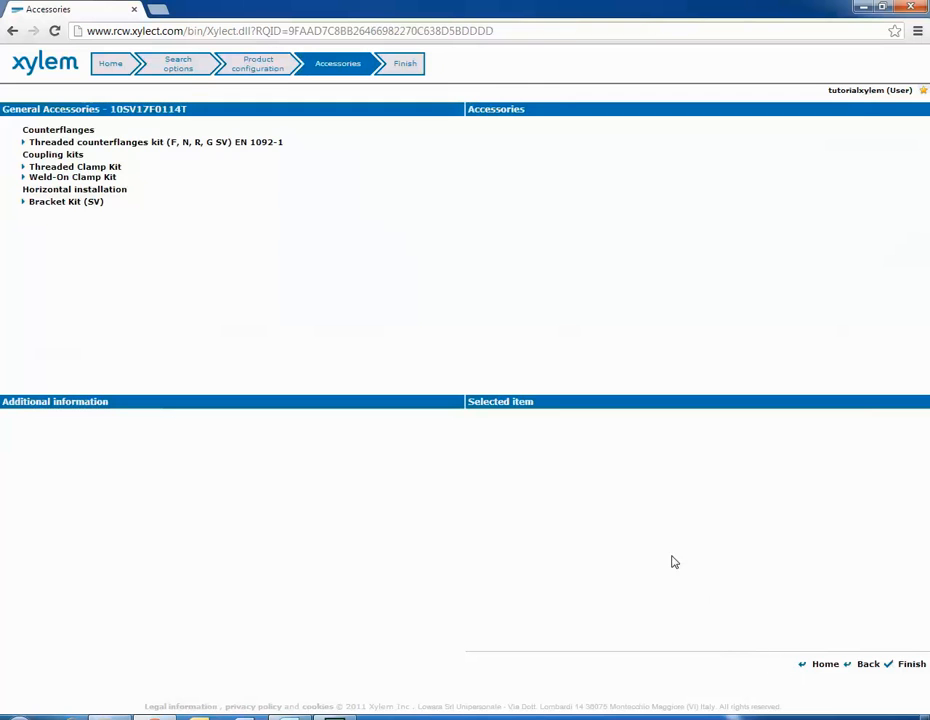
mouse_move(480, 448)
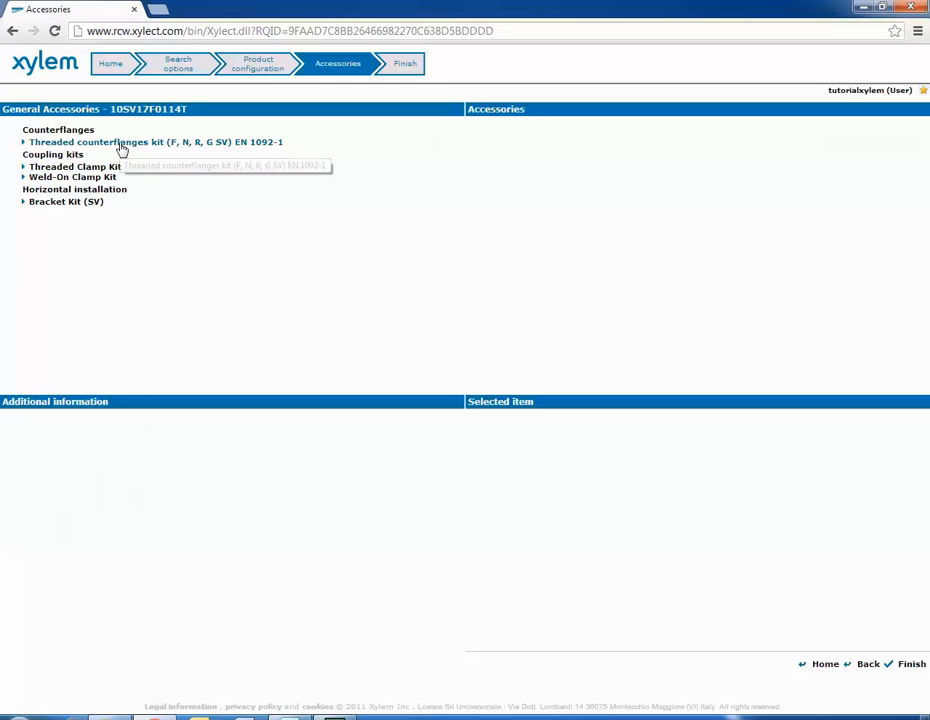
left_click(144, 140)
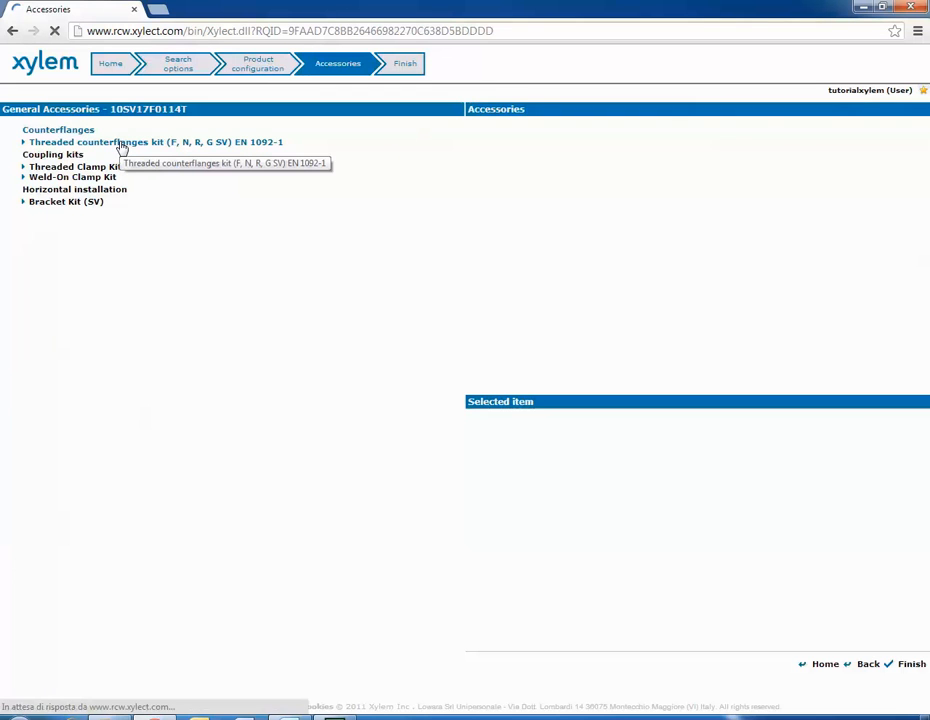
left_click(156, 140)
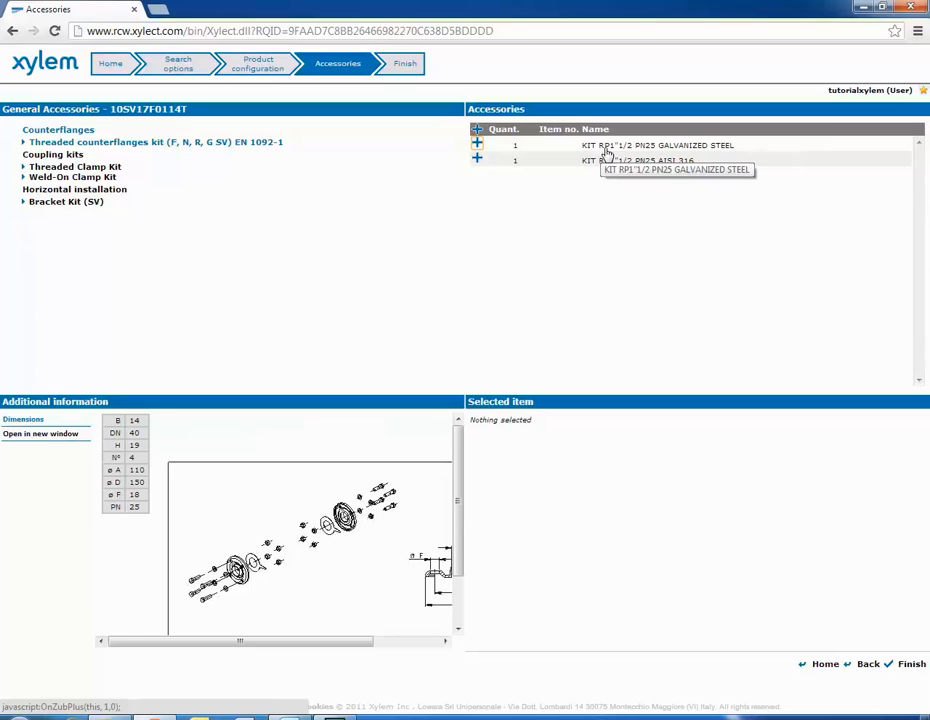
mouse_move(548, 224)
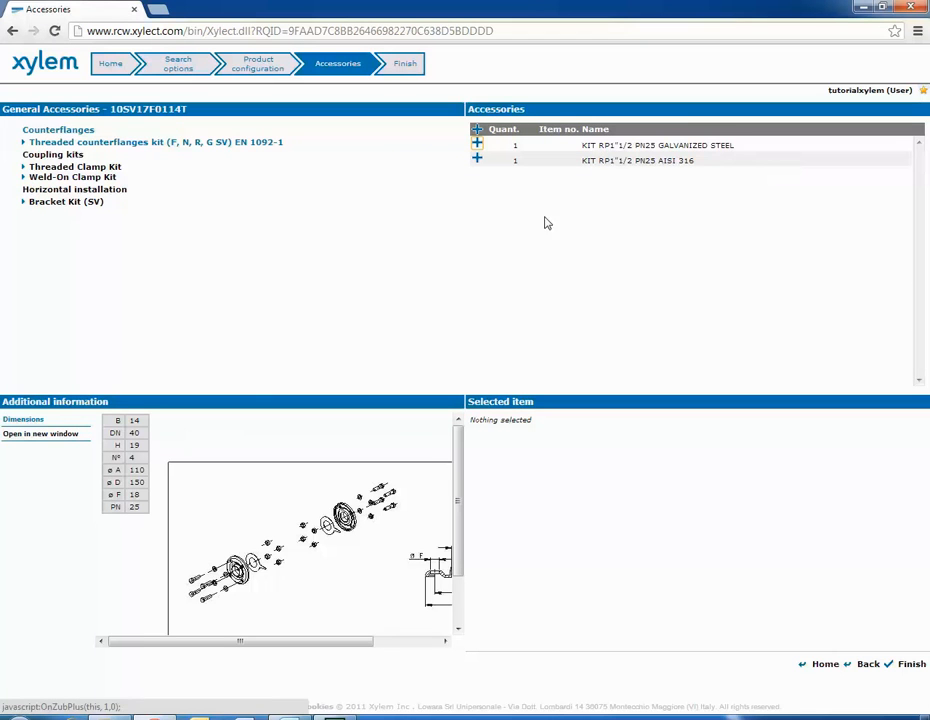
mouse_move(236, 386)
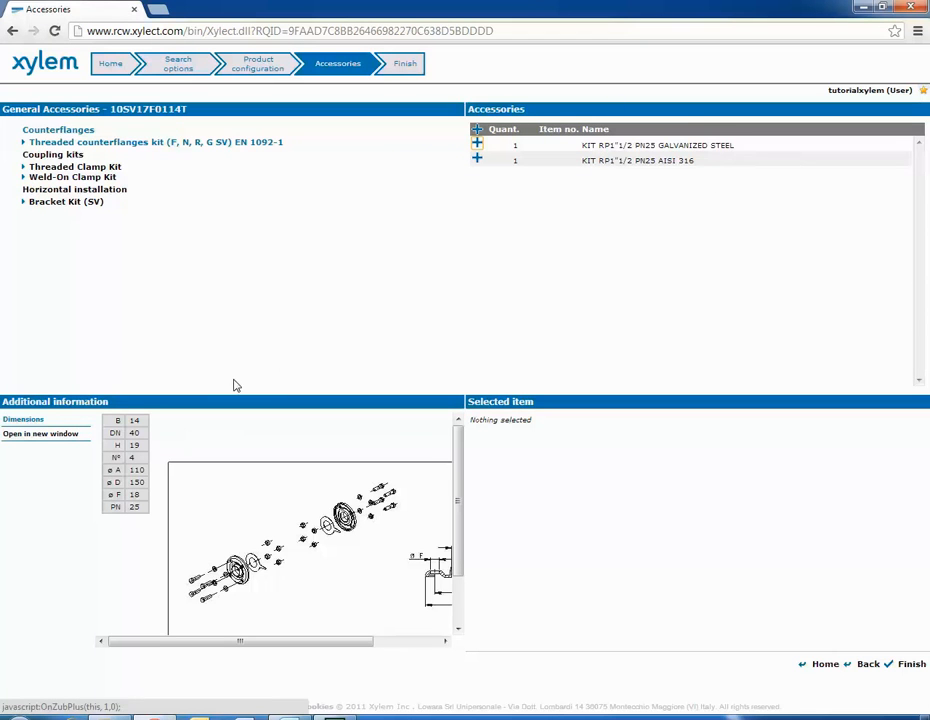
mouse_move(208, 480)
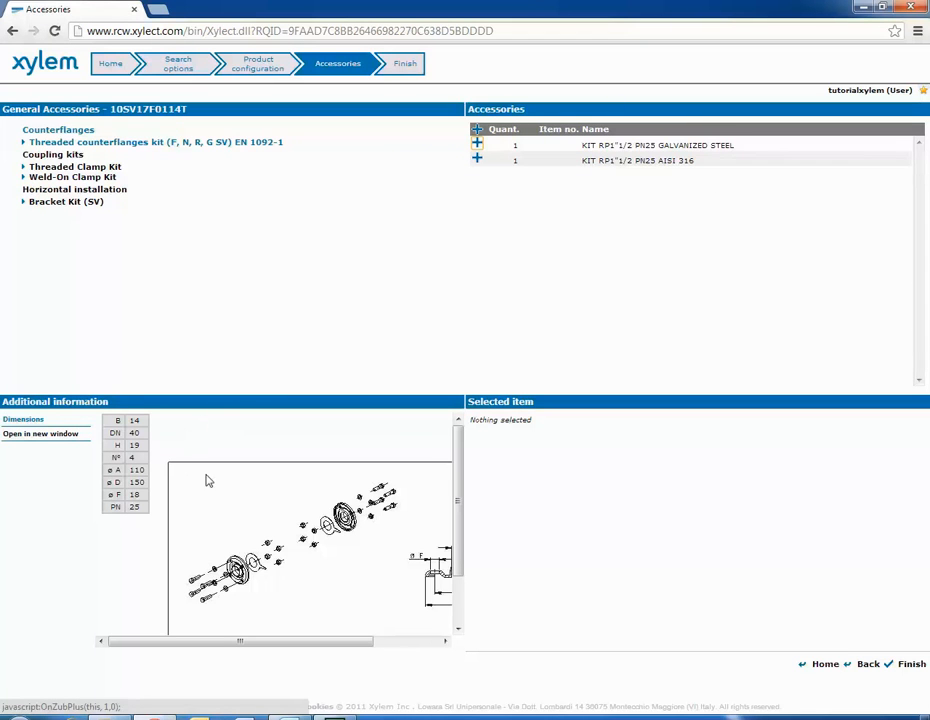
mouse_move(378, 570)
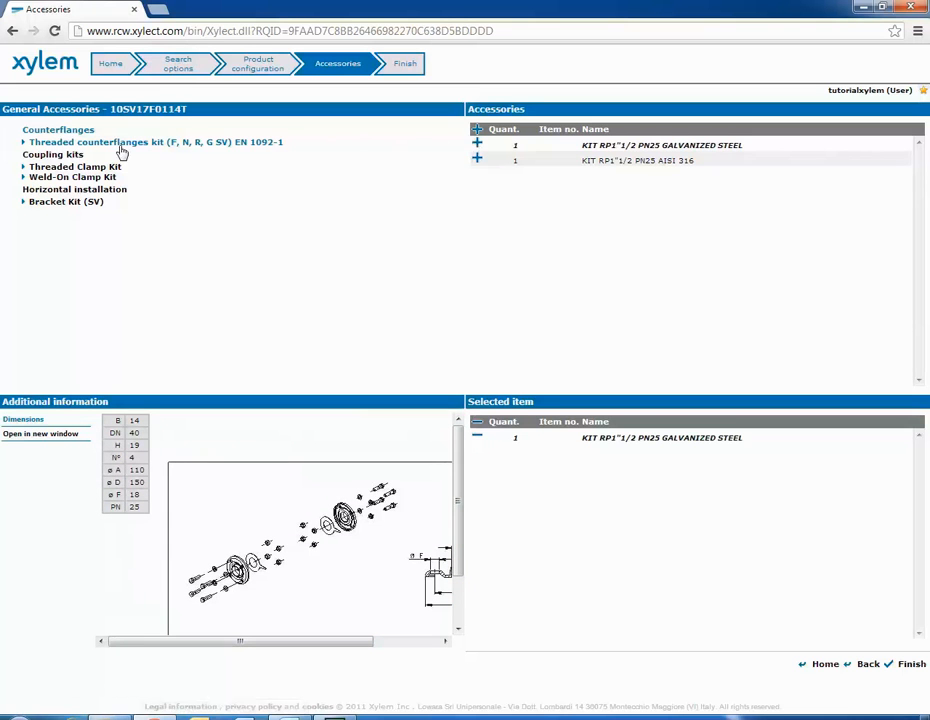
- List the threaded clamp kits under Coupling kits
left_click(74, 166)
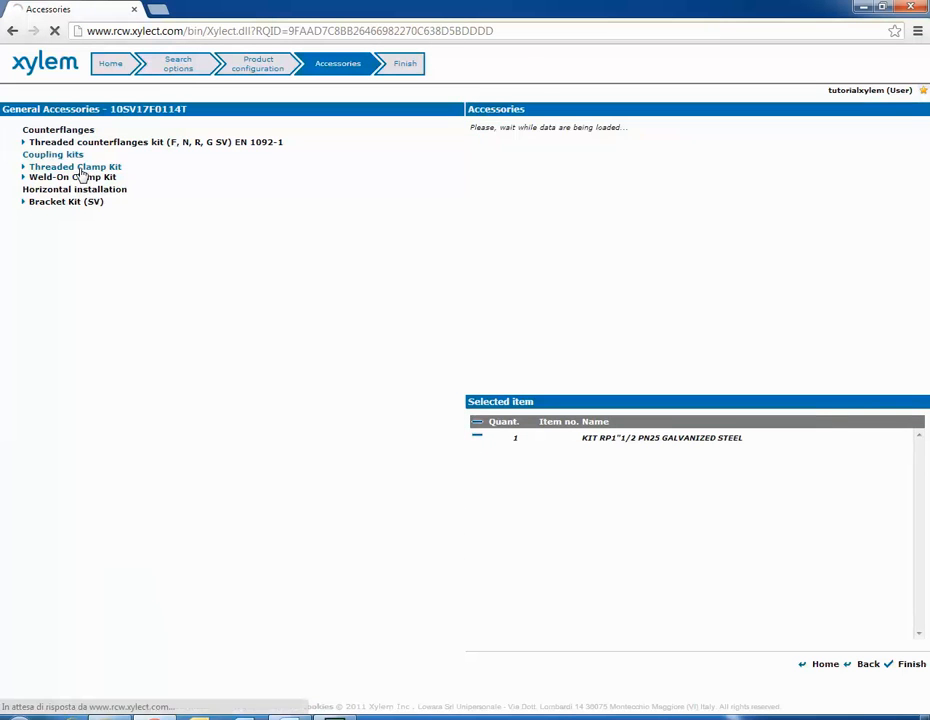
left_click(74, 166)
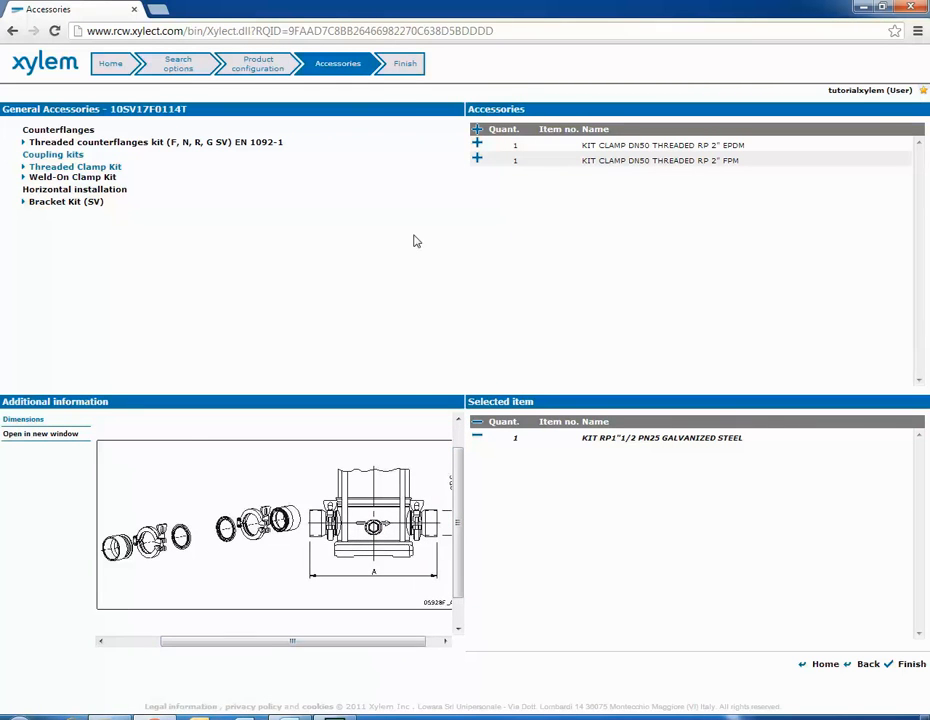
- Add the KIT CLAMP DN50 THREADED RP 2" EPDM to the selected items and finish accessory selection
left_click(478, 144)
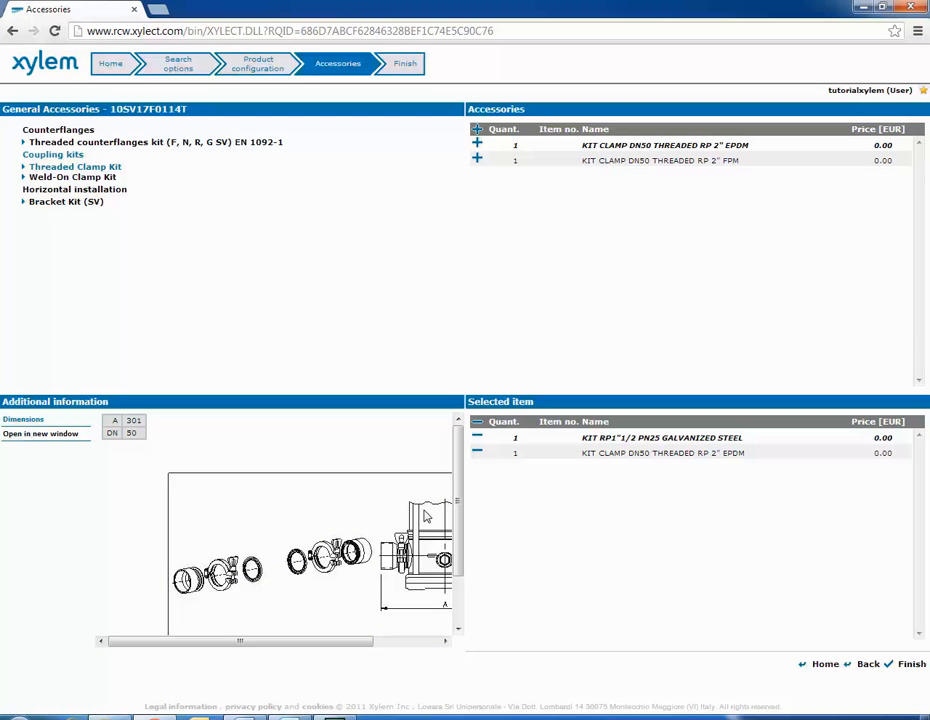
mouse_move(508, 294)
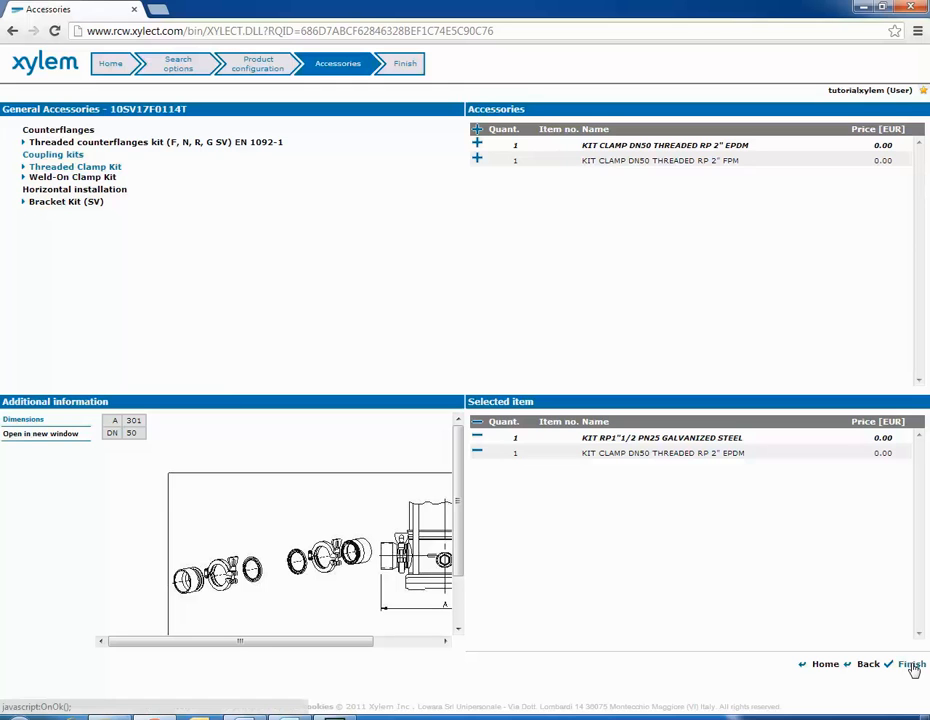
left_click(912, 664)
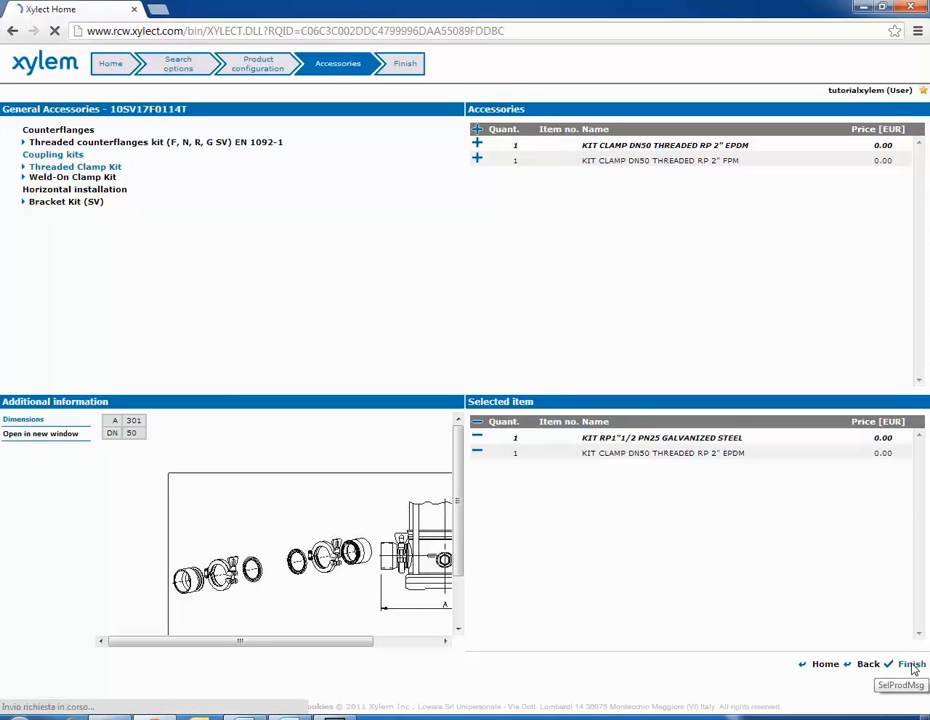
- Return to Xylect Home with the pump and both accessory kits in the current project
left_click(910, 664)
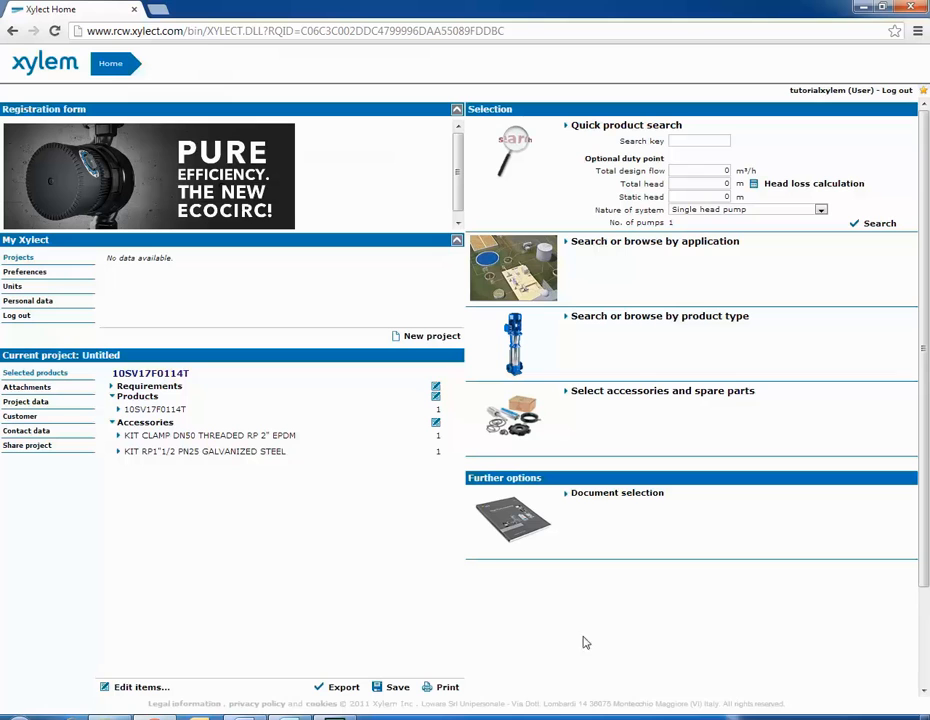
mouse_move(430, 604)
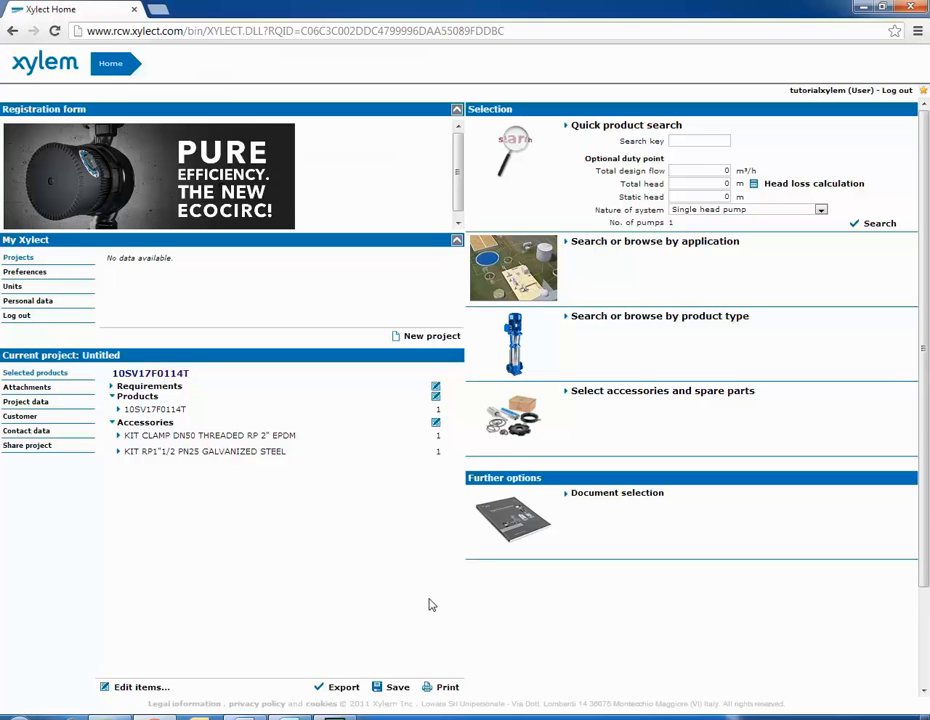
mouse_move(134, 524)
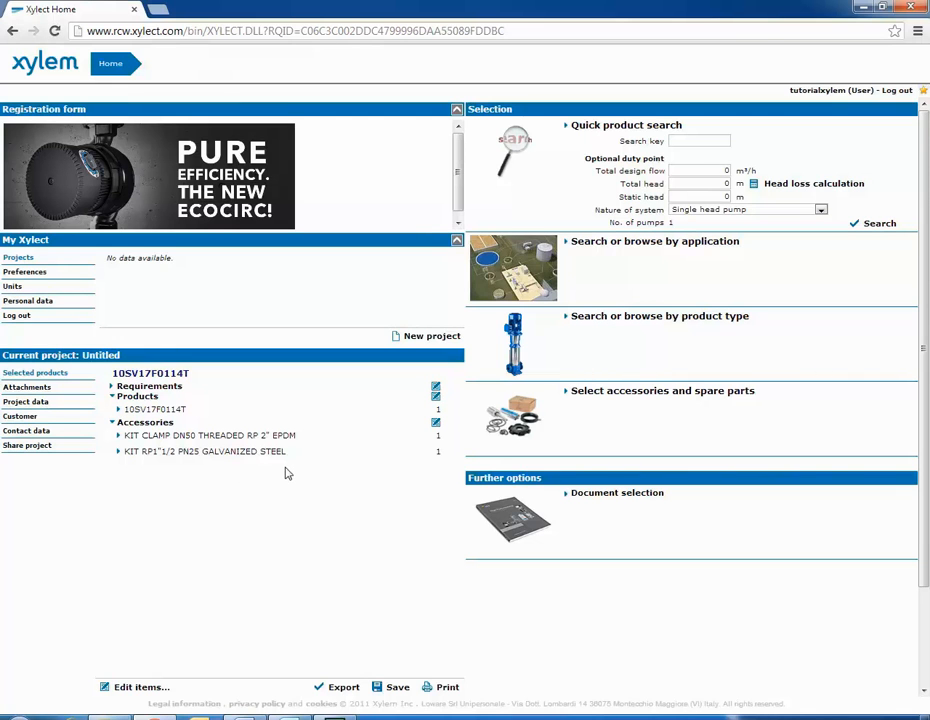
mouse_move(100, 708)
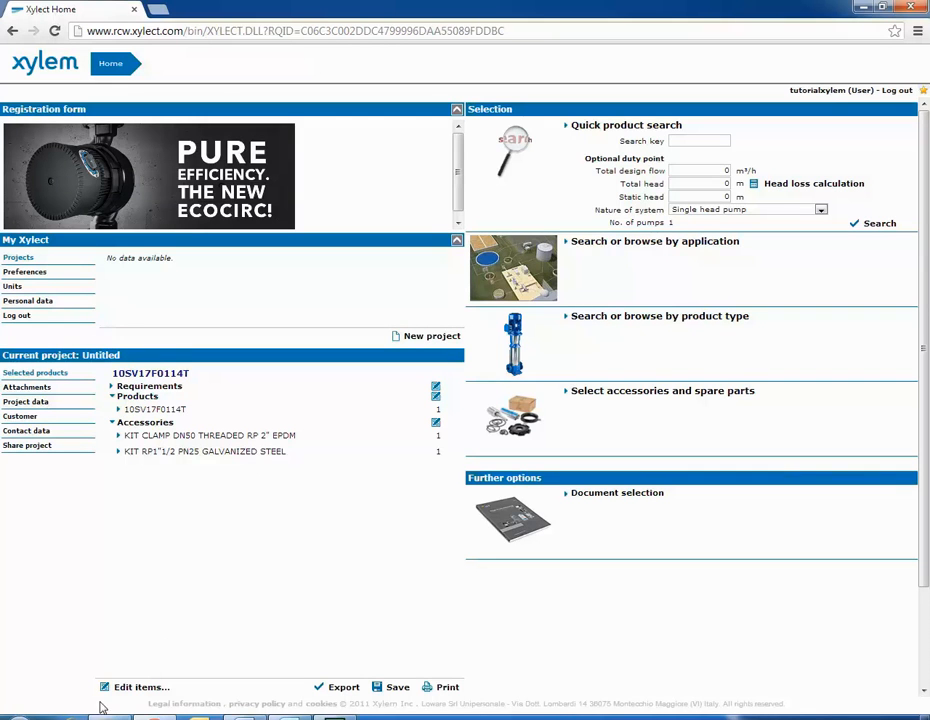
mouse_move(162, 704)
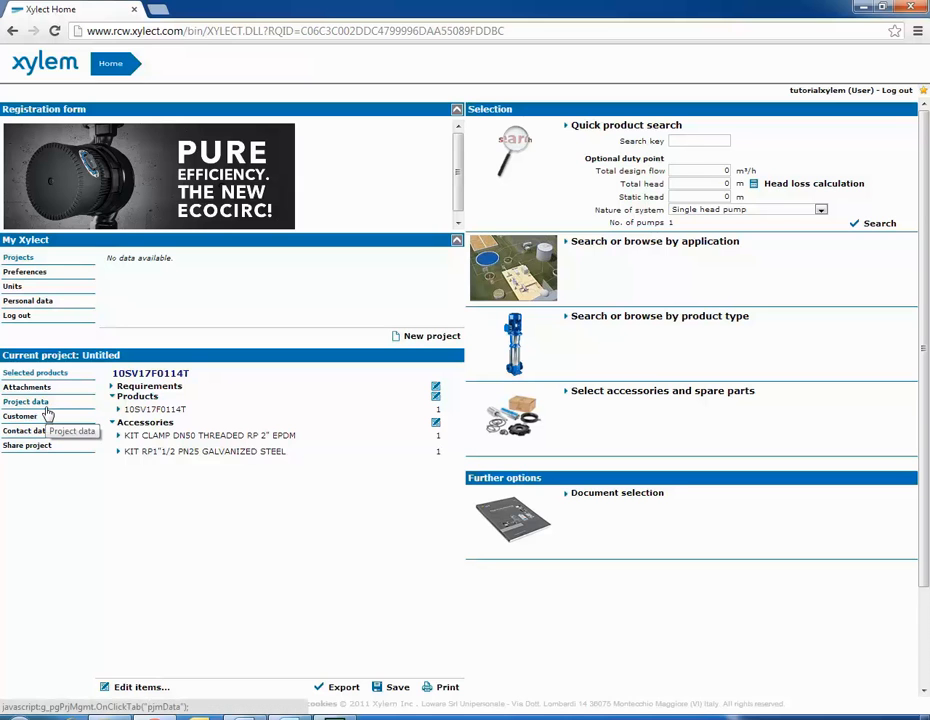
- Name the current project 'tutorial' in the project data form and save it
left_click(24, 400)
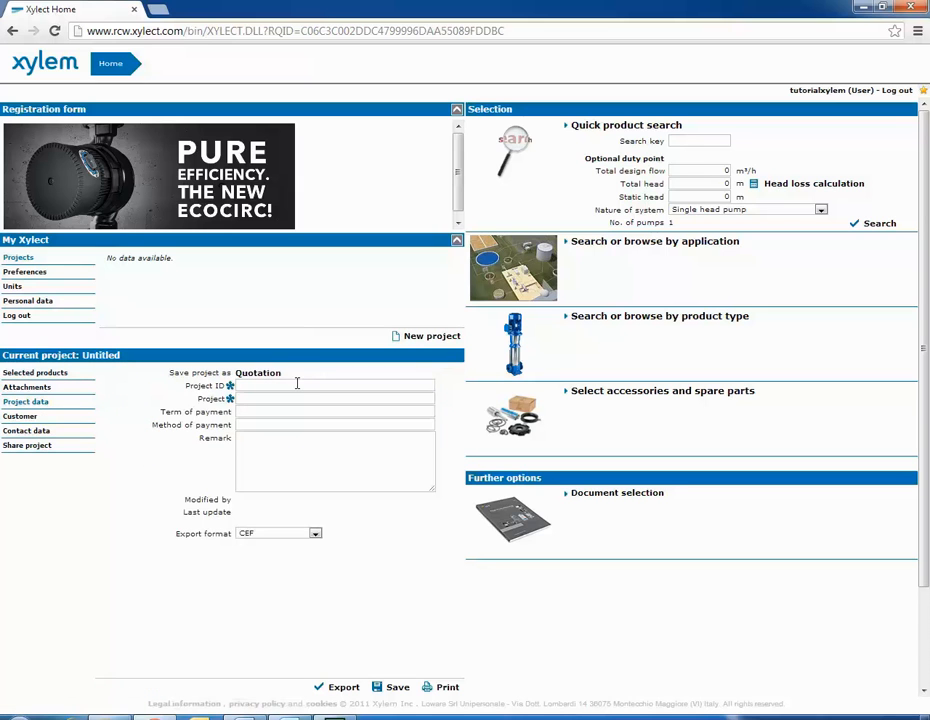
type("tutorial")
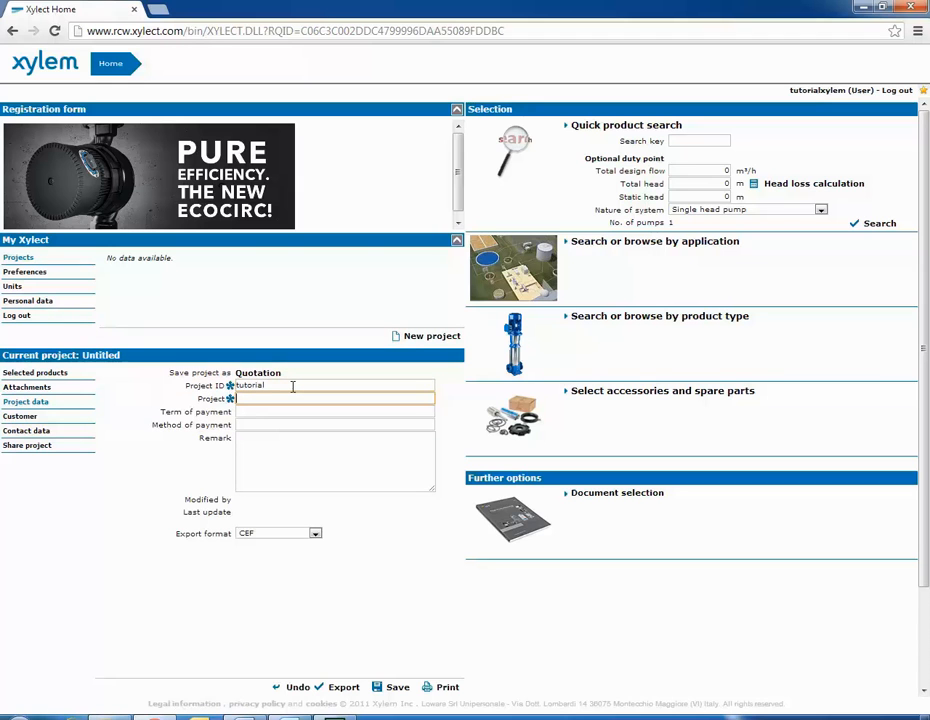
type("tutorial")
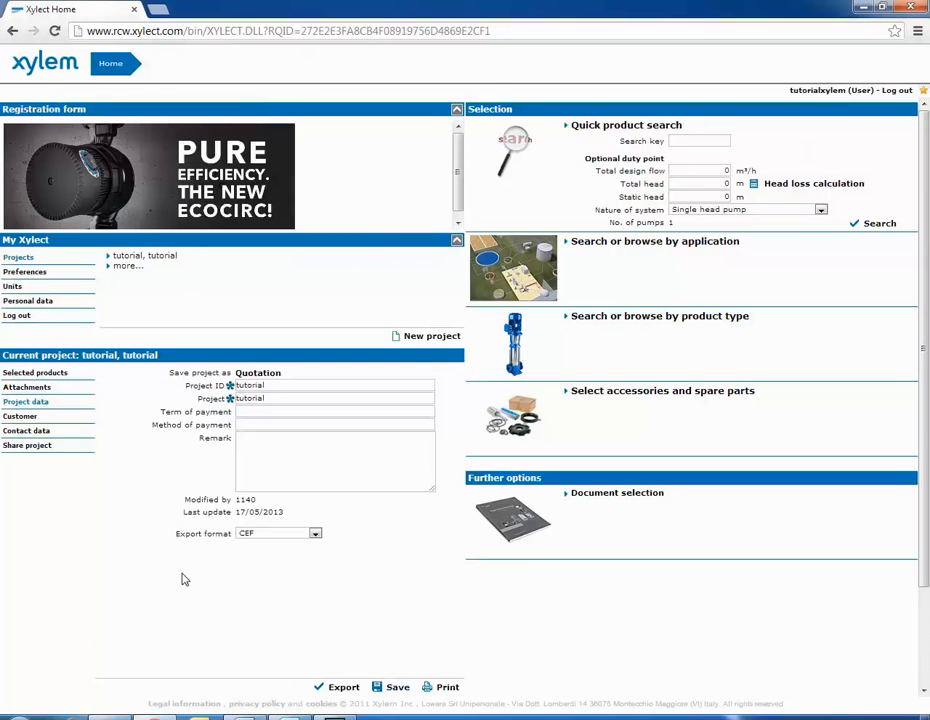
mouse_move(112, 276)
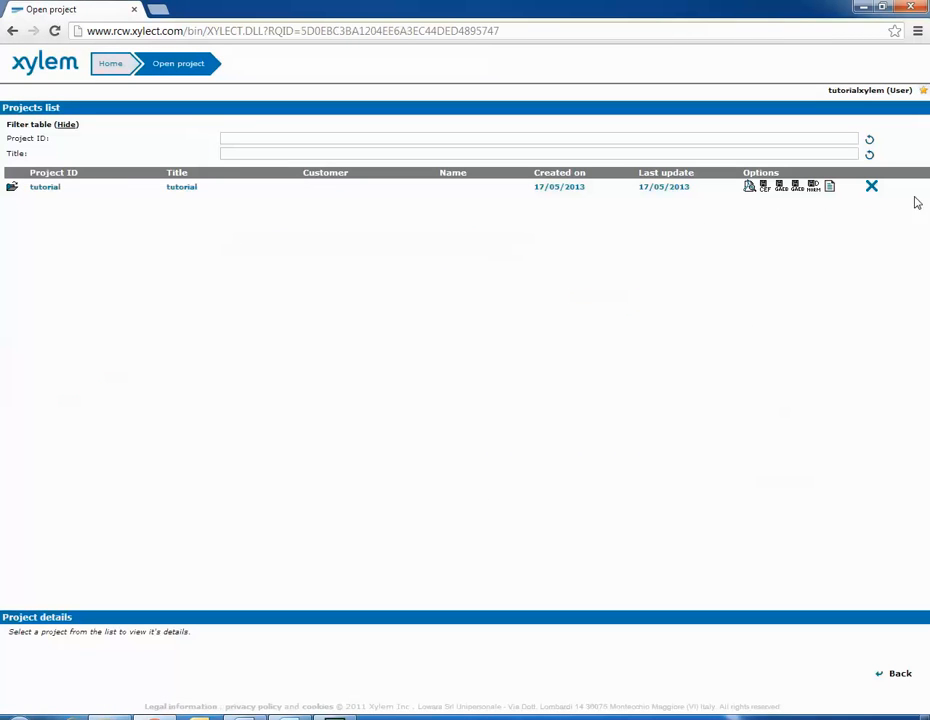
mouse_move(100, 378)
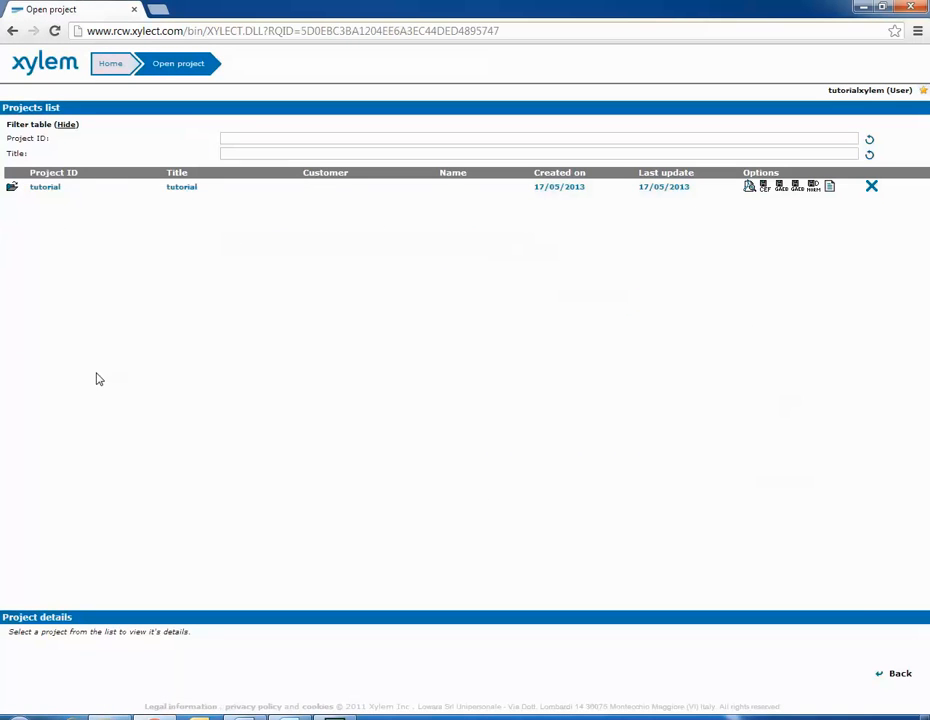
mouse_move(900, 672)
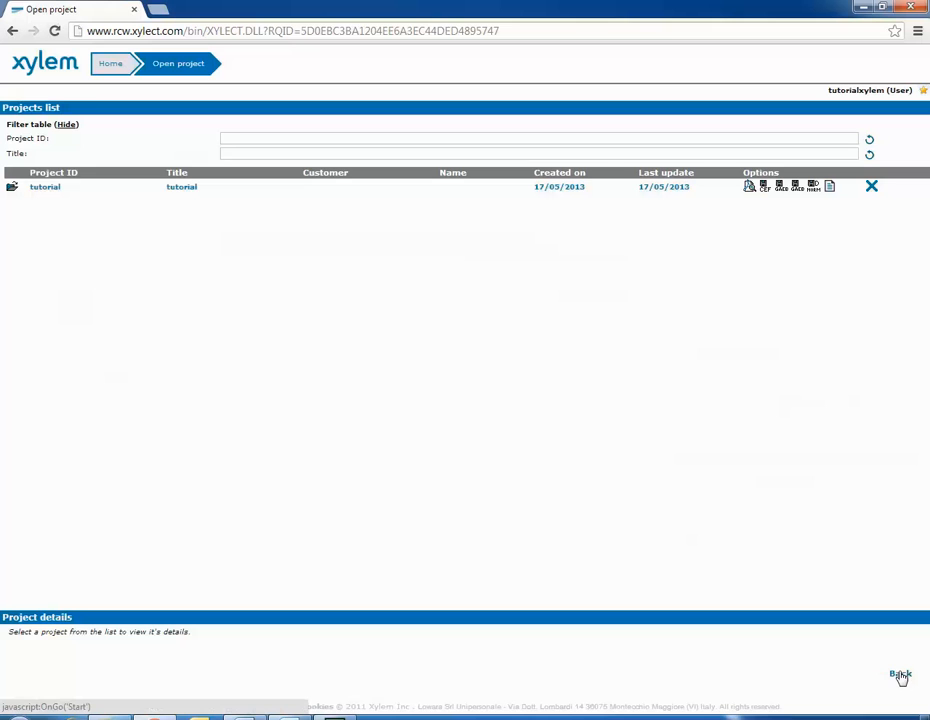
- Go back to the home page showing the tutorial project's pump and accessories
left_click(44, 188)
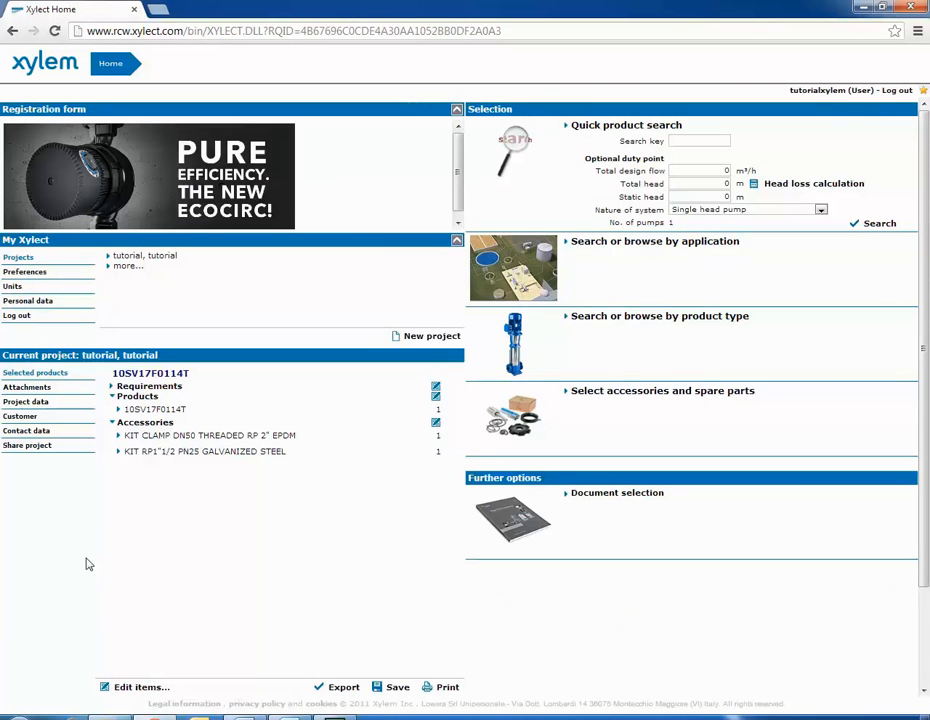
mouse_move(24, 400)
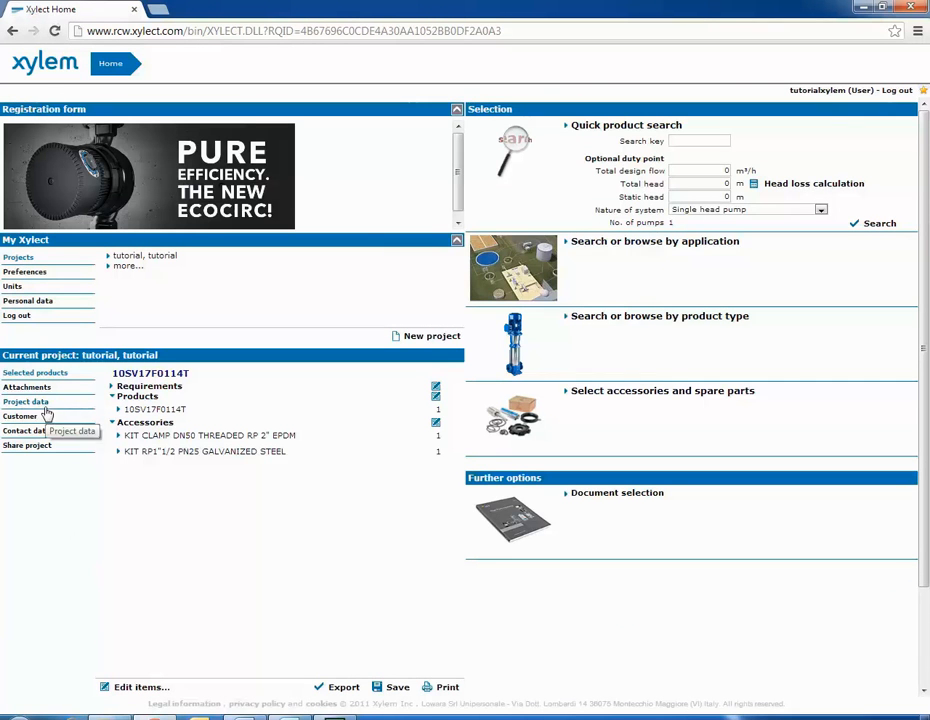
- Export the tutorial project as a CEF file and close the download window
left_click(26, 402)
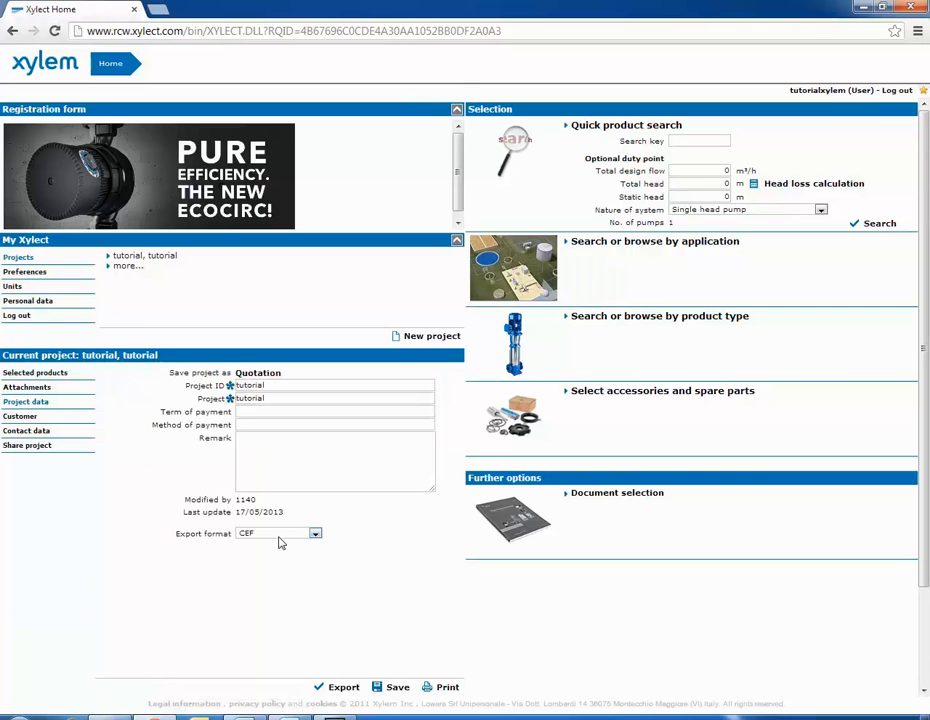
left_click(344, 688)
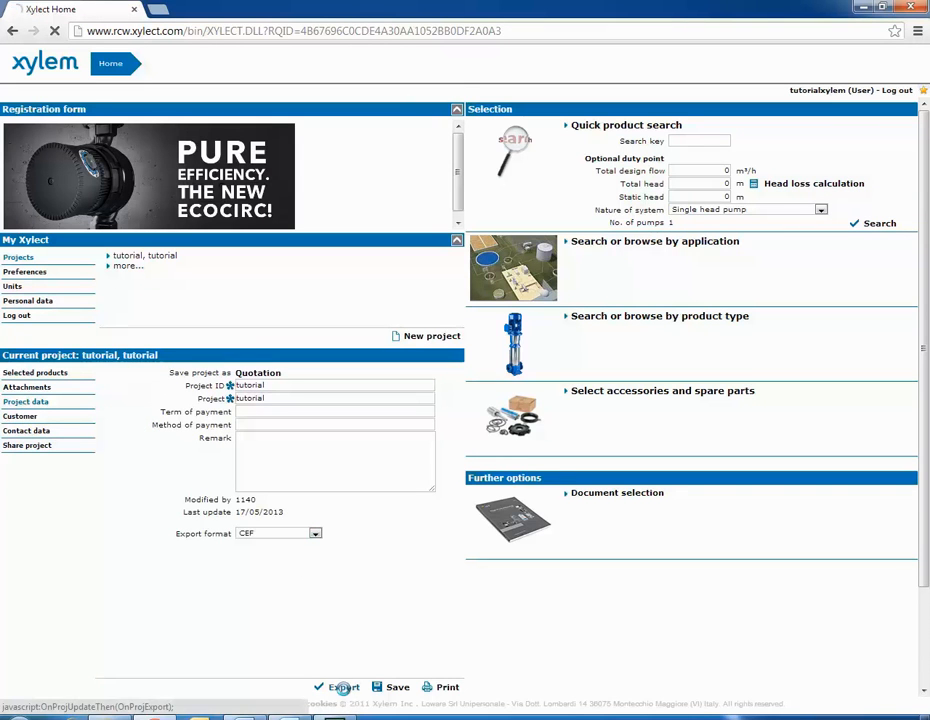
left_click(342, 688)
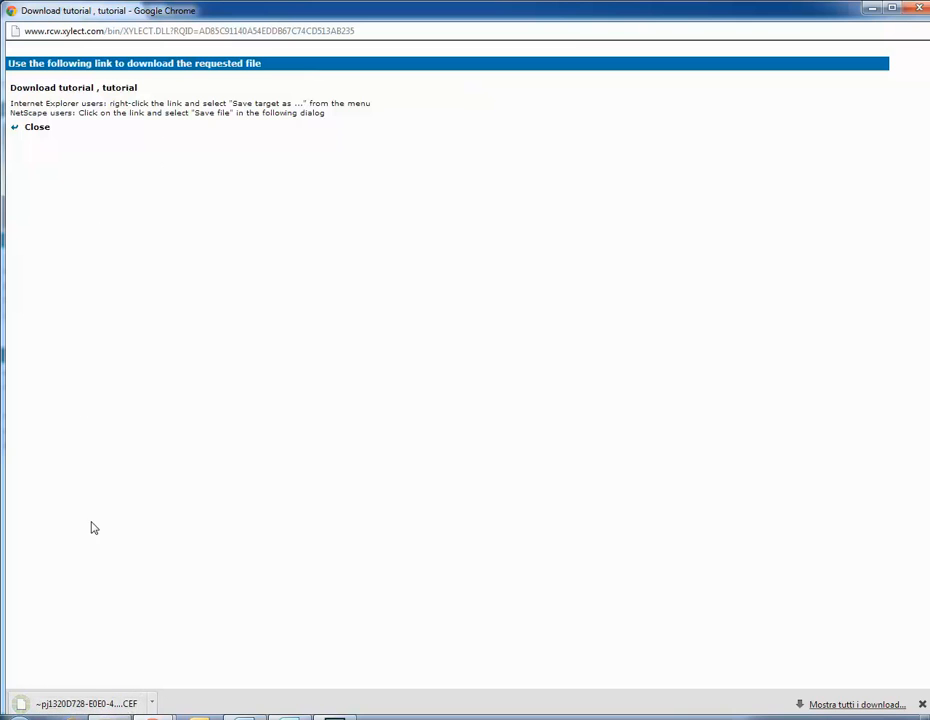
mouse_move(76, 260)
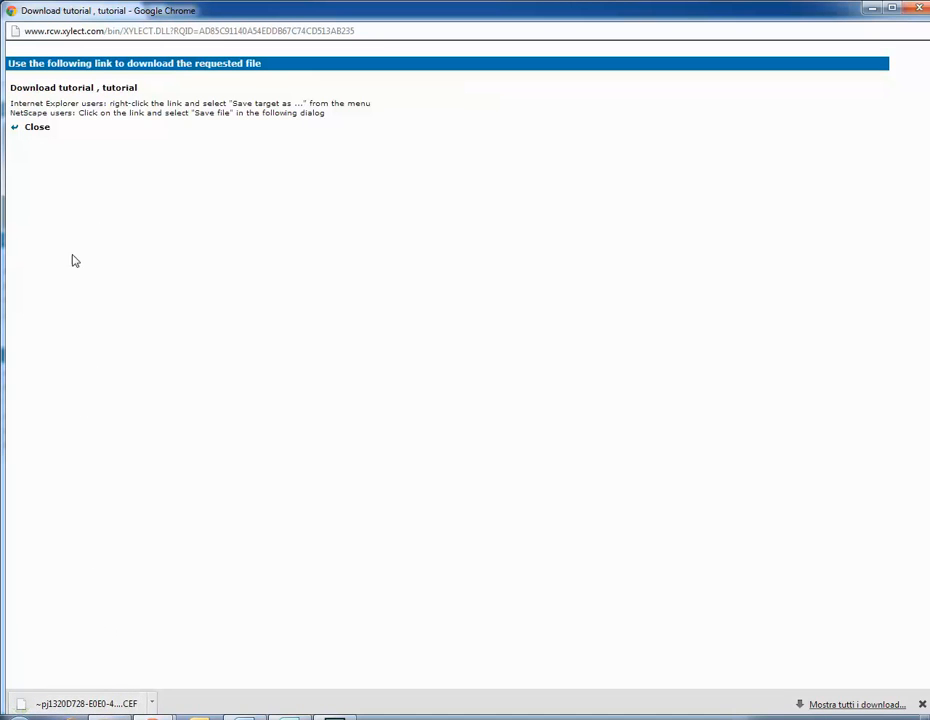
left_click(36, 128)
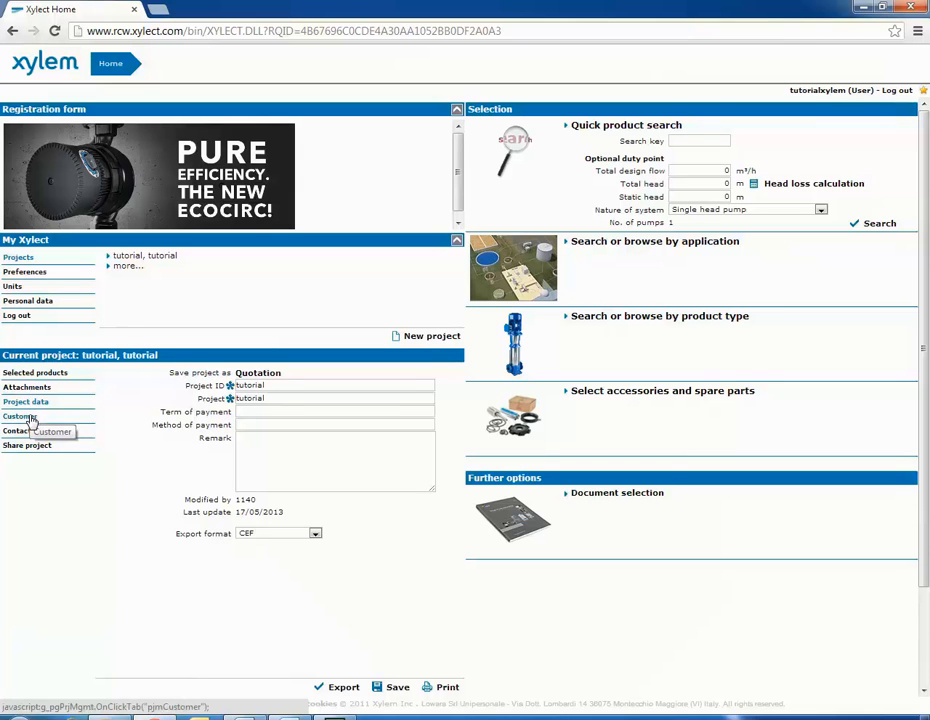
- Bring up the tutorial project's customer form, then its contact data form
left_click(20, 416)
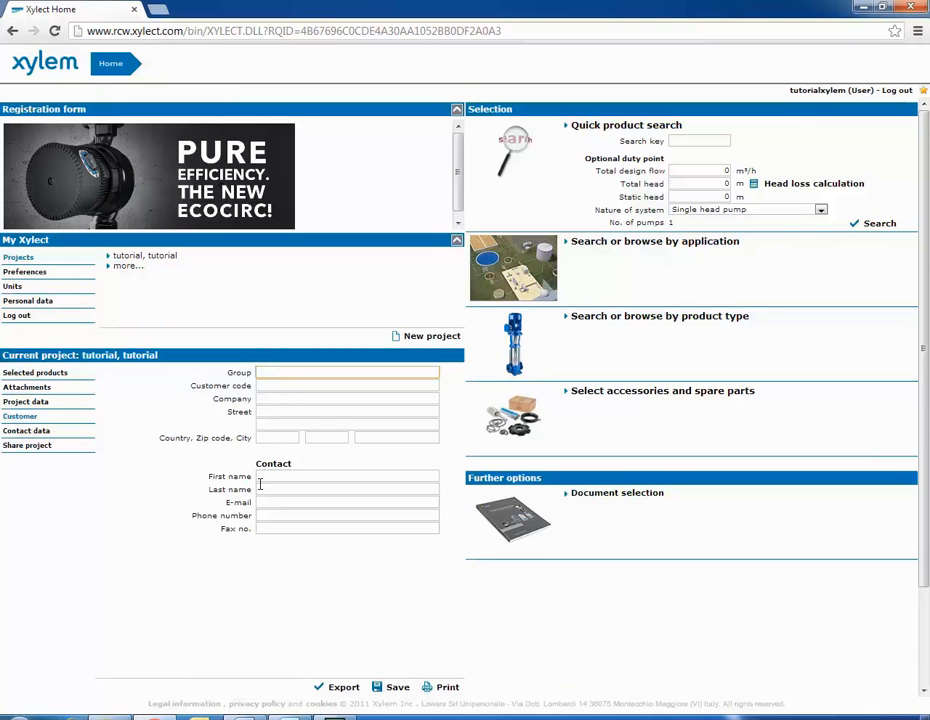
mouse_move(160, 336)
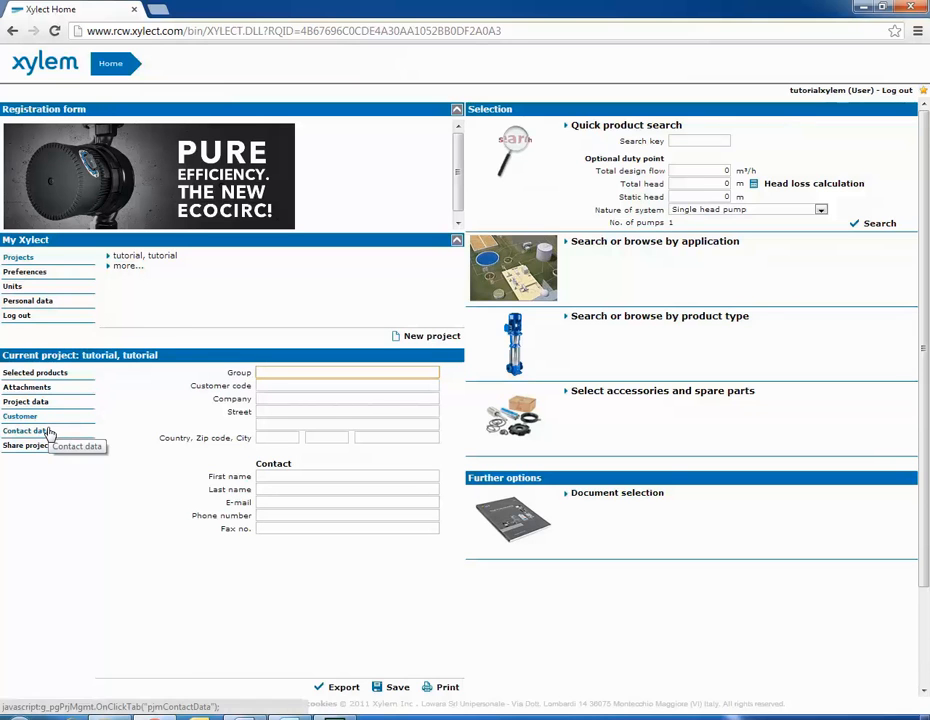
left_click(20, 416)
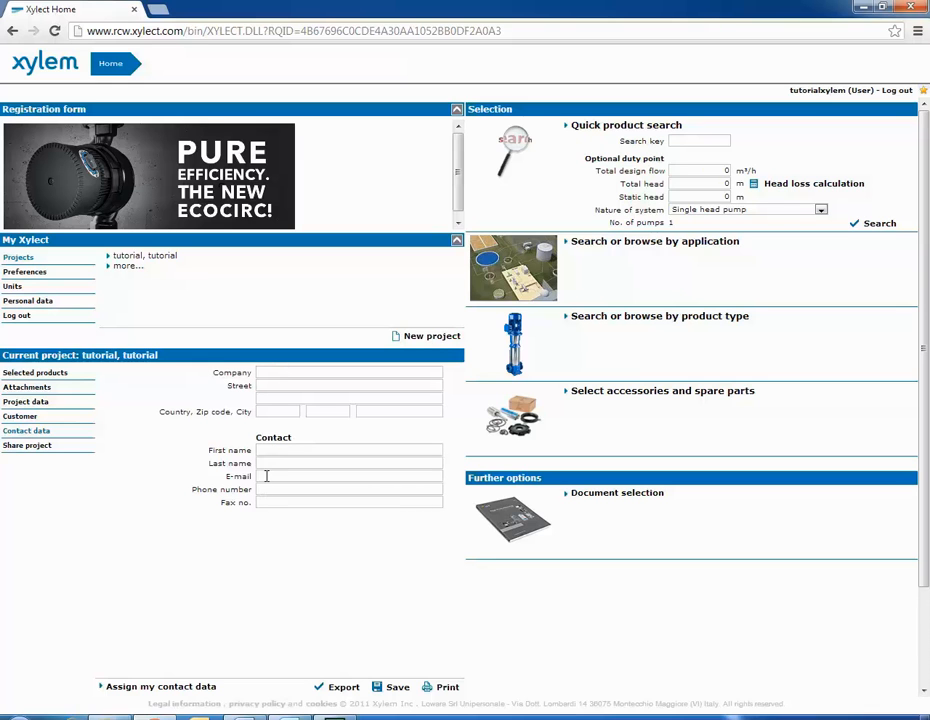
mouse_move(178, 404)
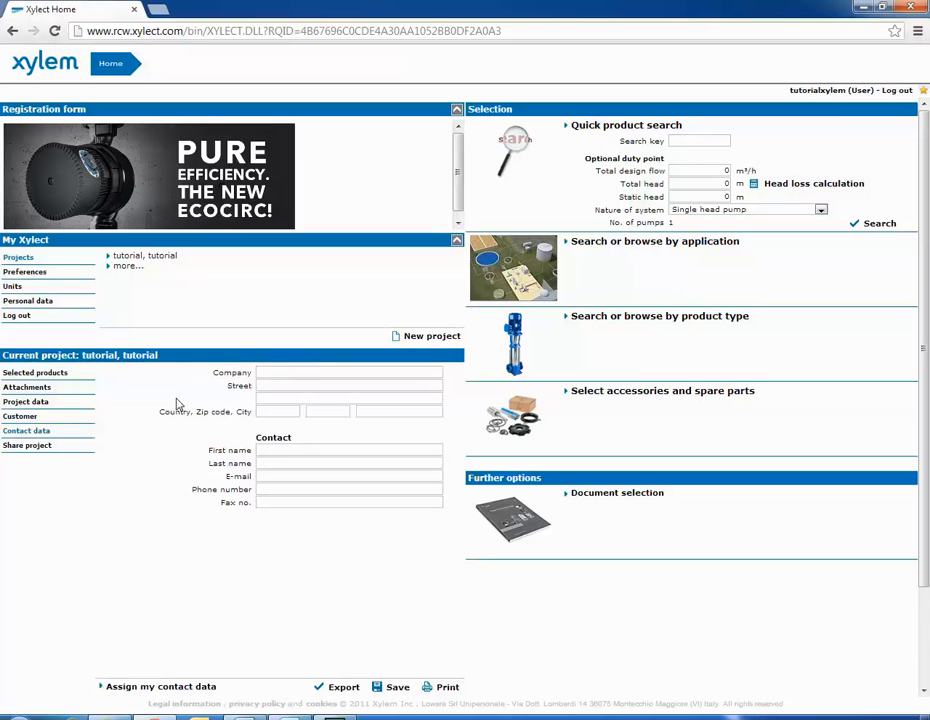
mouse_move(390, 652)
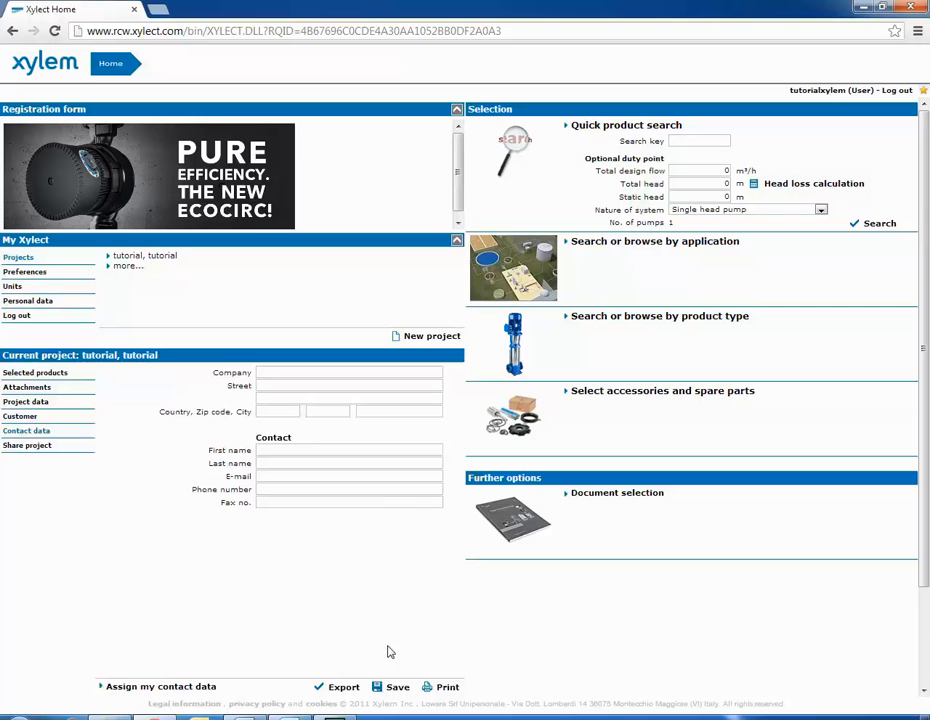
mouse_move(448, 688)
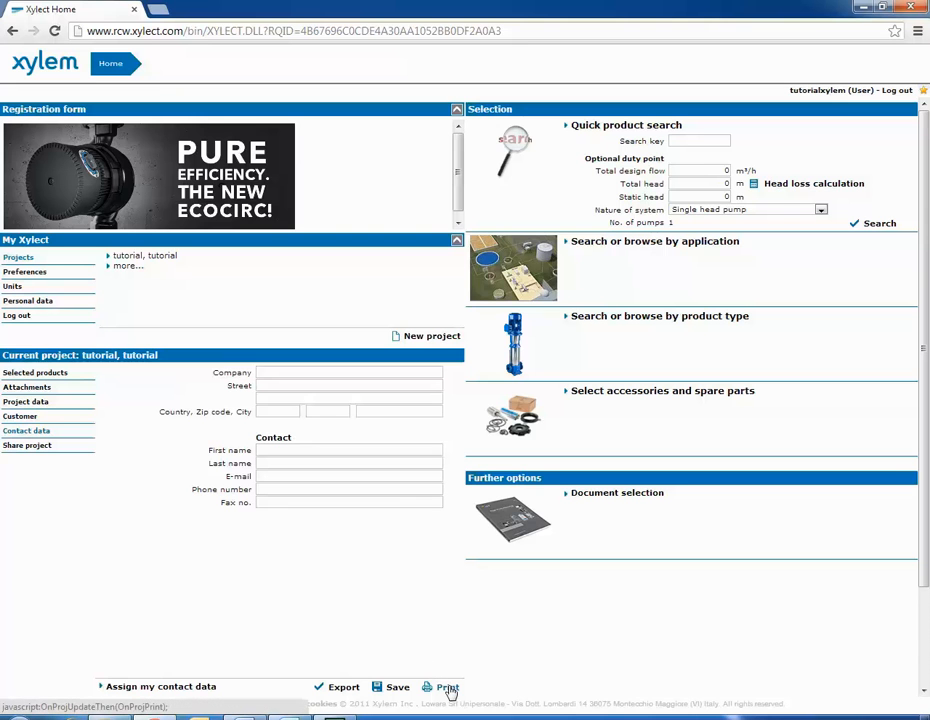
- Print the project with technical data, performance curve, duty analysis and dimensions data sheets selected
left_click(448, 688)
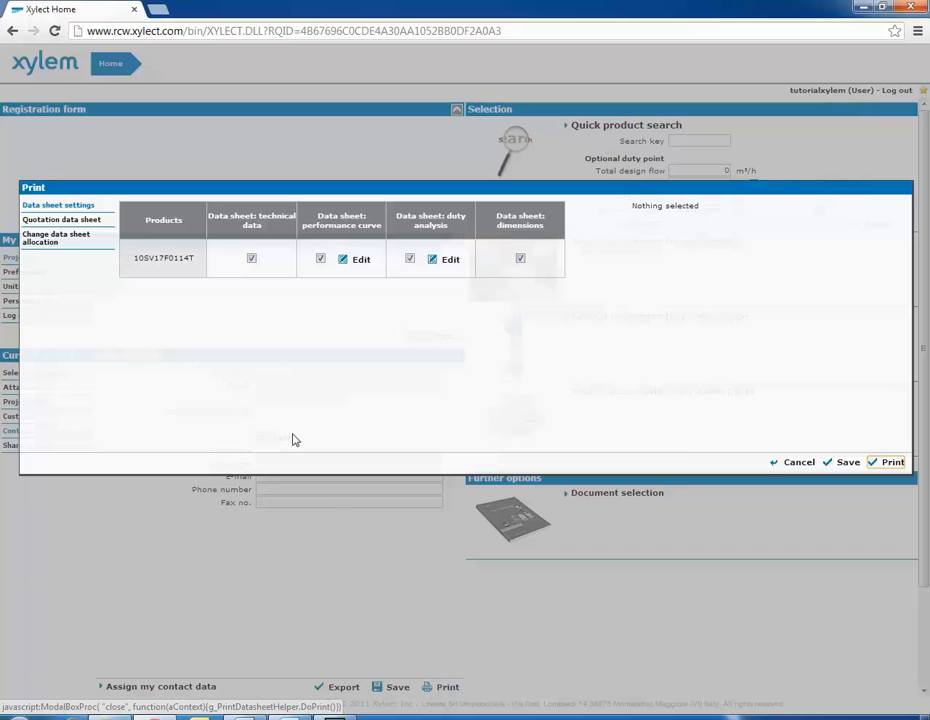
mouse_move(228, 324)
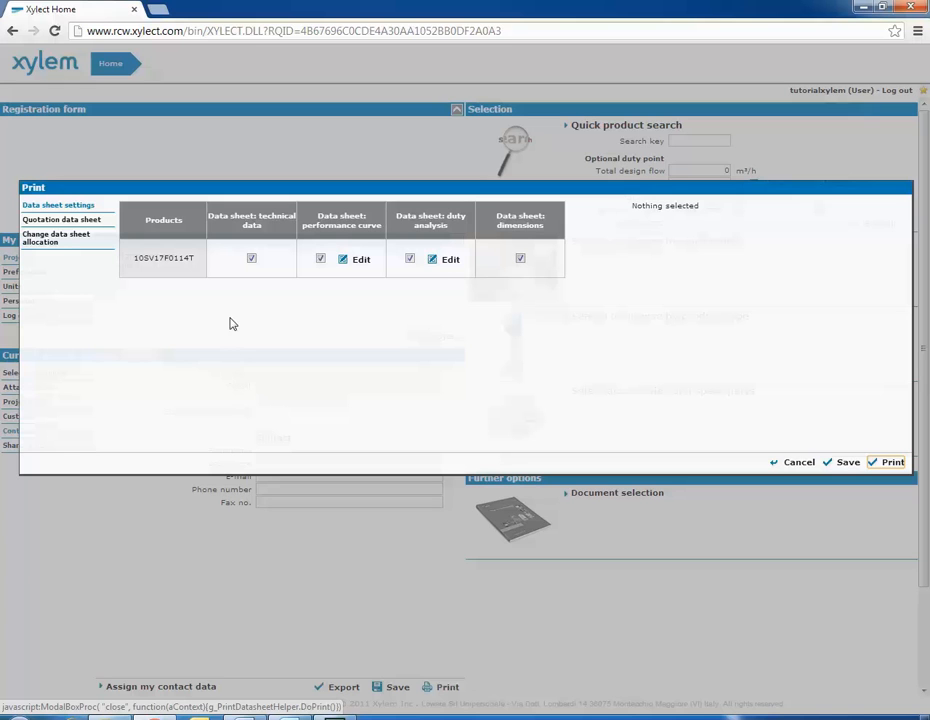
mouse_move(344, 304)
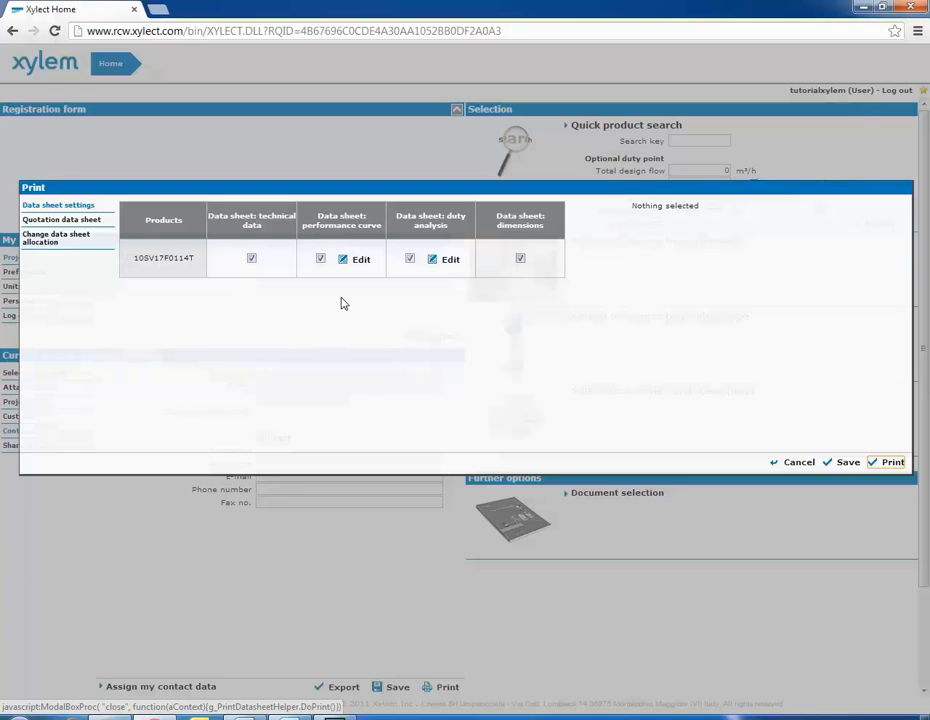
mouse_move(438, 336)
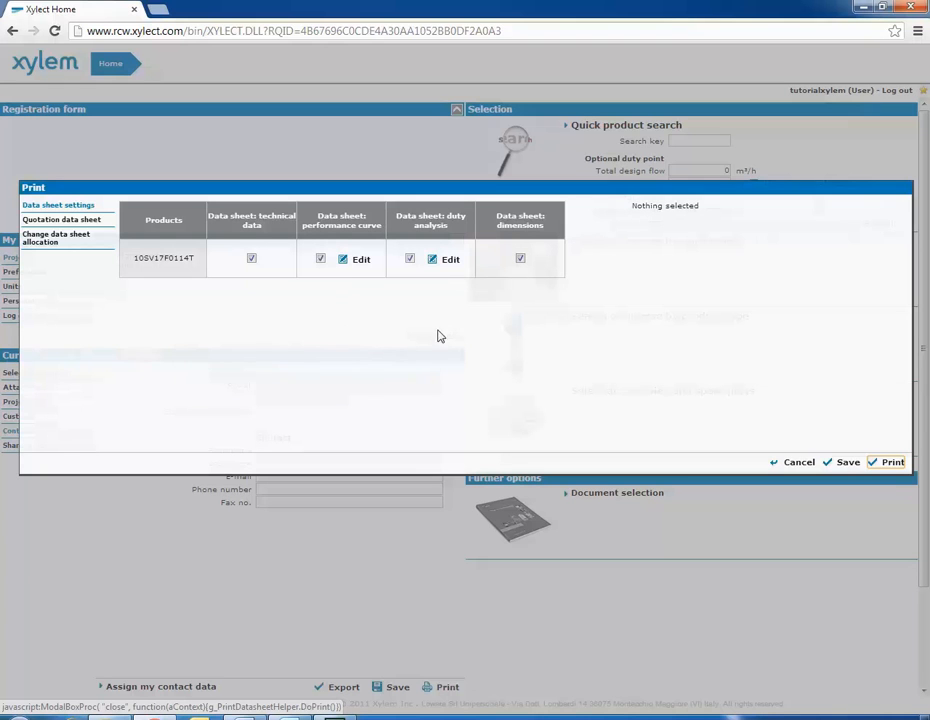
mouse_move(348, 296)
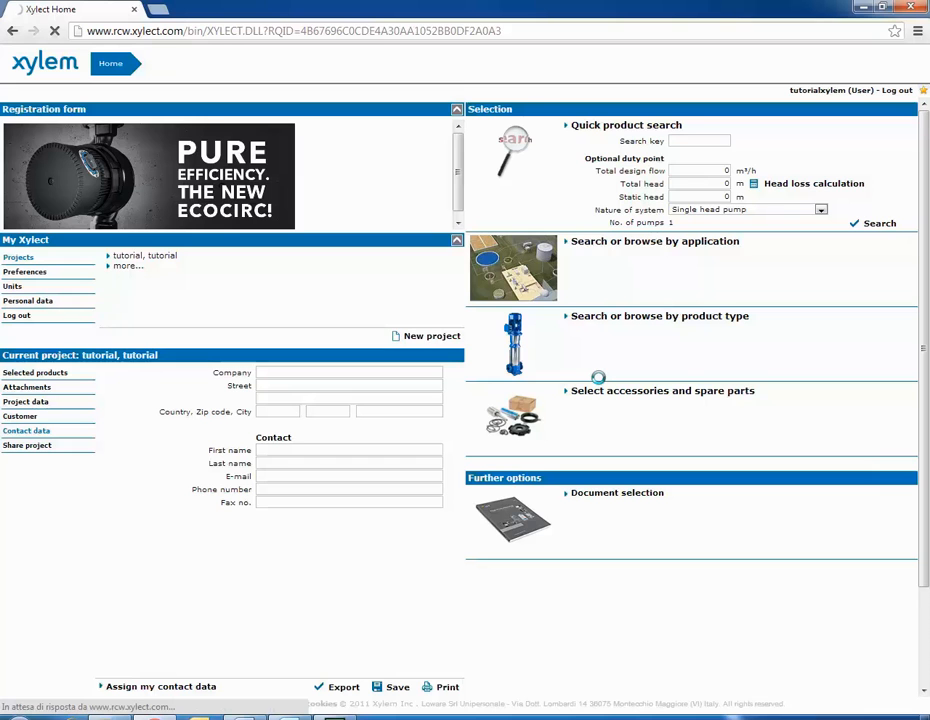
left_click(446, 686)
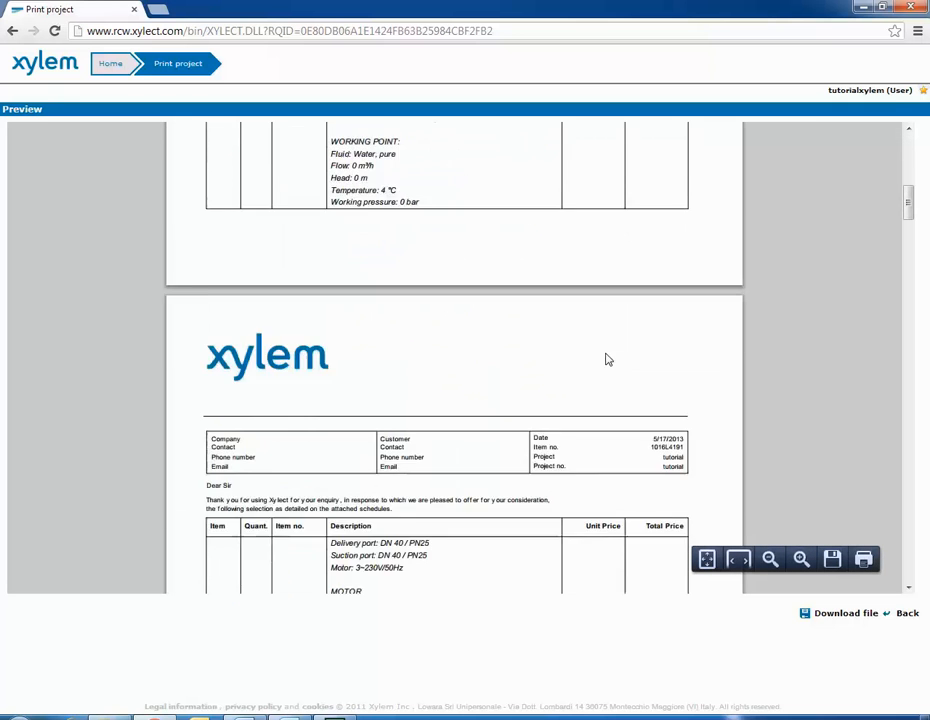
- Scroll the preview from the quotation down to the 10SV17F011T performance curve and dimension drawings
scroll("down", 3)
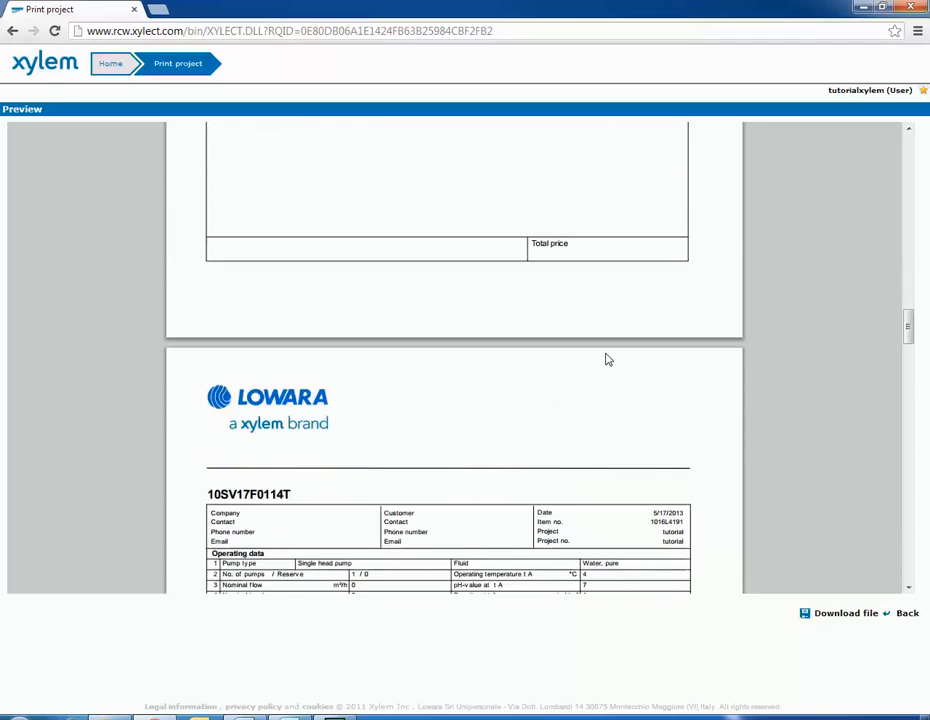
scroll("down", 3)
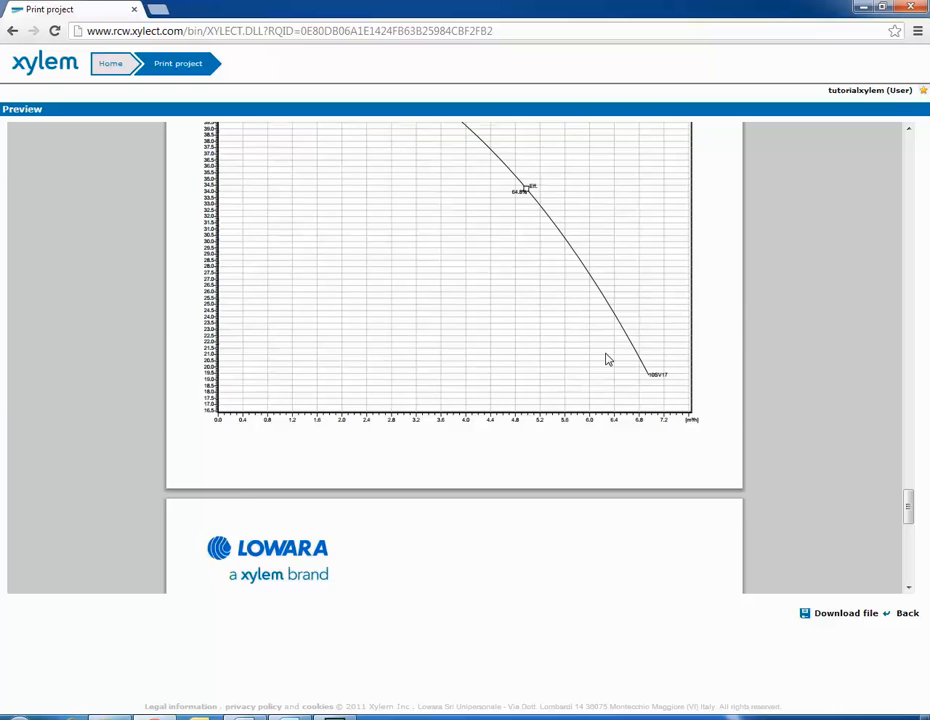
scroll("down", 3)
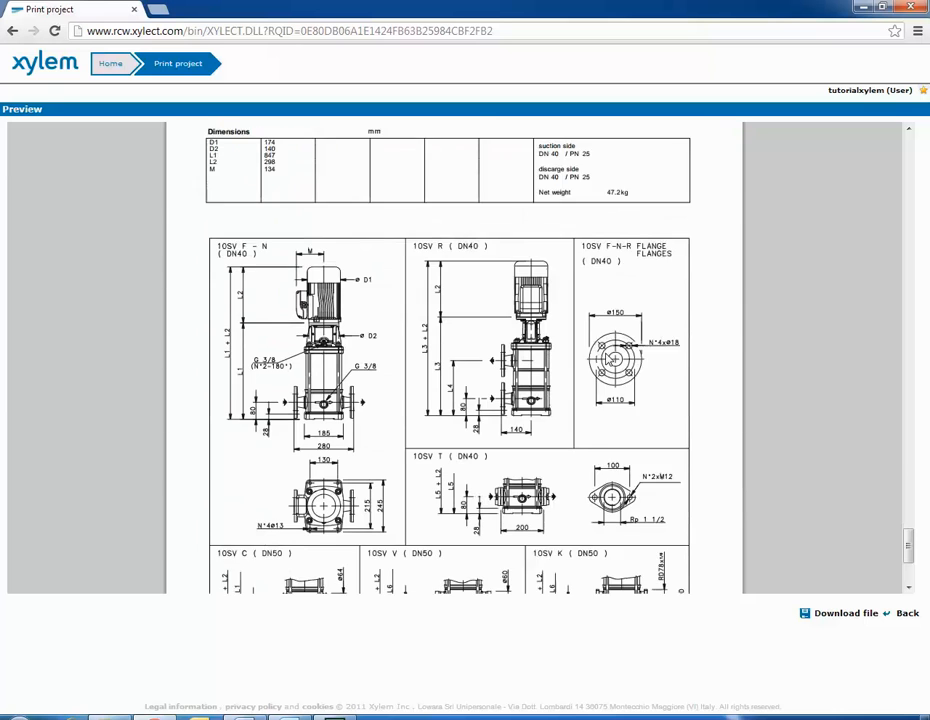
scroll("down", 3)
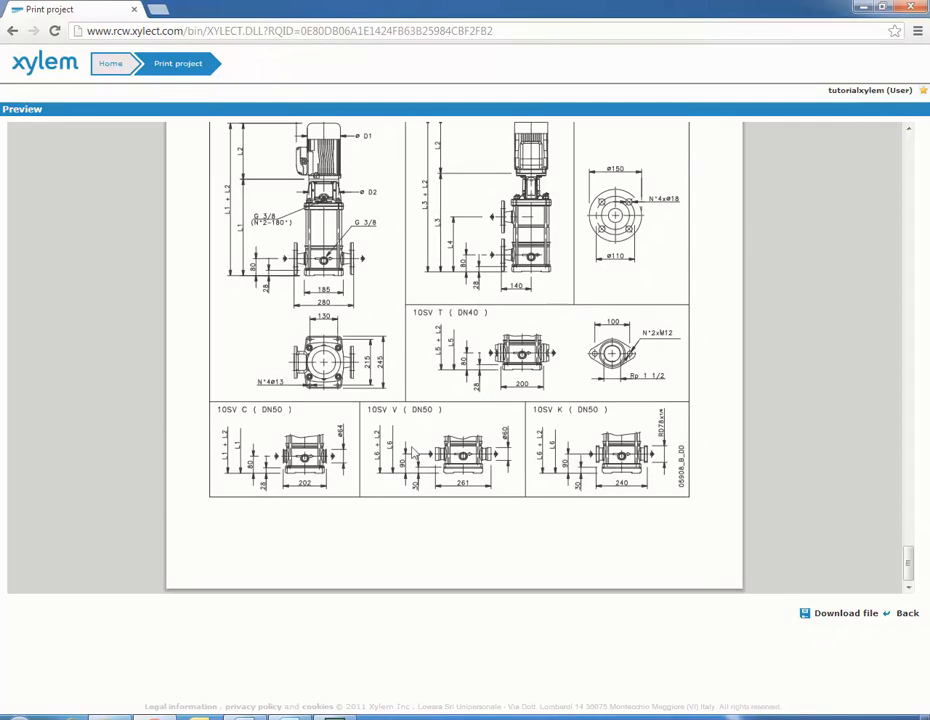